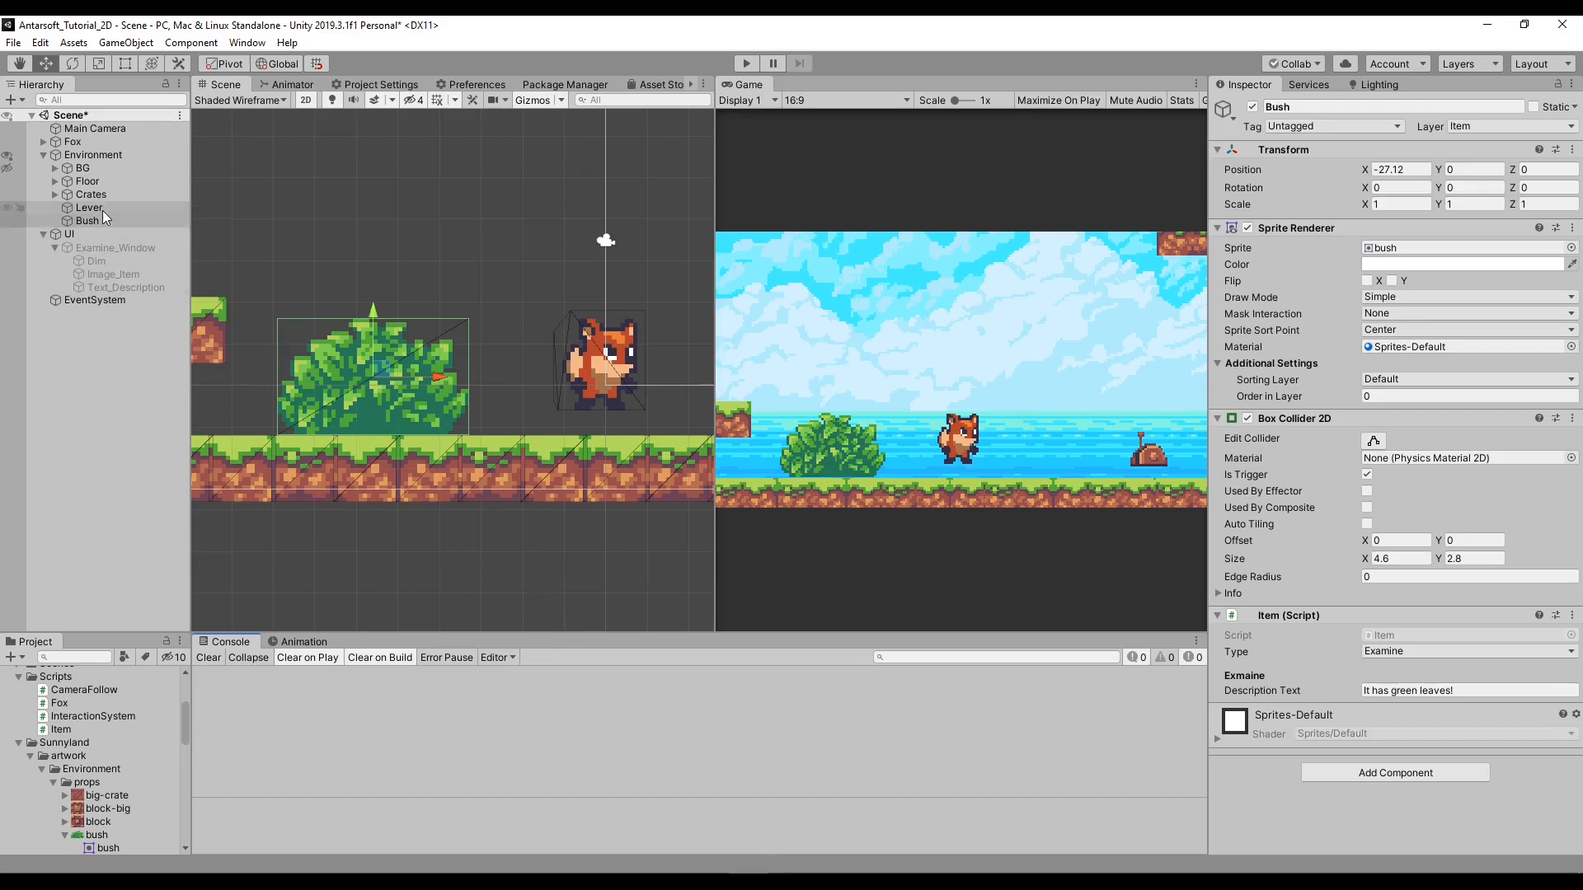
Step: Import UnityEngine.Events at the top of Item.cs after viewing the Bush's item settings
click(83, 168)
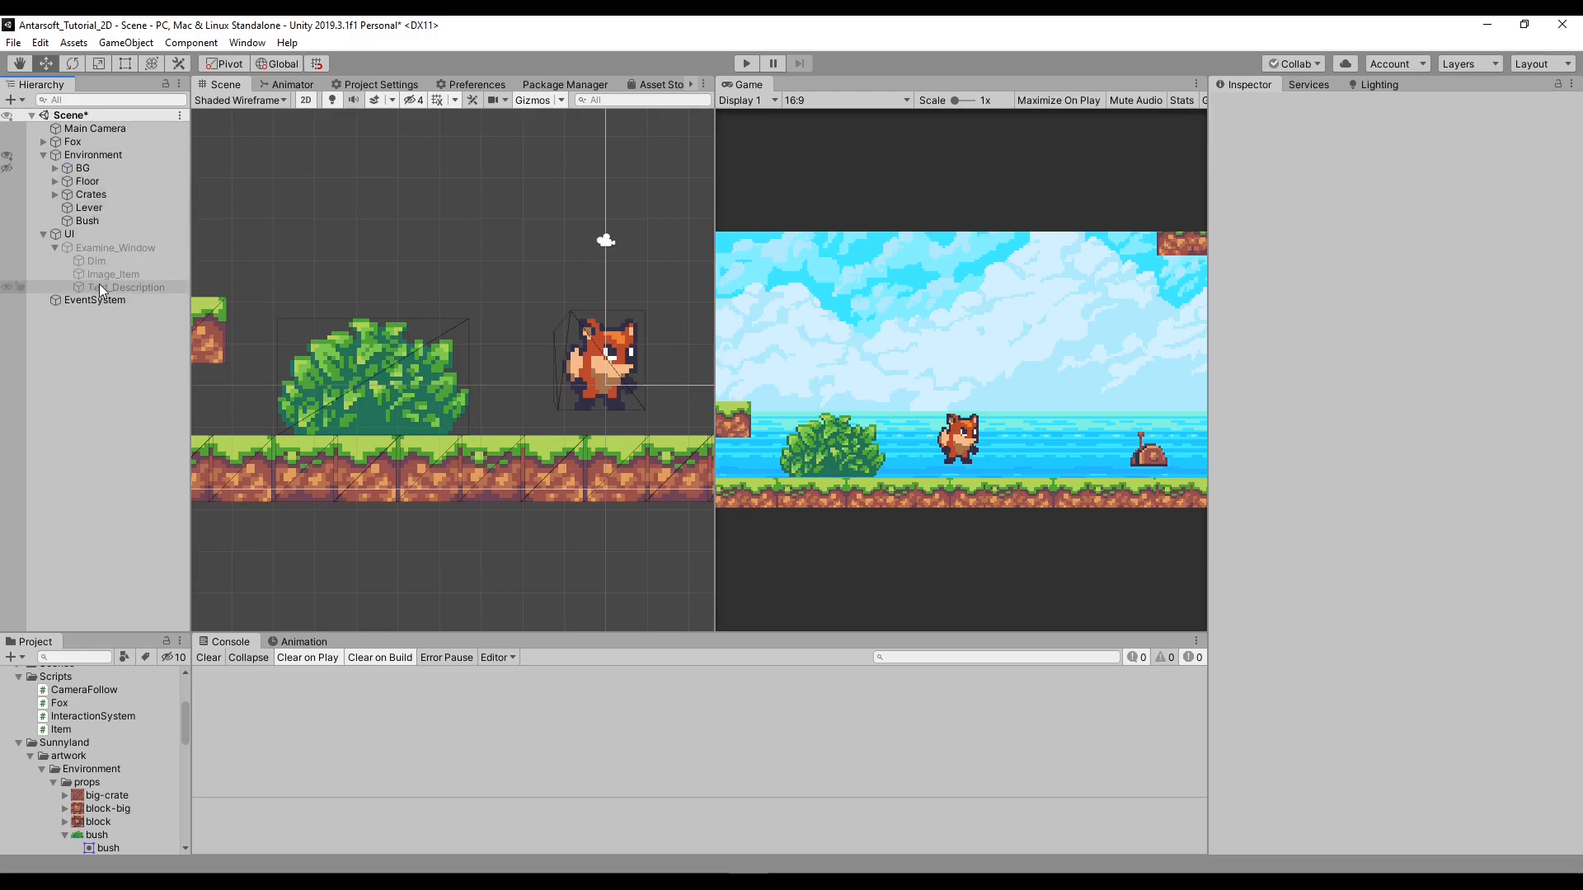
click(85, 220)
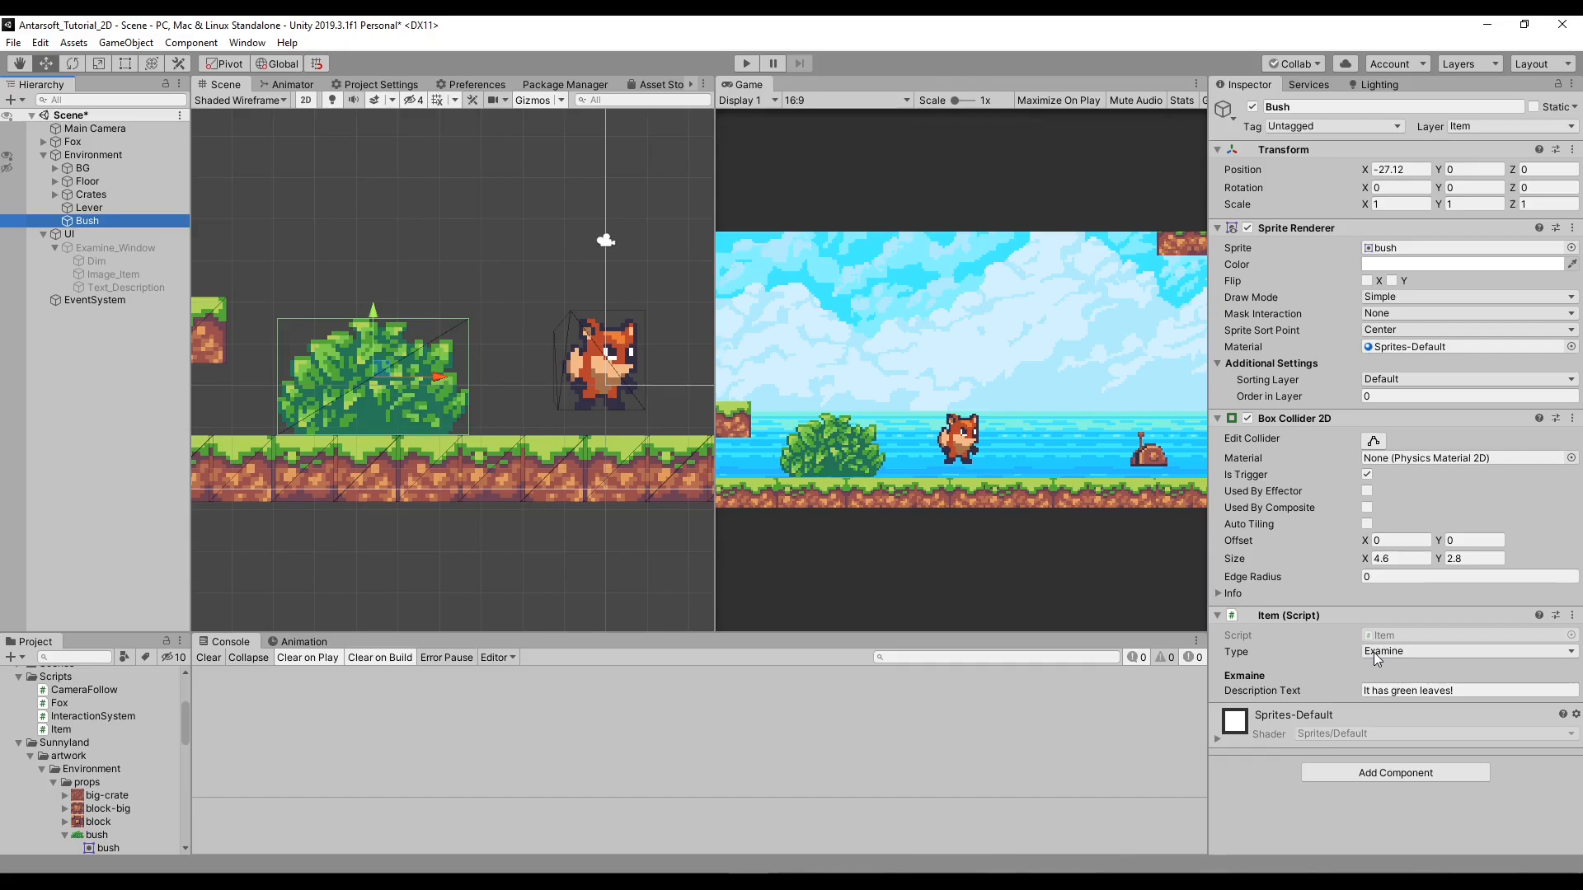
mouse_move(968, 559)
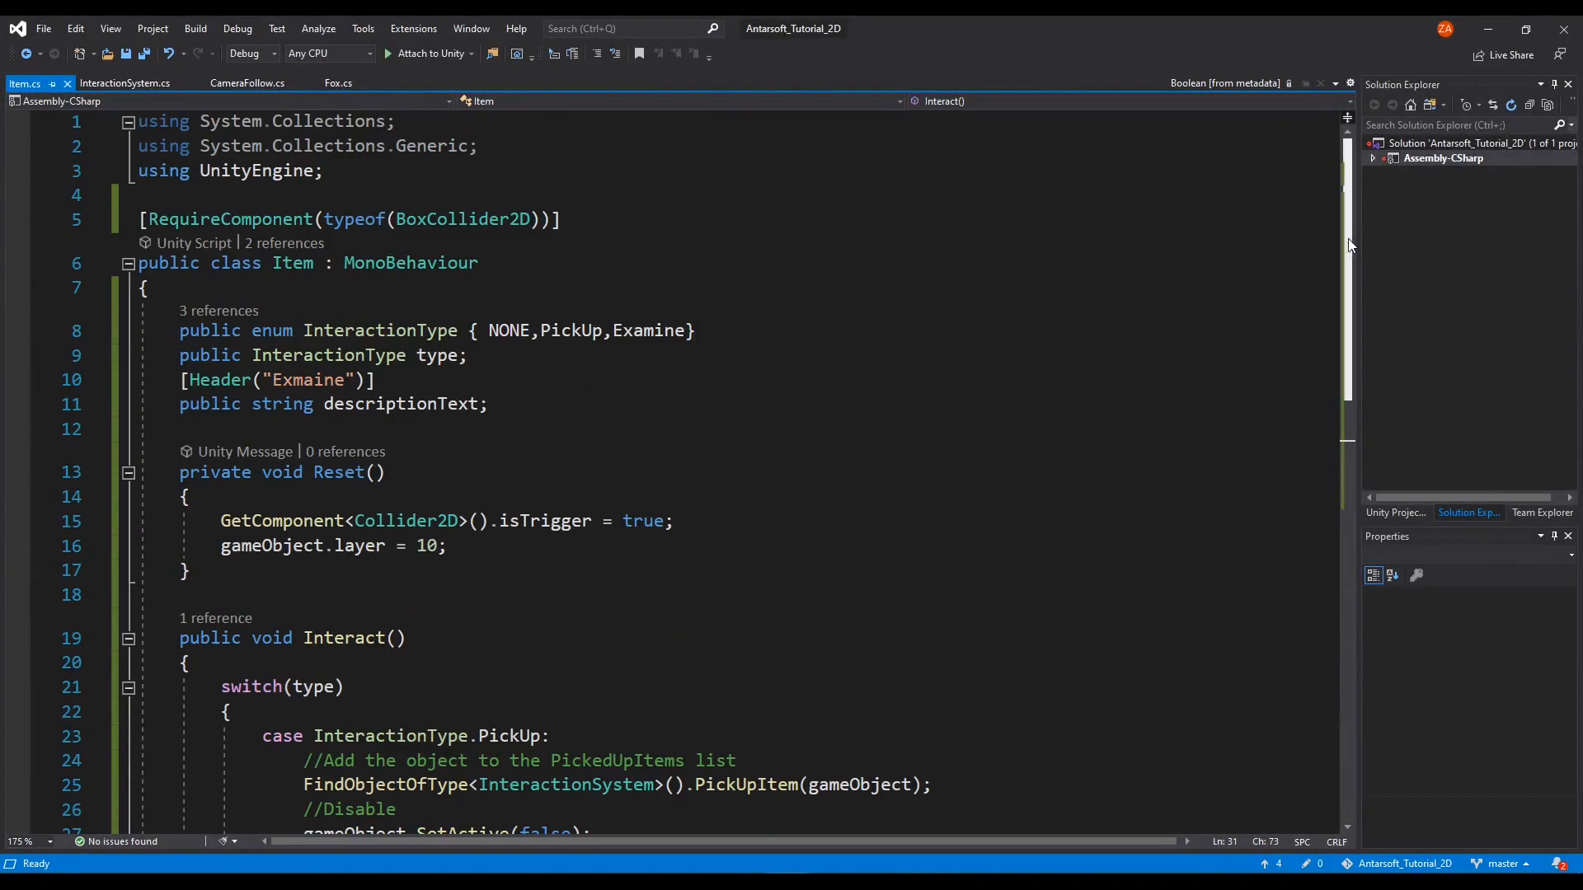
click(323, 170)
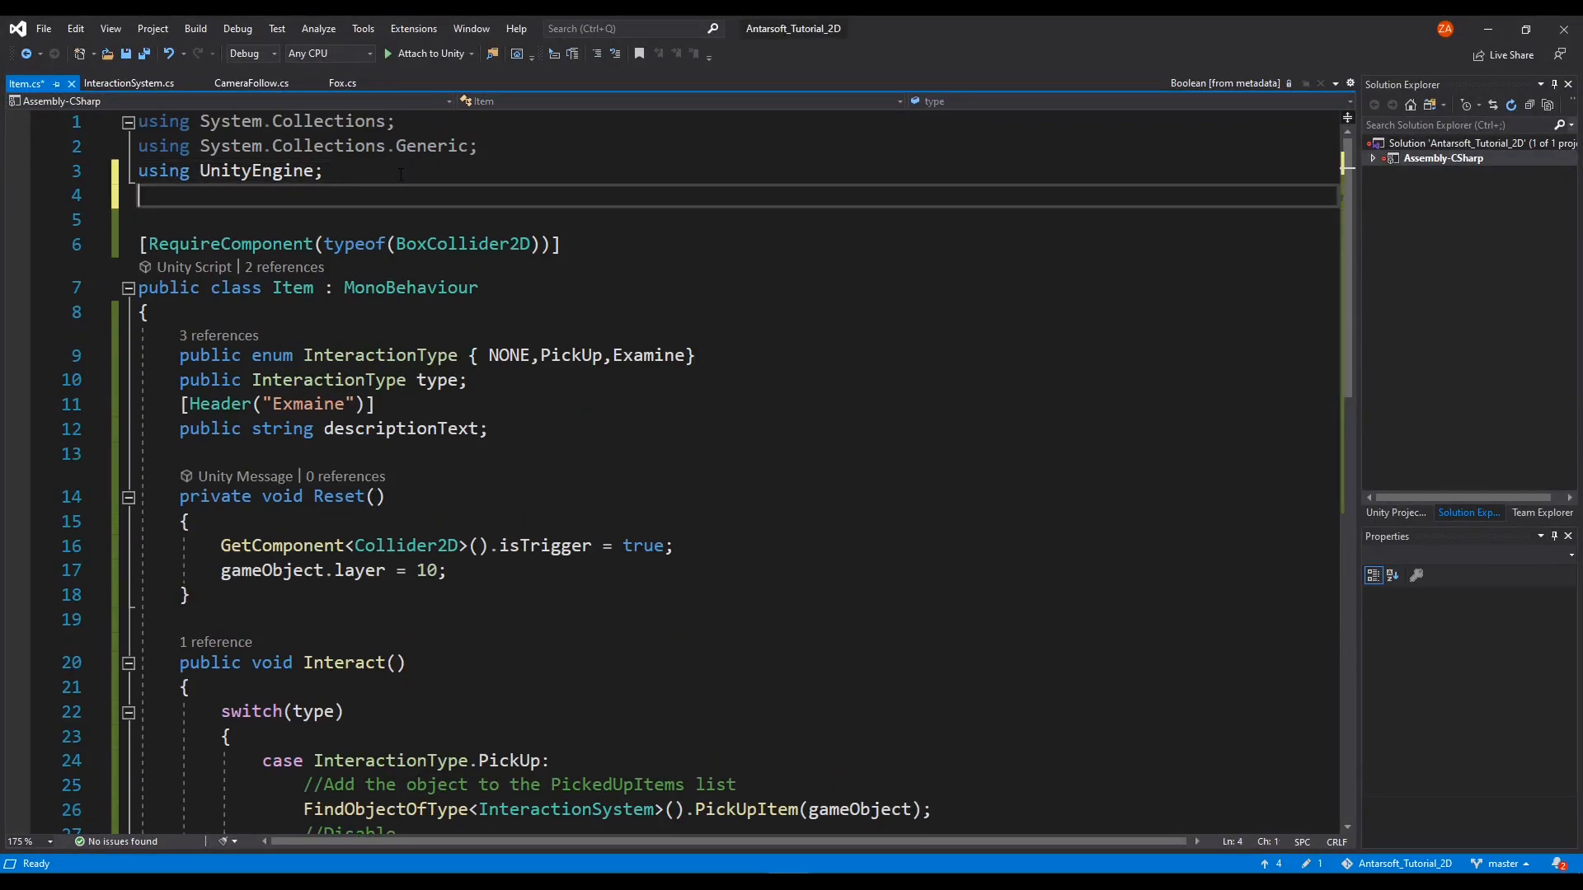
text(unsiung)
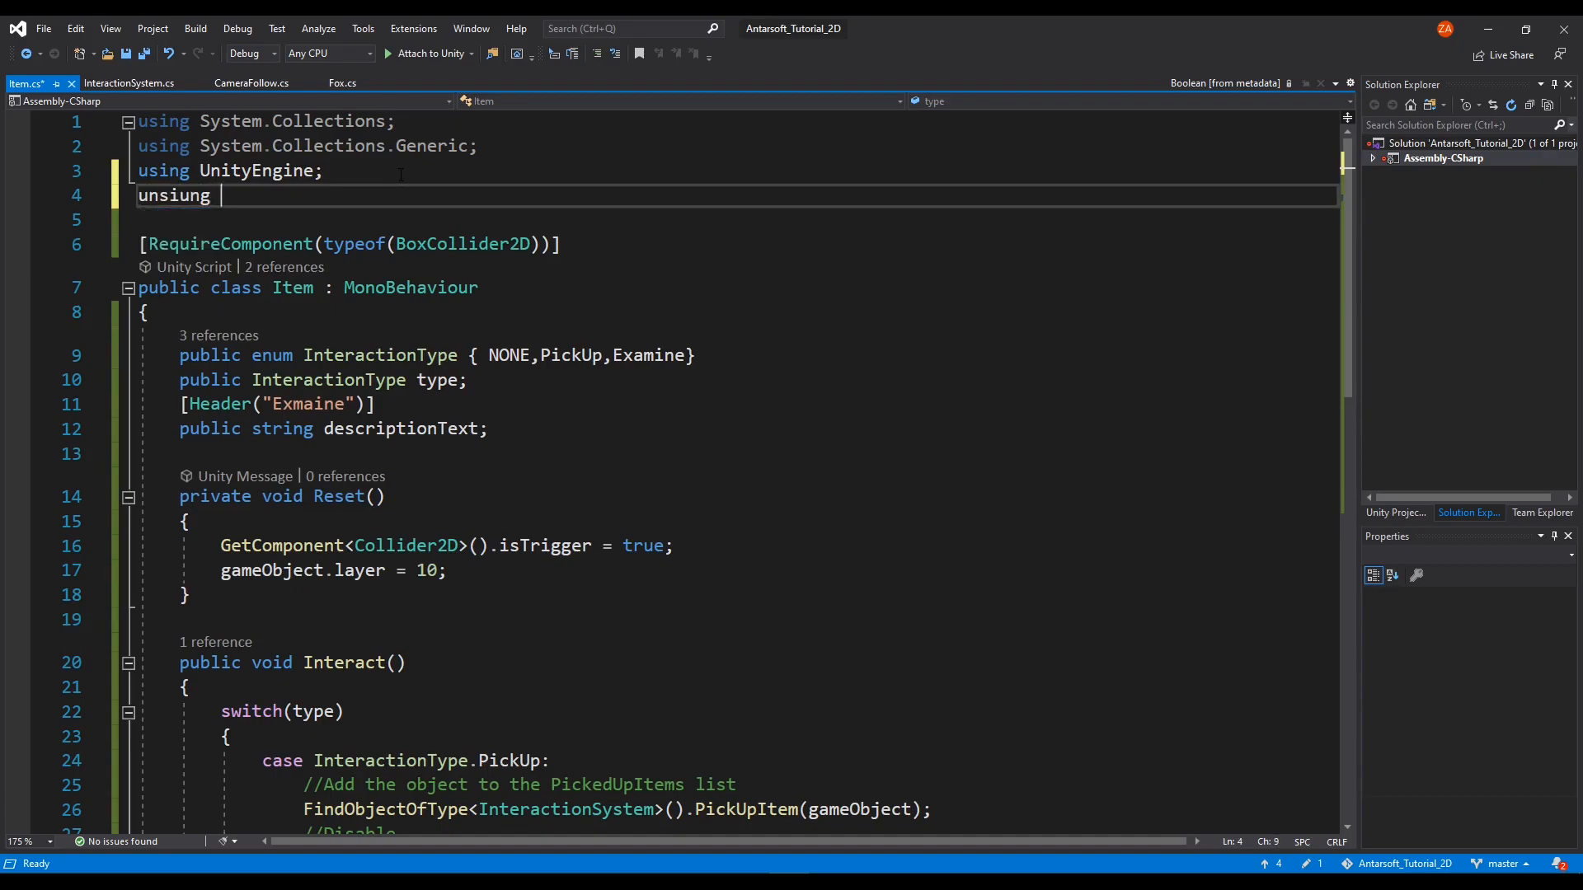
text(using Uni)
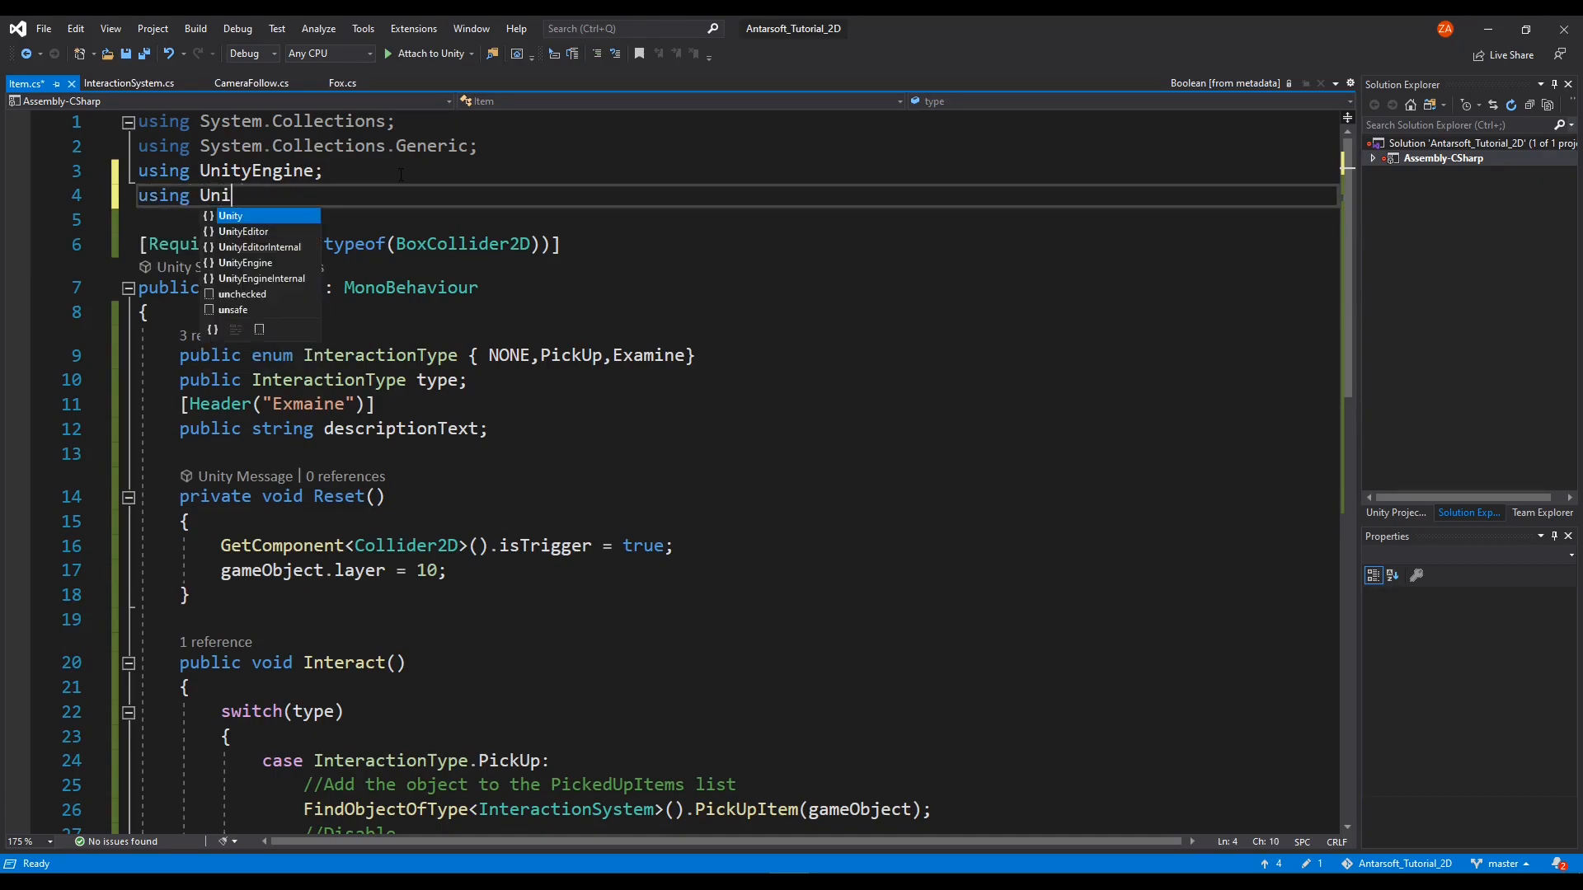
text(tyEngine.Events;)
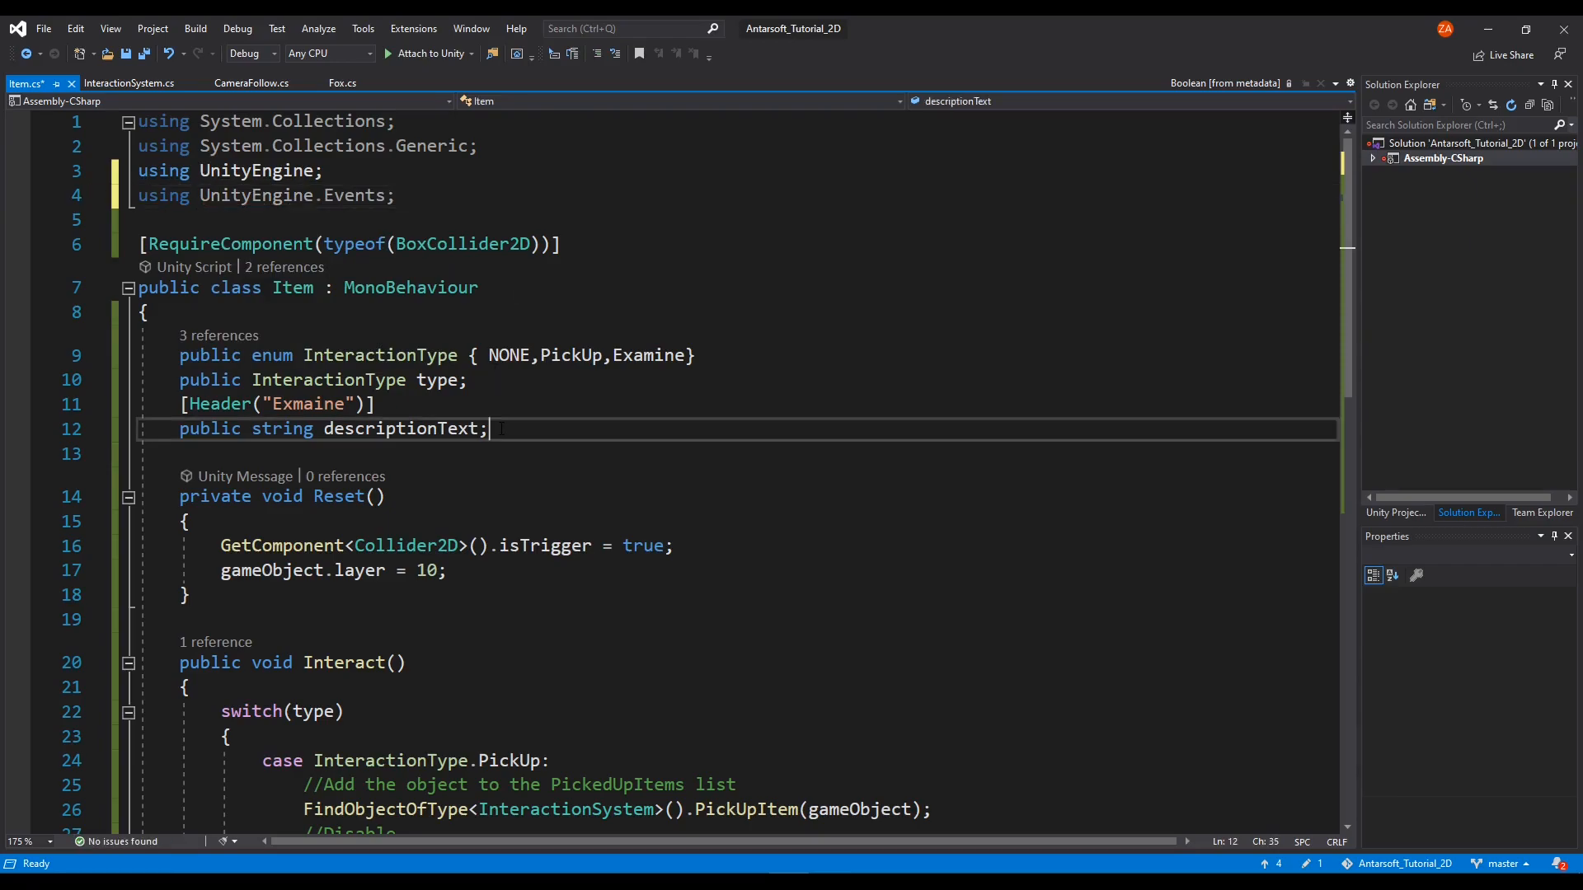
Step: Declare a [Header("Custom Event")] public UnityEvent field named customEvent
text([Header(")
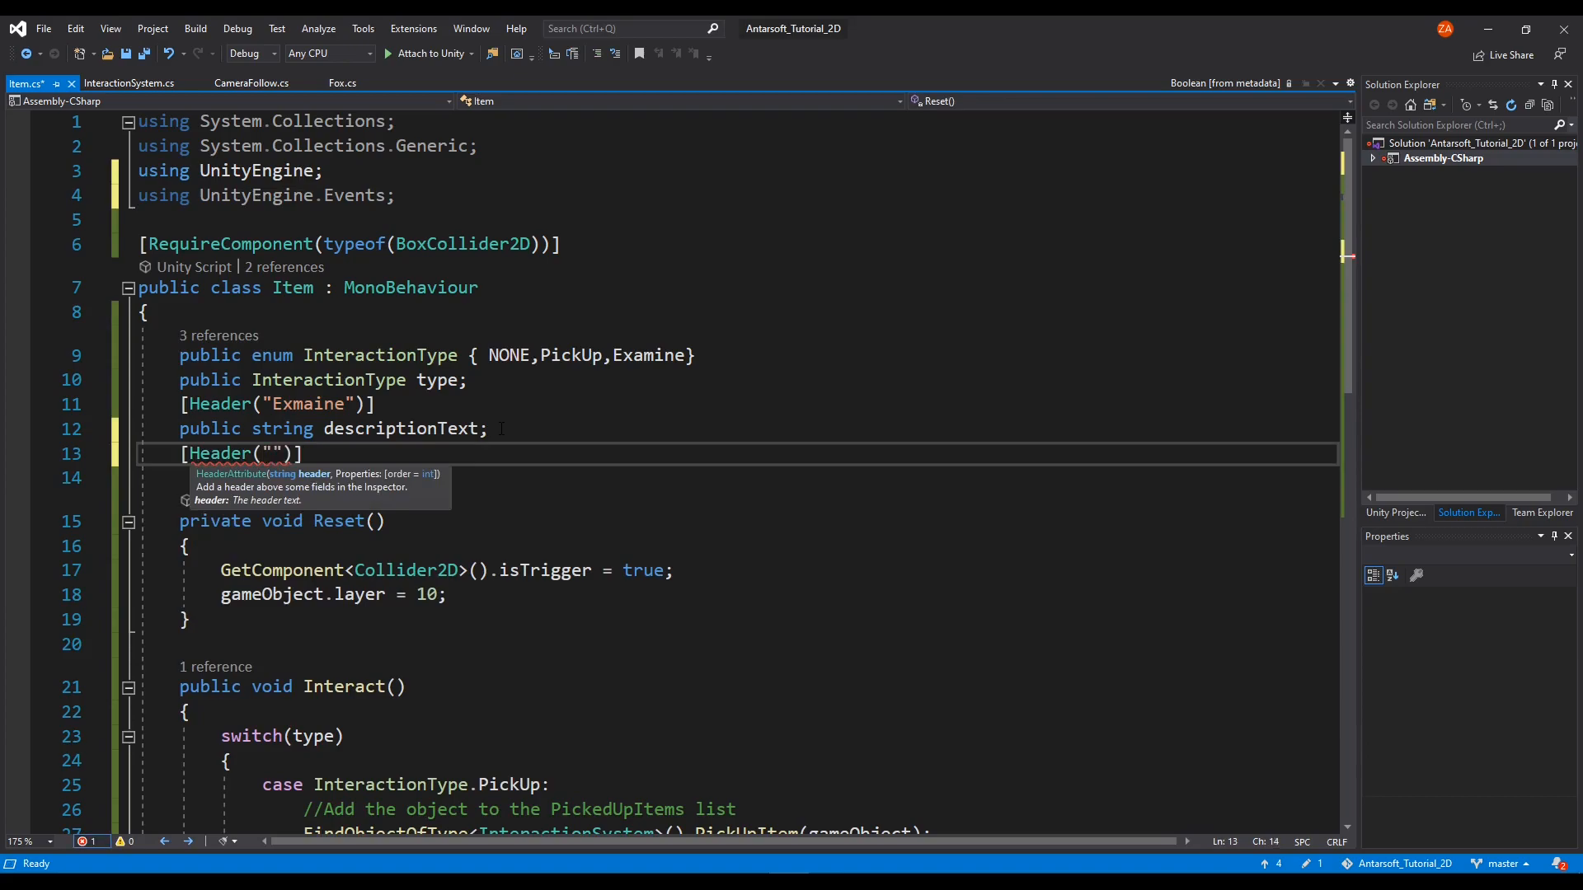
text(Custom Ev)
click(736, 478)
text(public UnityEvent ev)
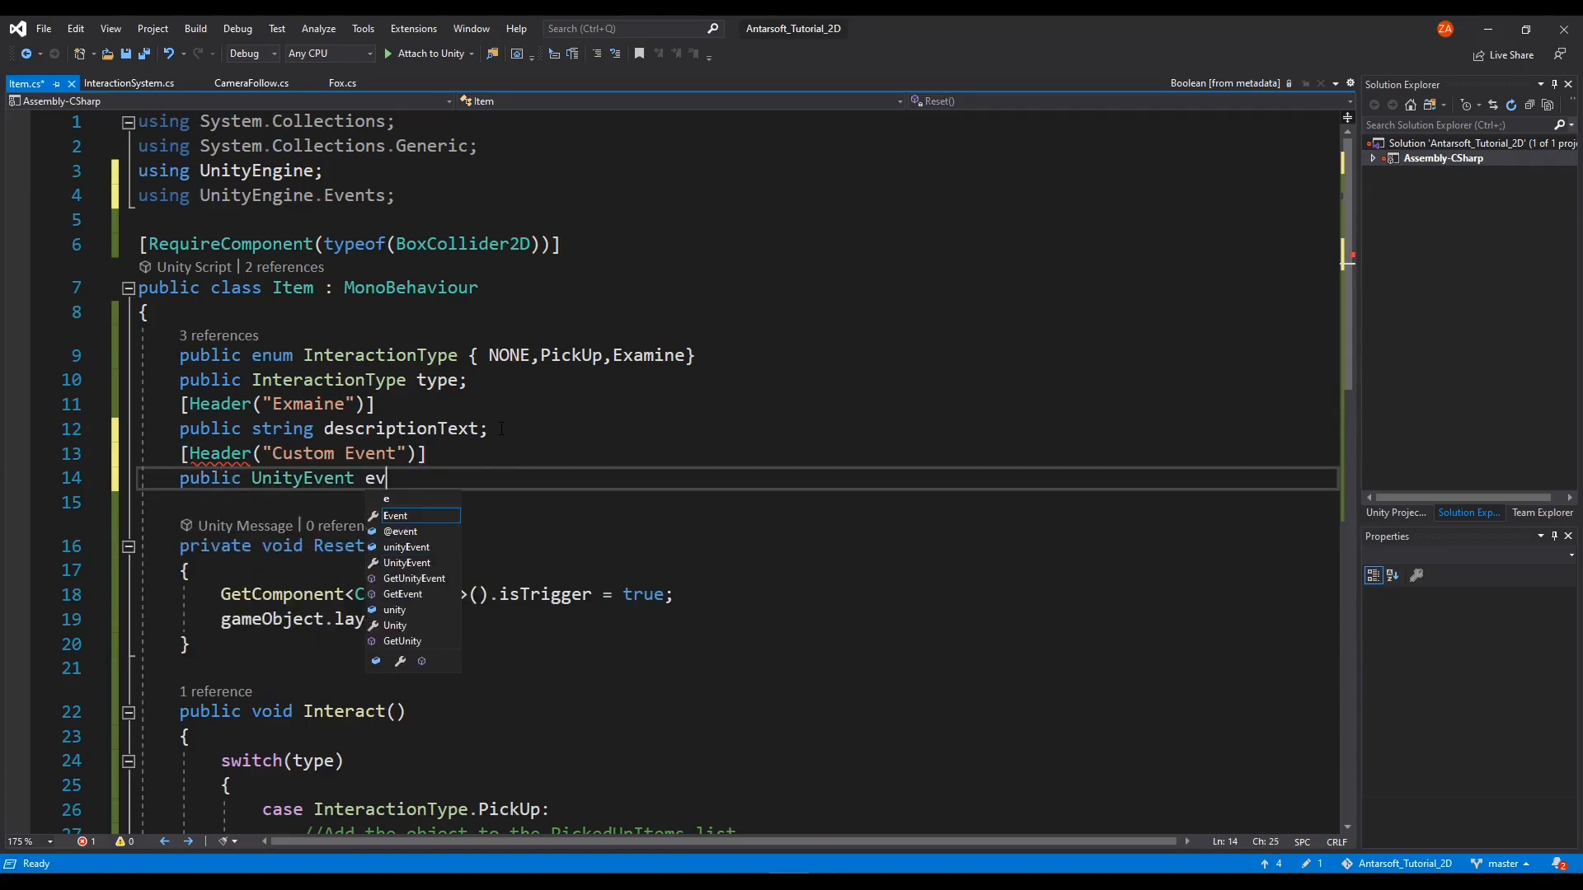
text(ent;)
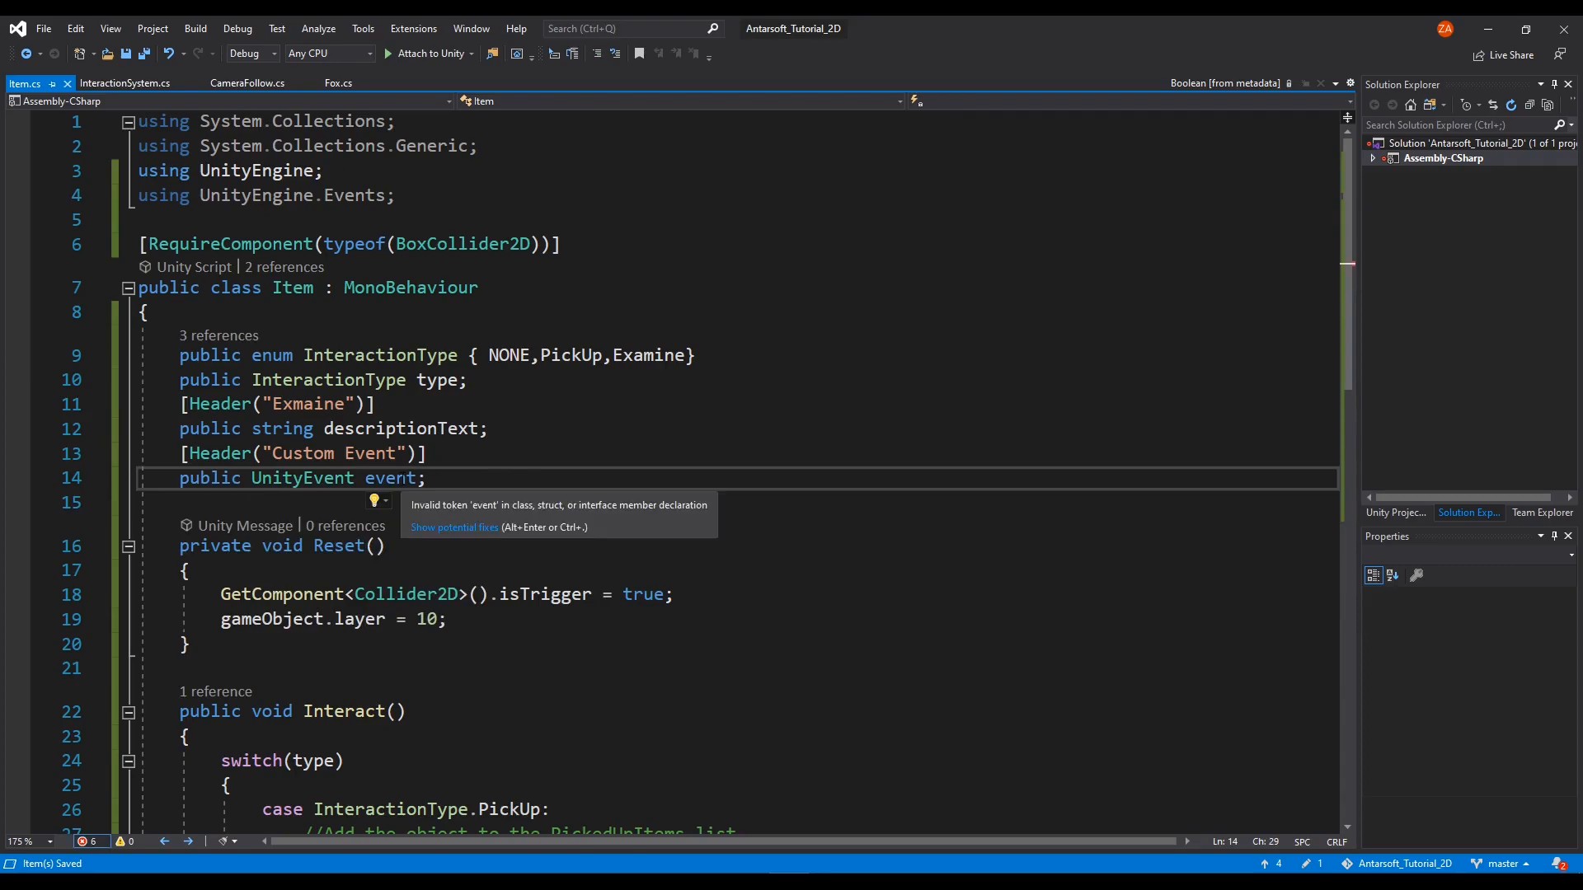
double_click(391, 478)
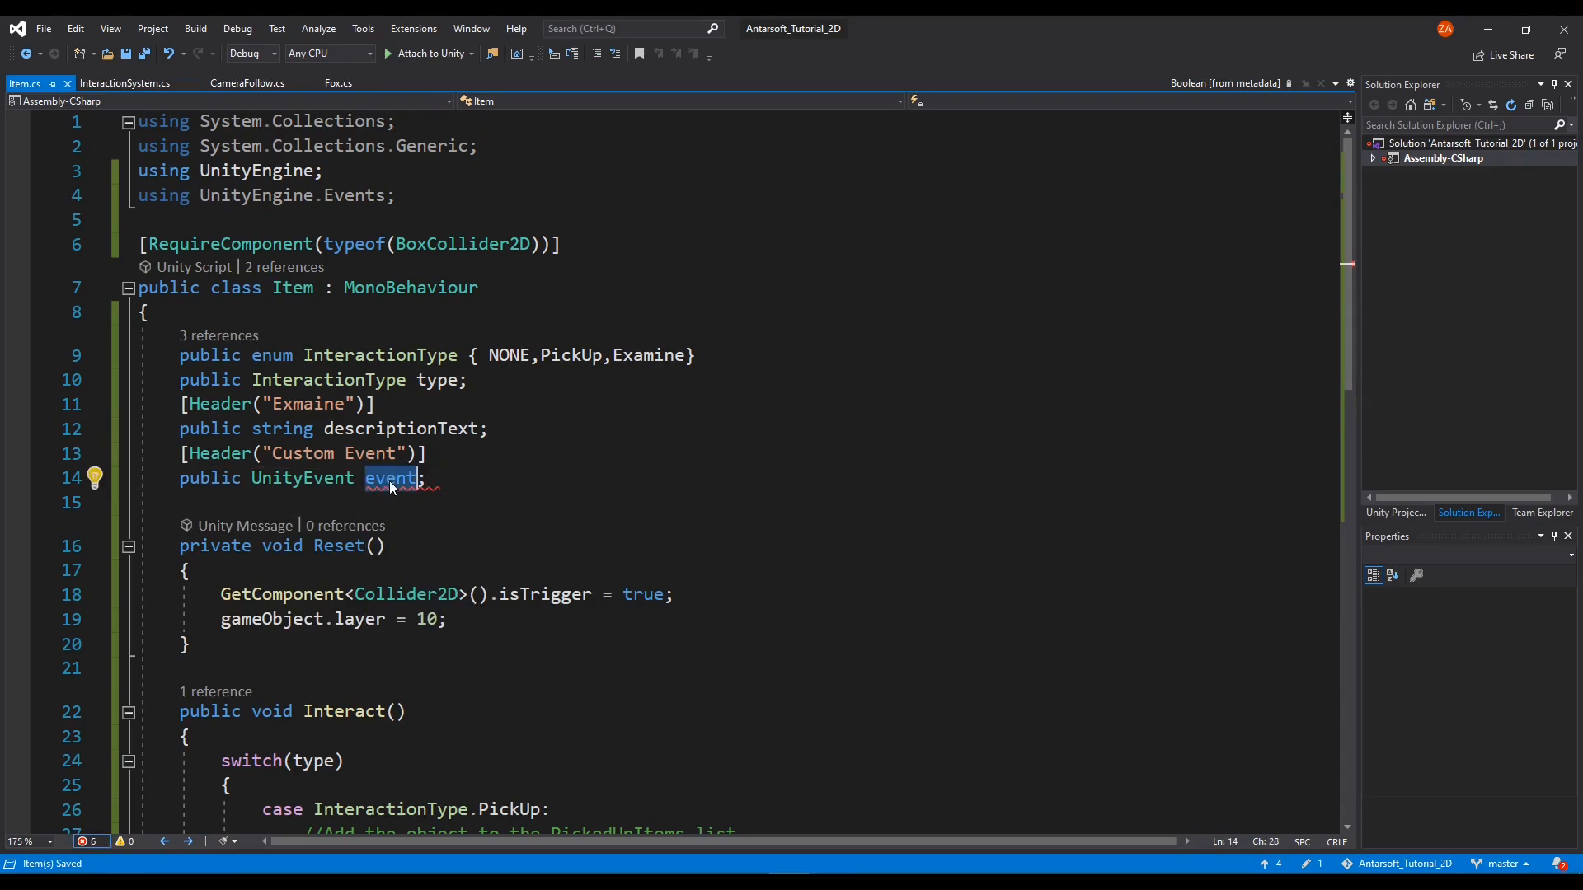
text(customEv)
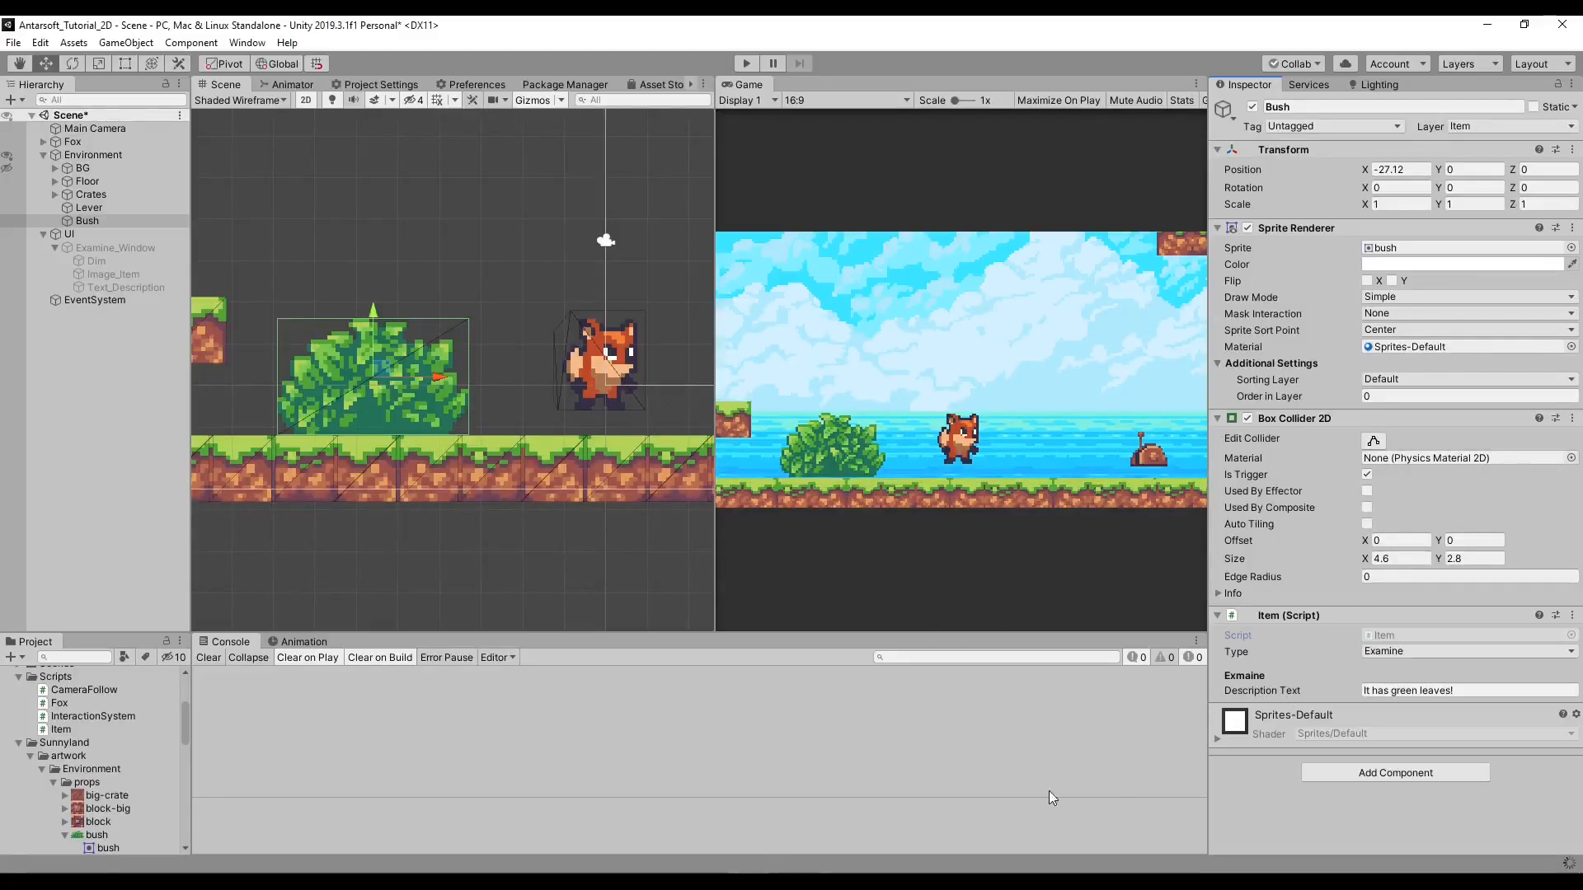
mouse_move(1361, 752)
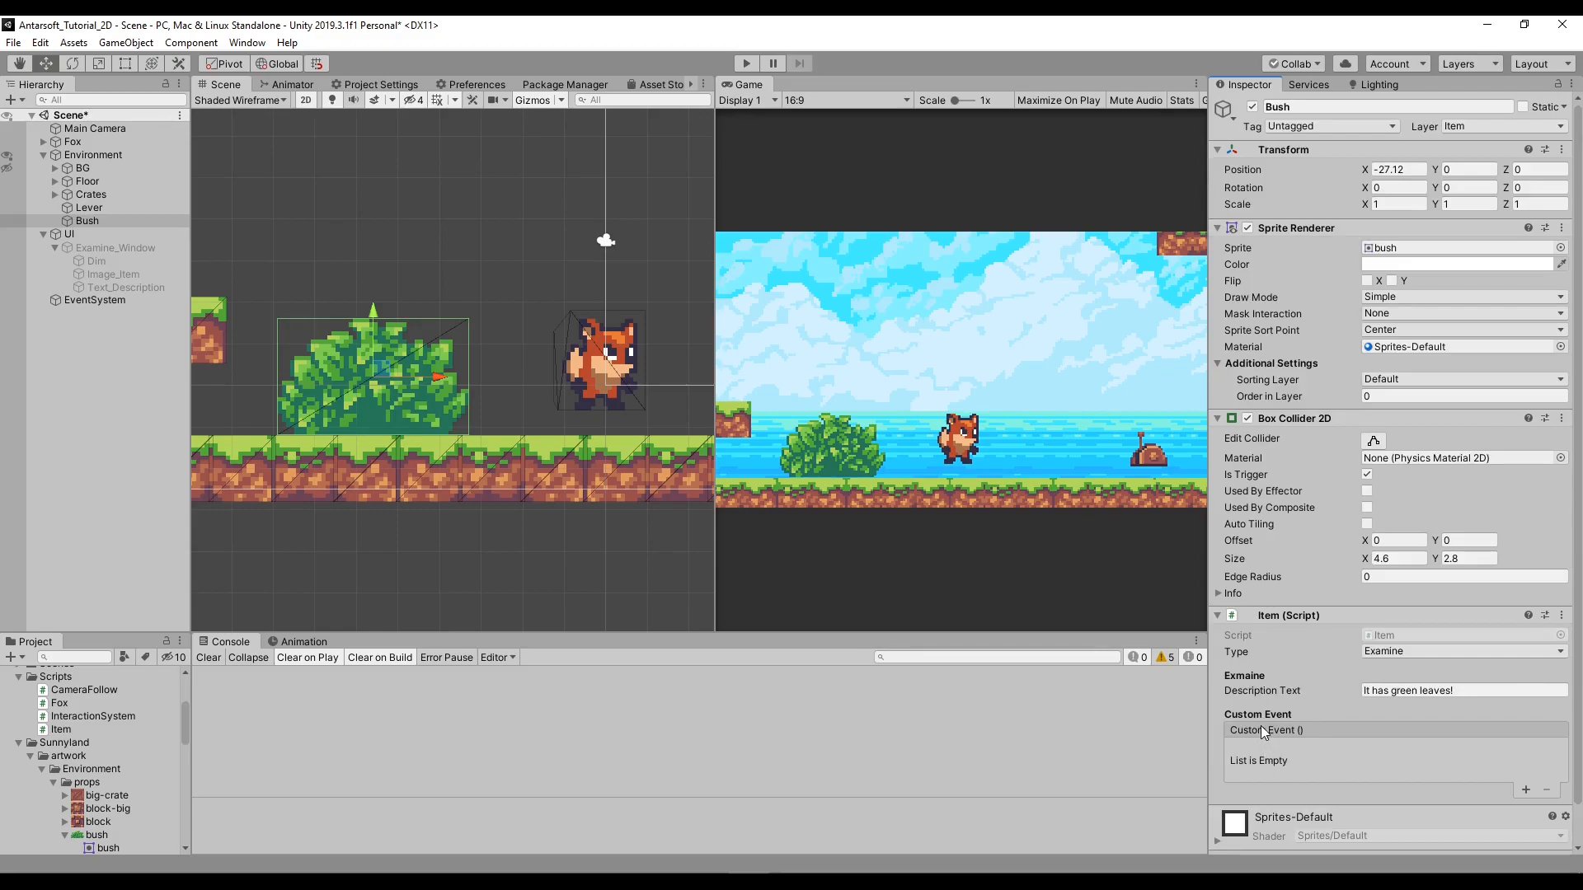
mouse_move(1326, 757)
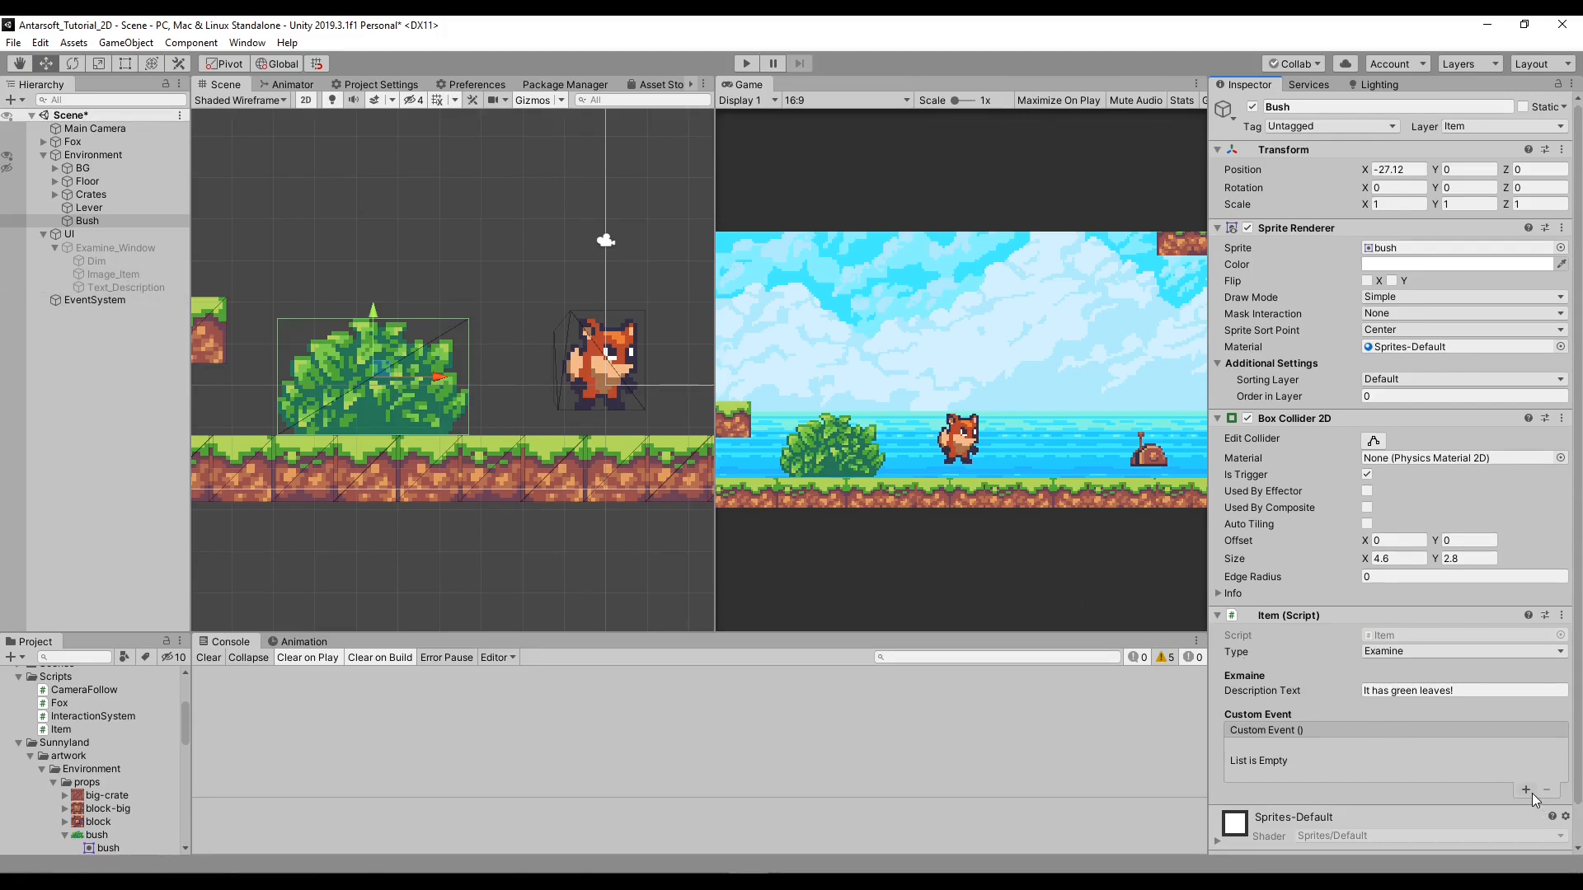
Step: Add an empty response entry to the Bush's Custom Event list
click(1527, 792)
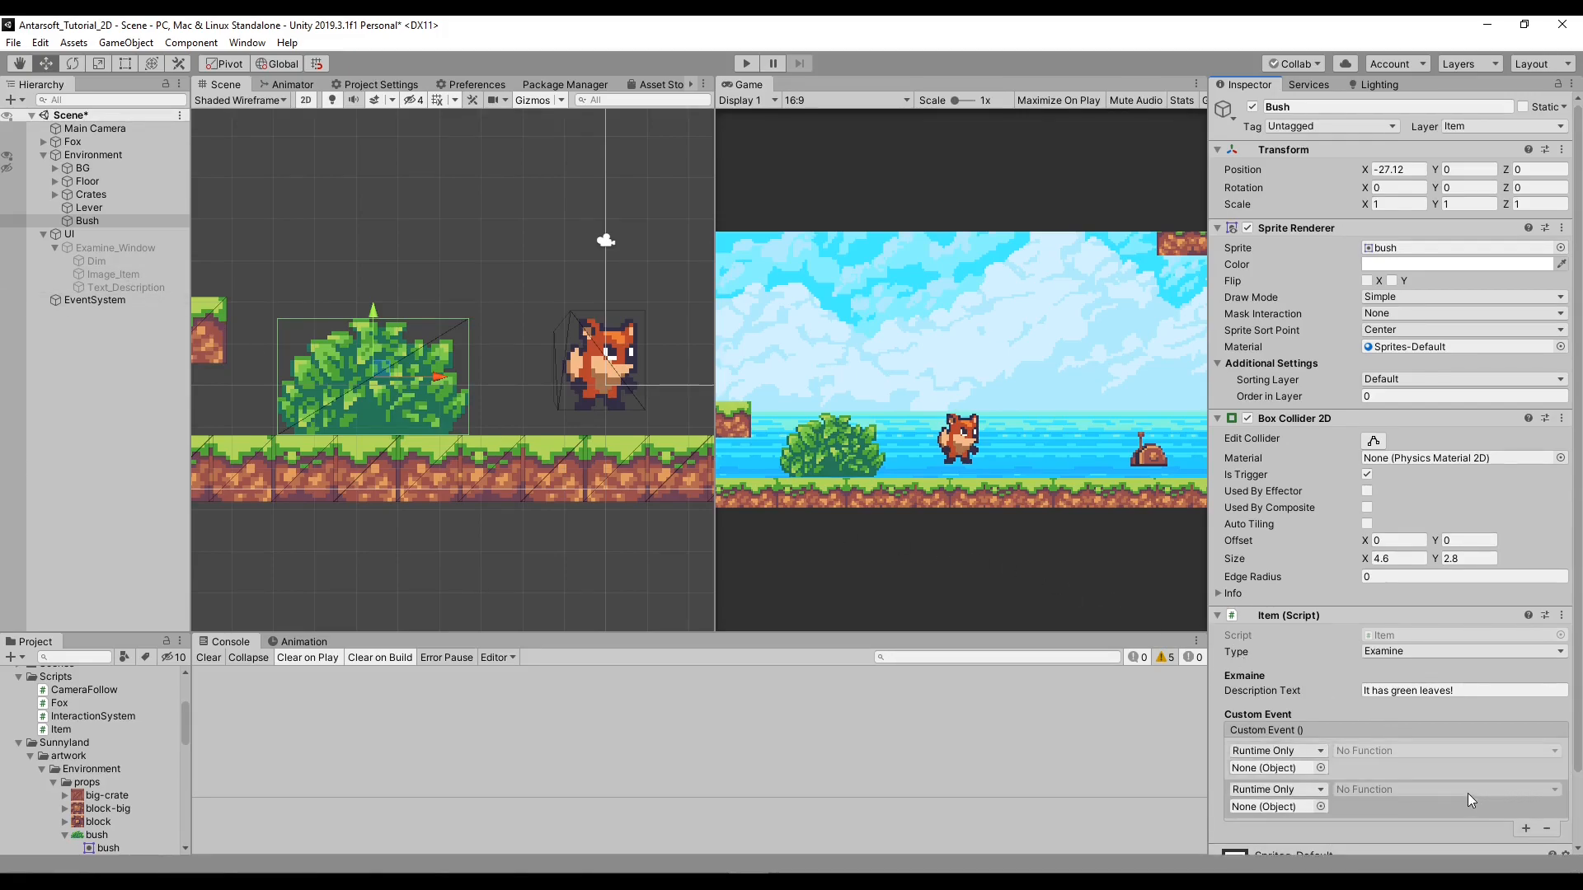
click(113, 273)
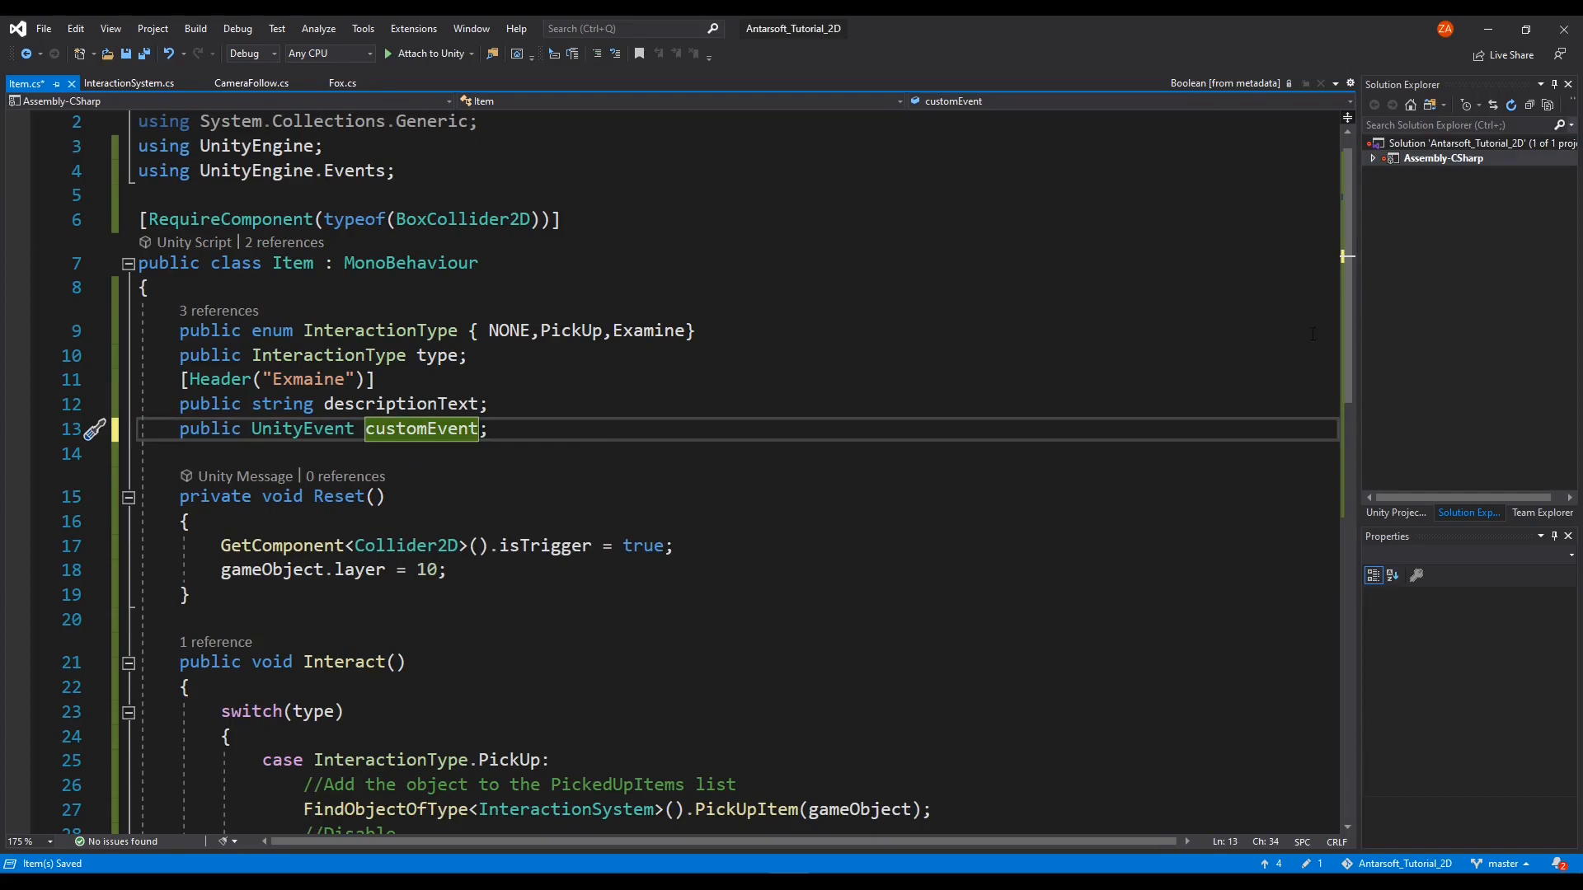
Step: Call customEvent.Invoke() after the switch in Interact, commented '//Invoke (call) the custom event(s)'
scroll(down, 3)
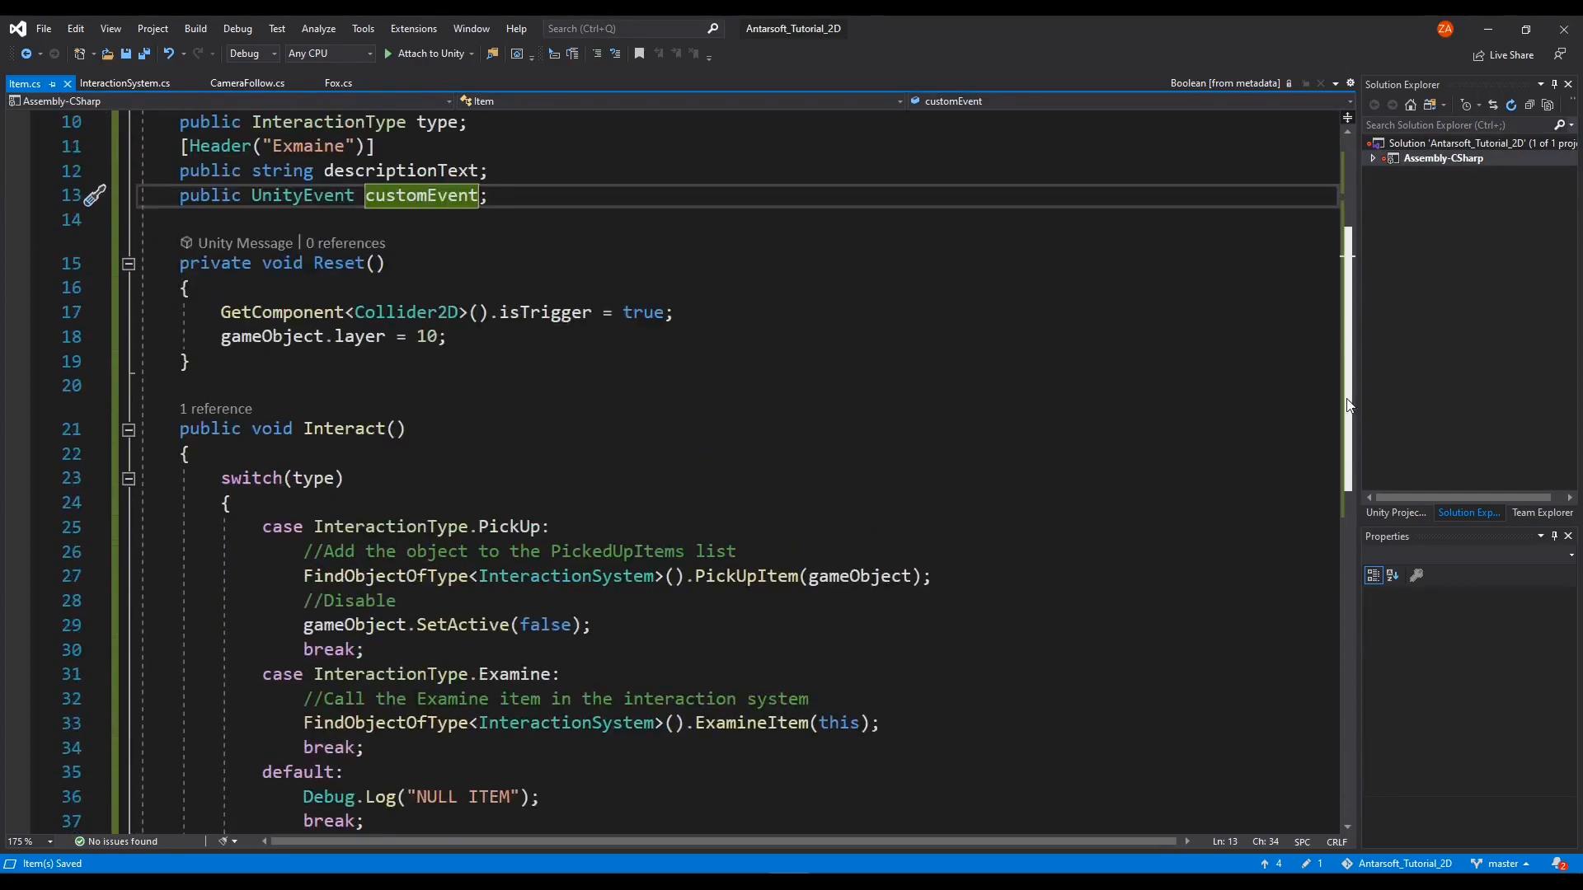
scroll(down, 3)
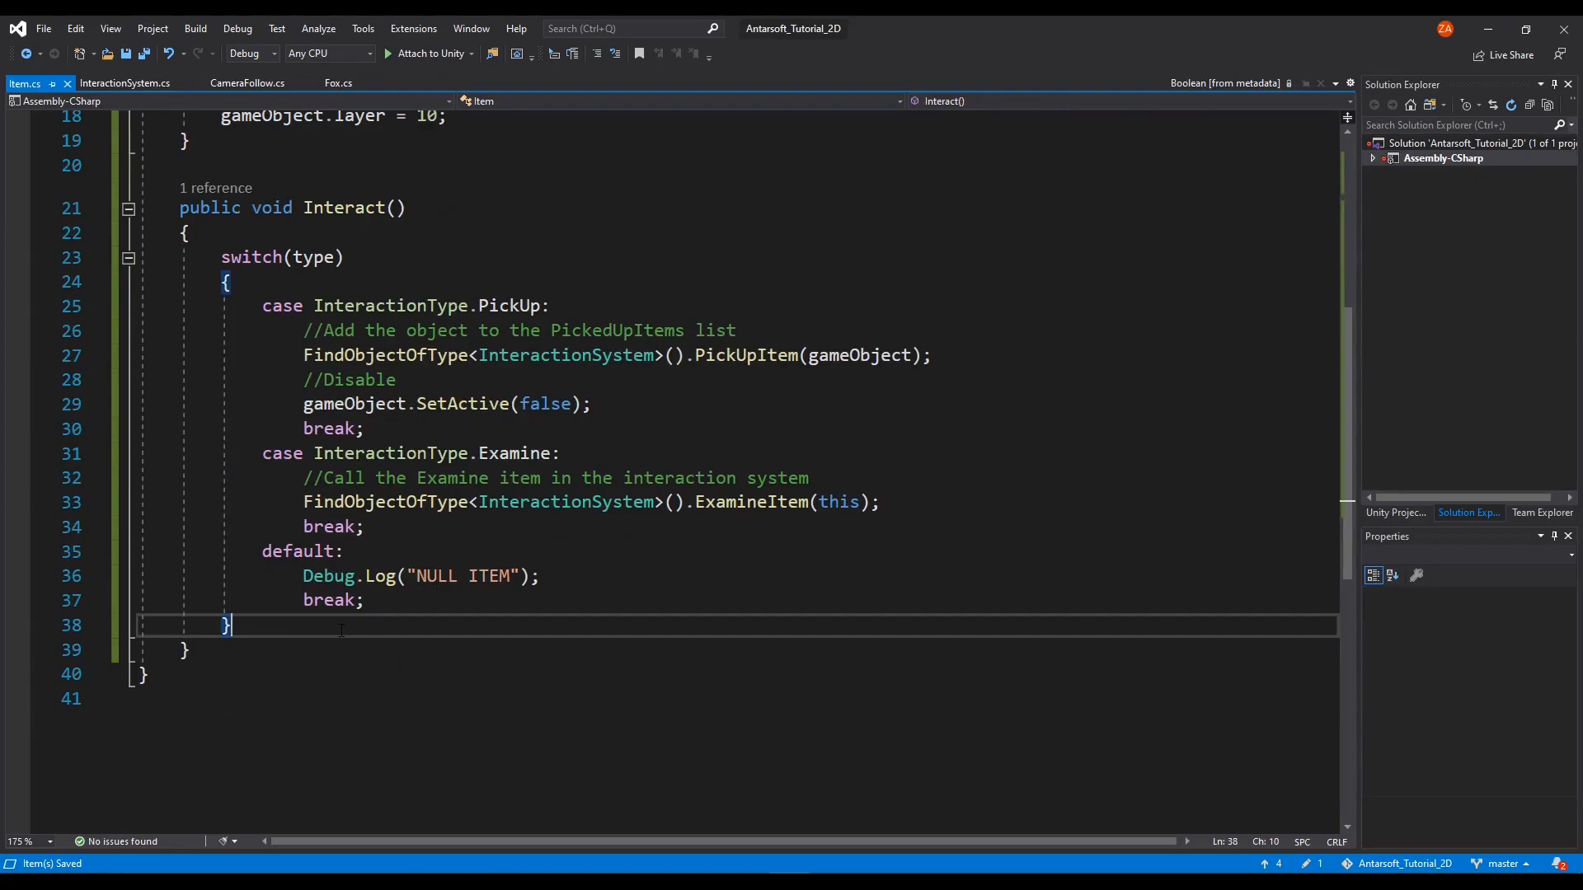
key(enter)
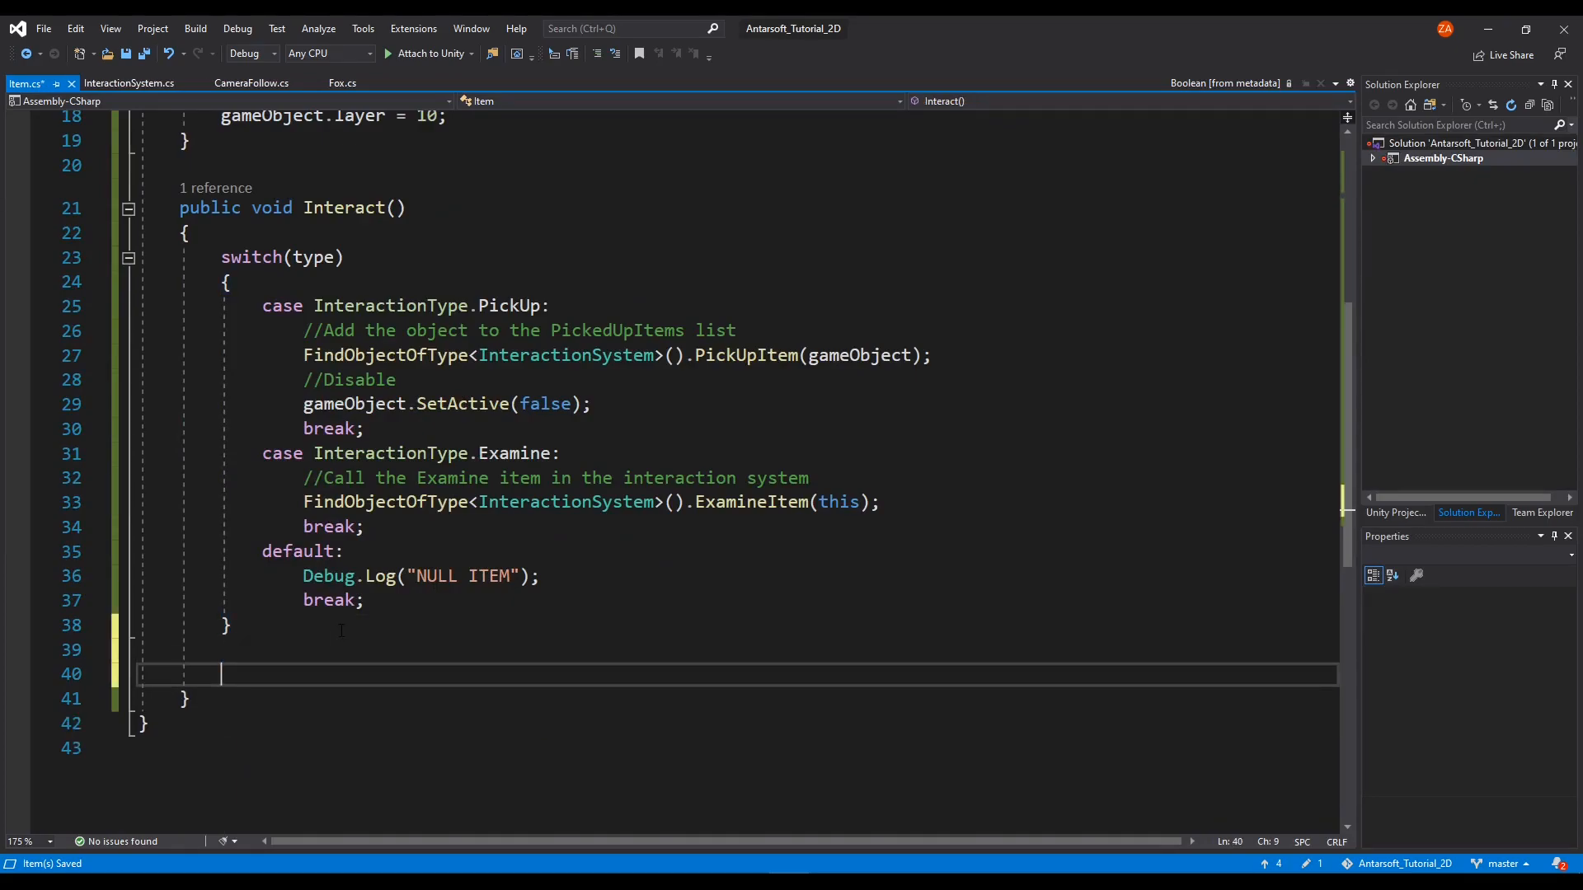
text(customEvent.ino)
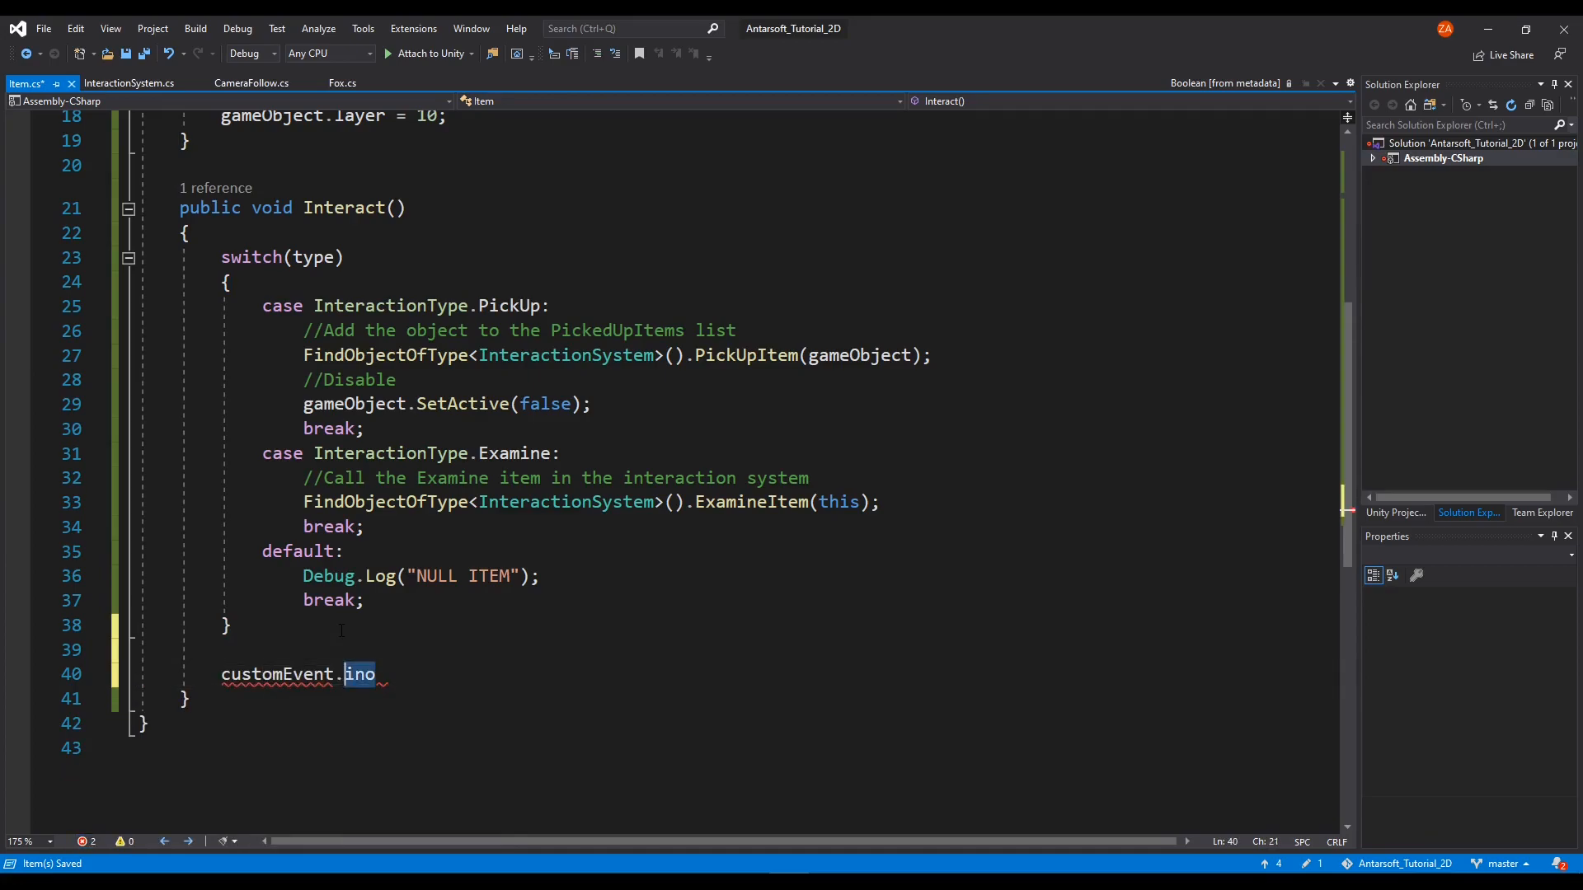
text(Invoke();)
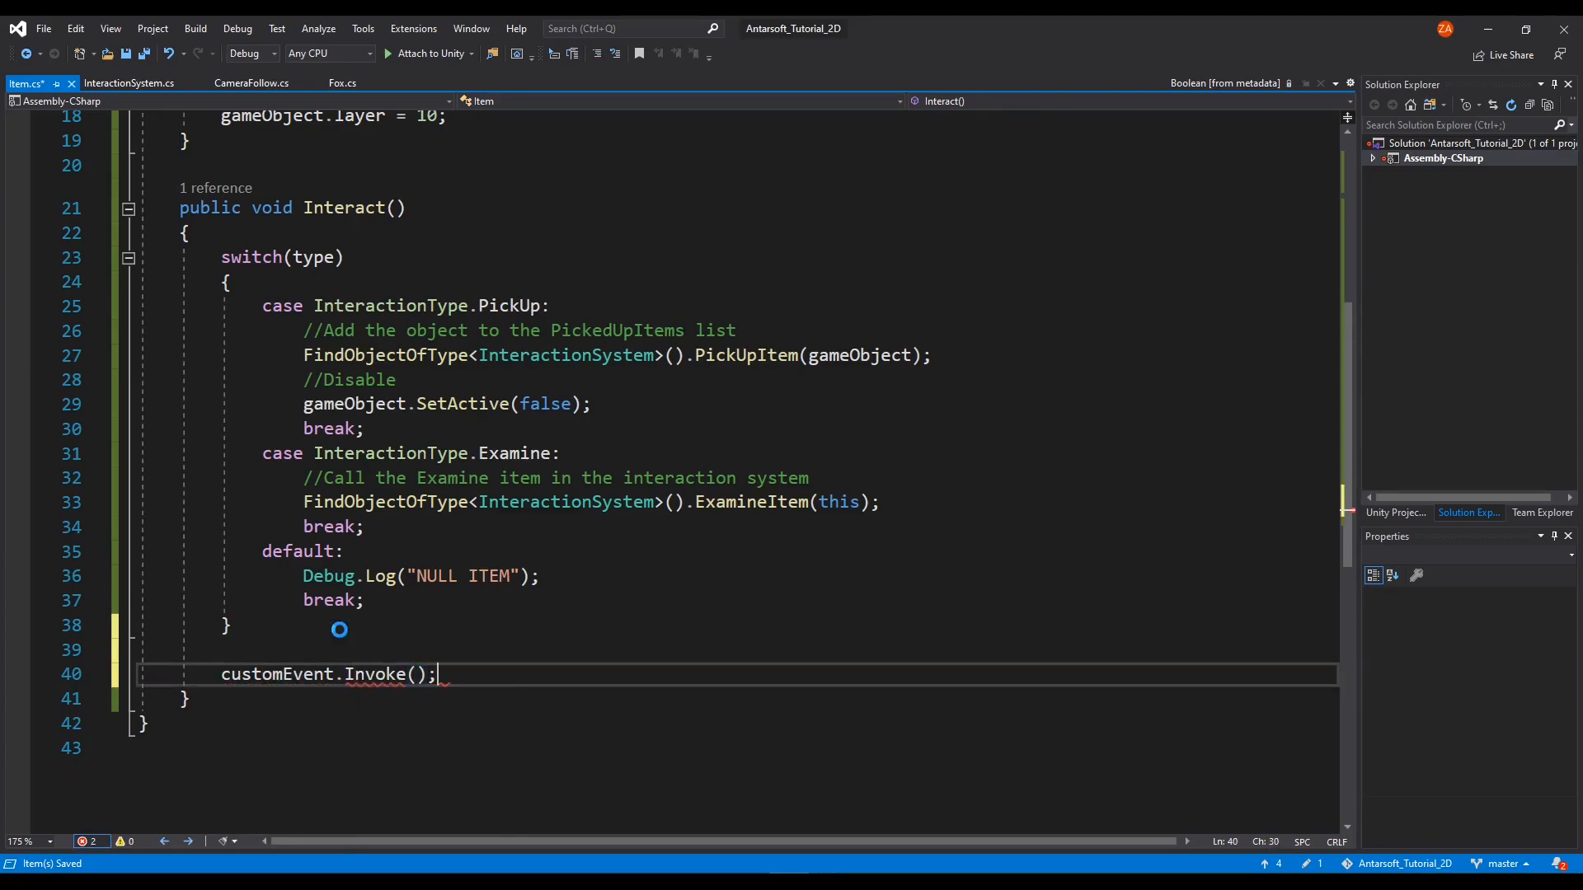
text(//Invoke ()
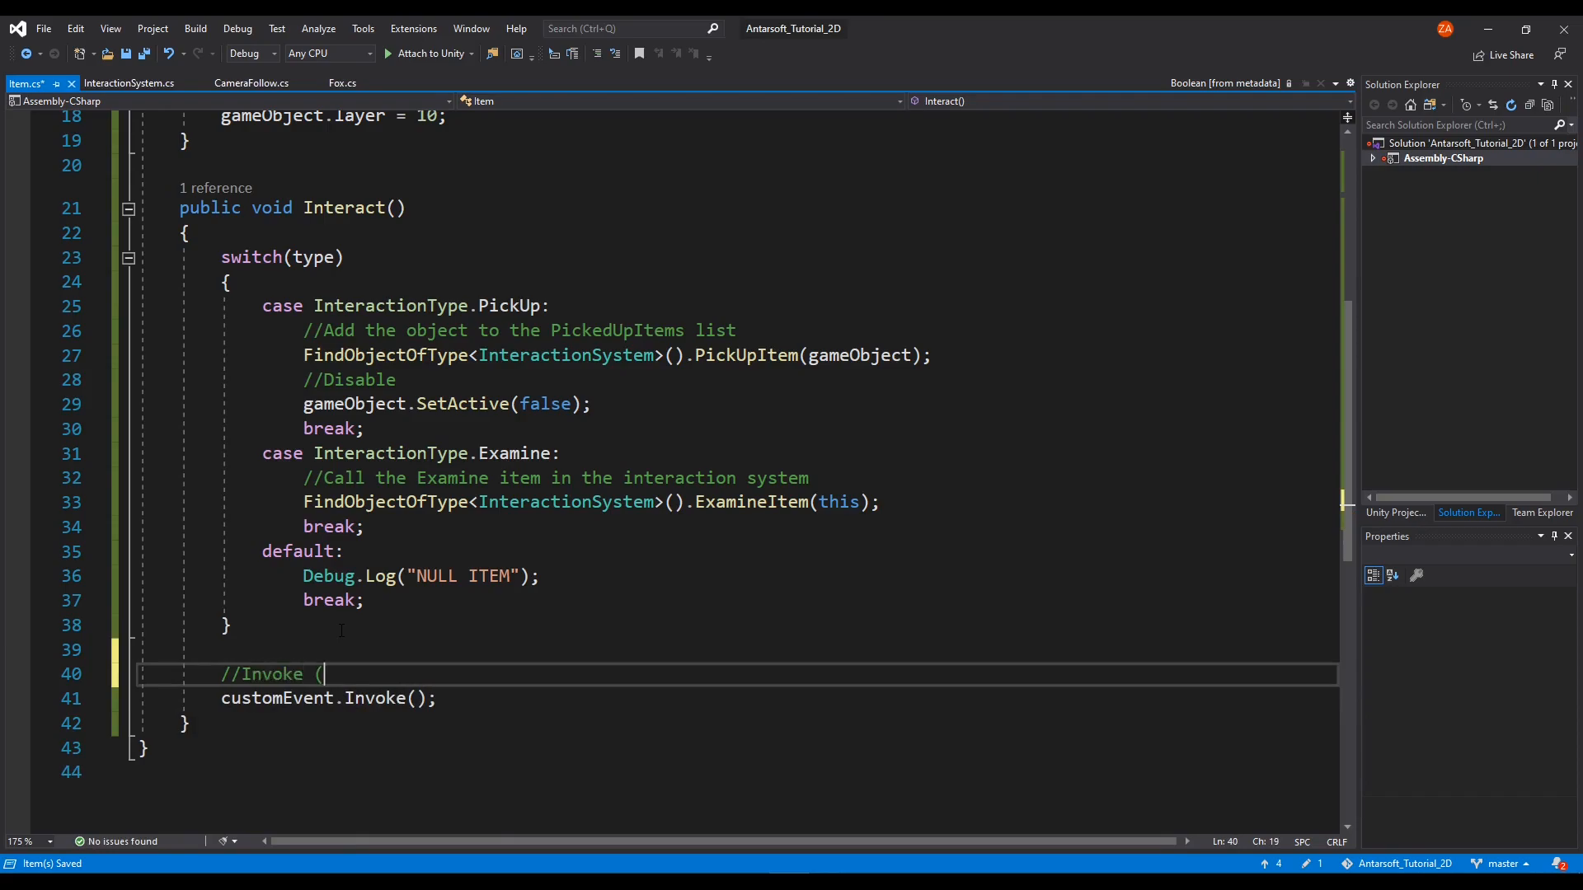
text(call) the custom)
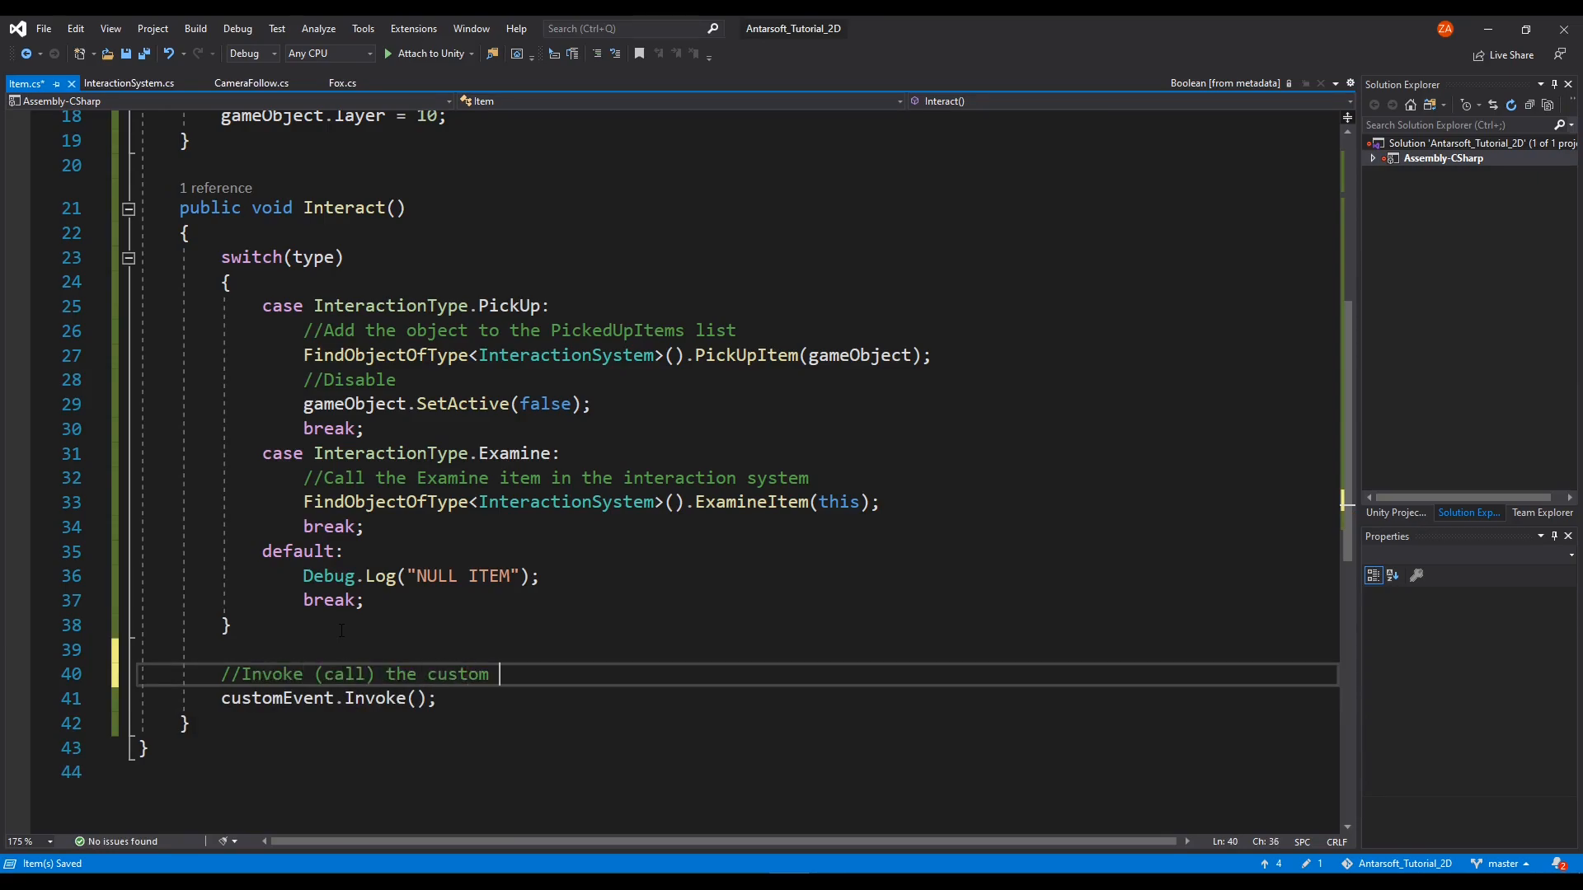
text(event(s))
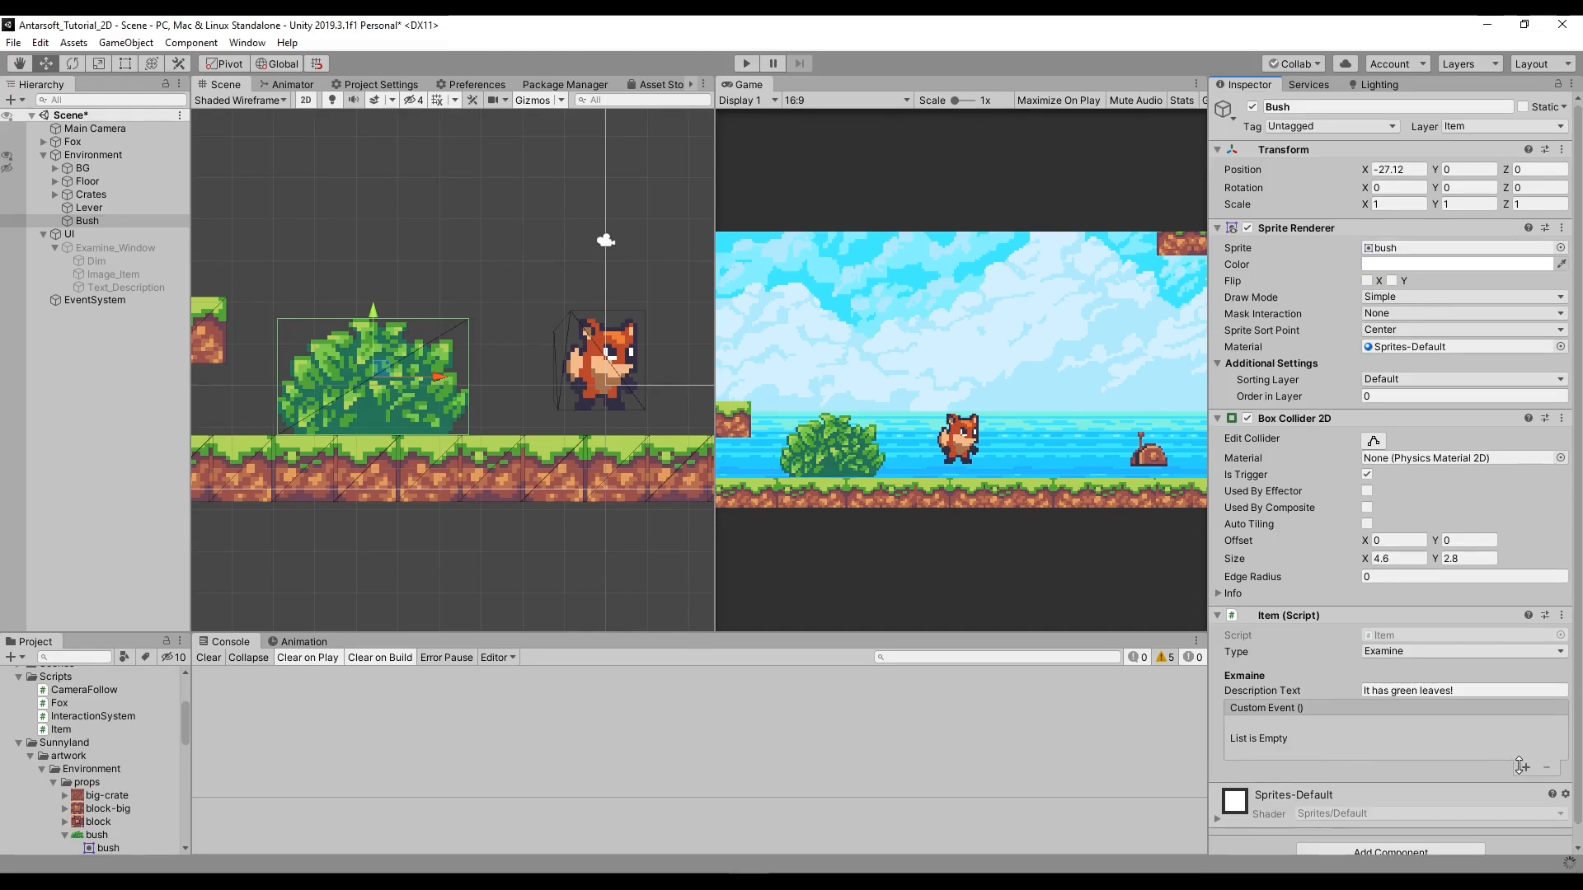
mouse_move(1494, 752)
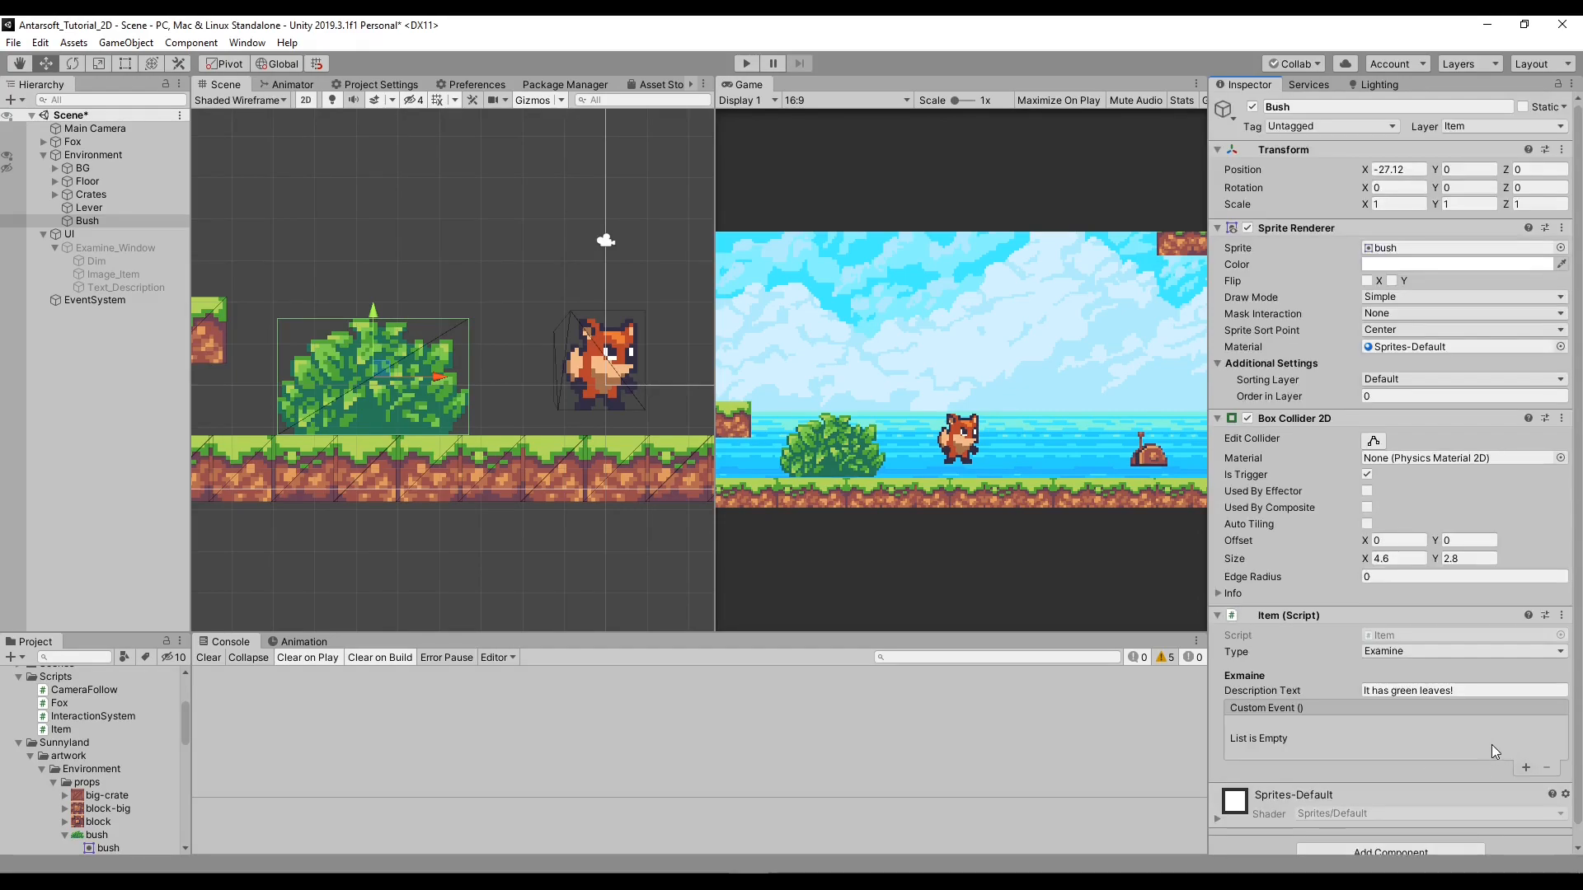
mouse_move(632, 473)
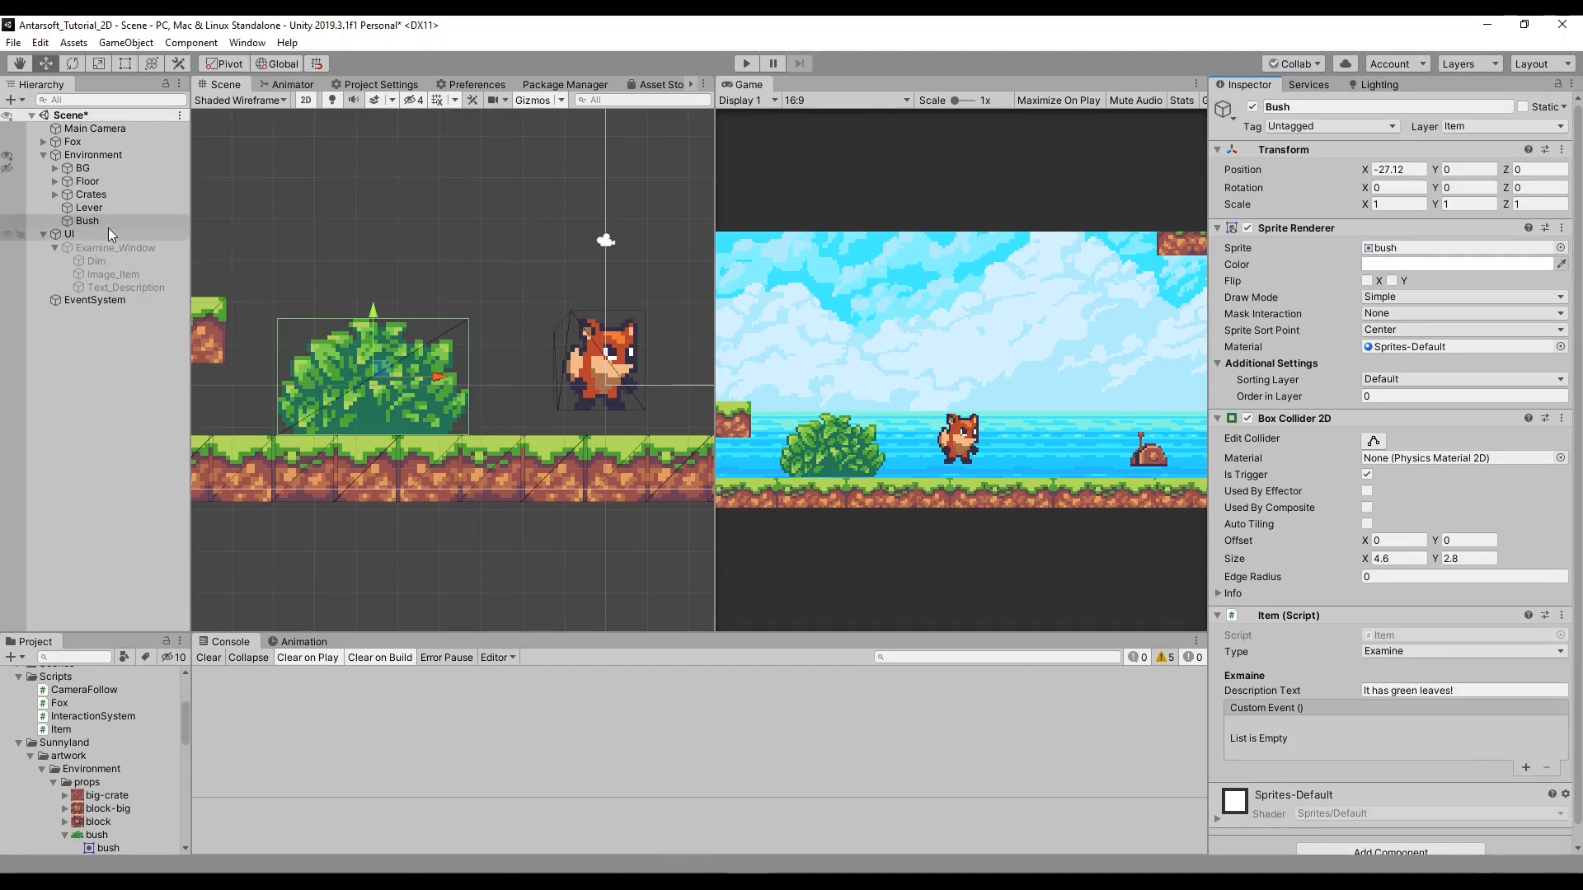
Step: Select Lever in the Hierarchy to show its Item components
click(87, 208)
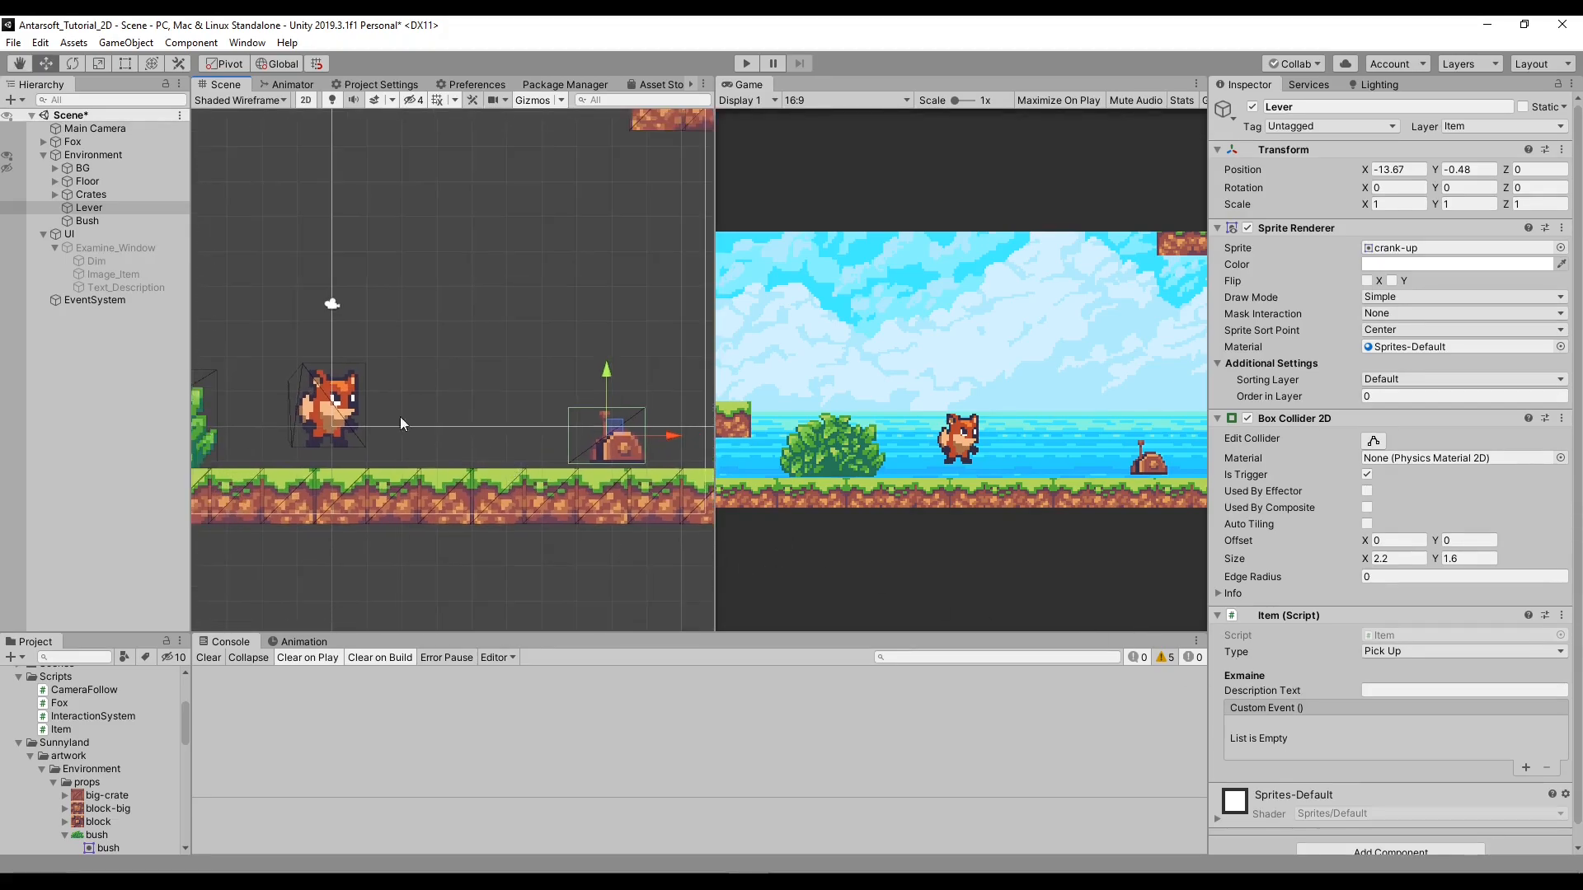
Step: Create an Eagle sprite using eagle-attack-1 at 10 pixels per unit, placed up in the sky
right_click(93, 155)
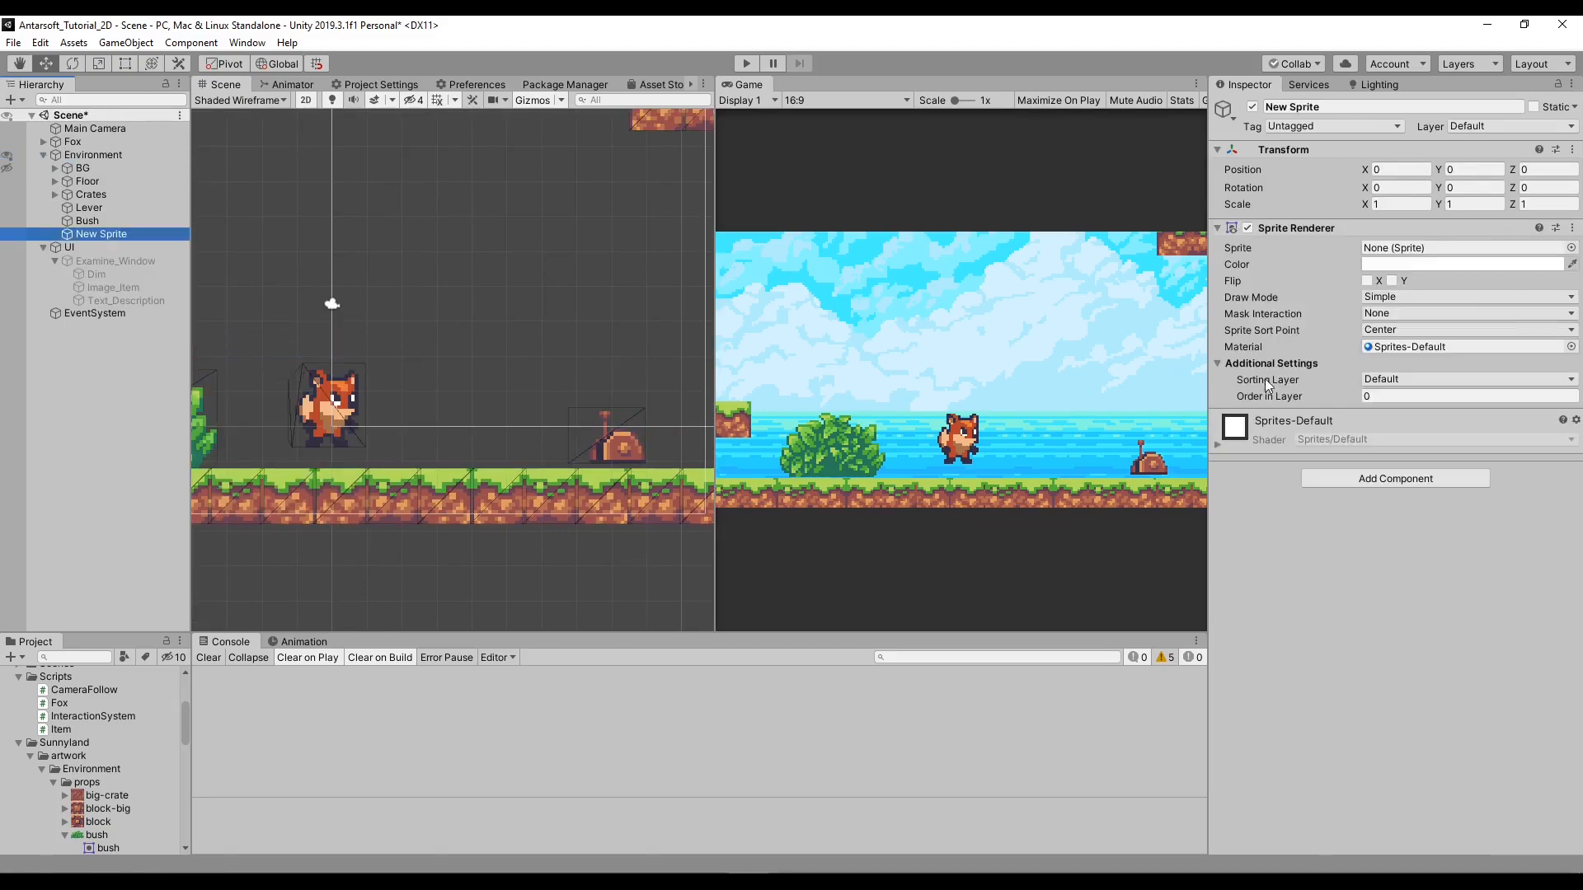
click(1572, 247)
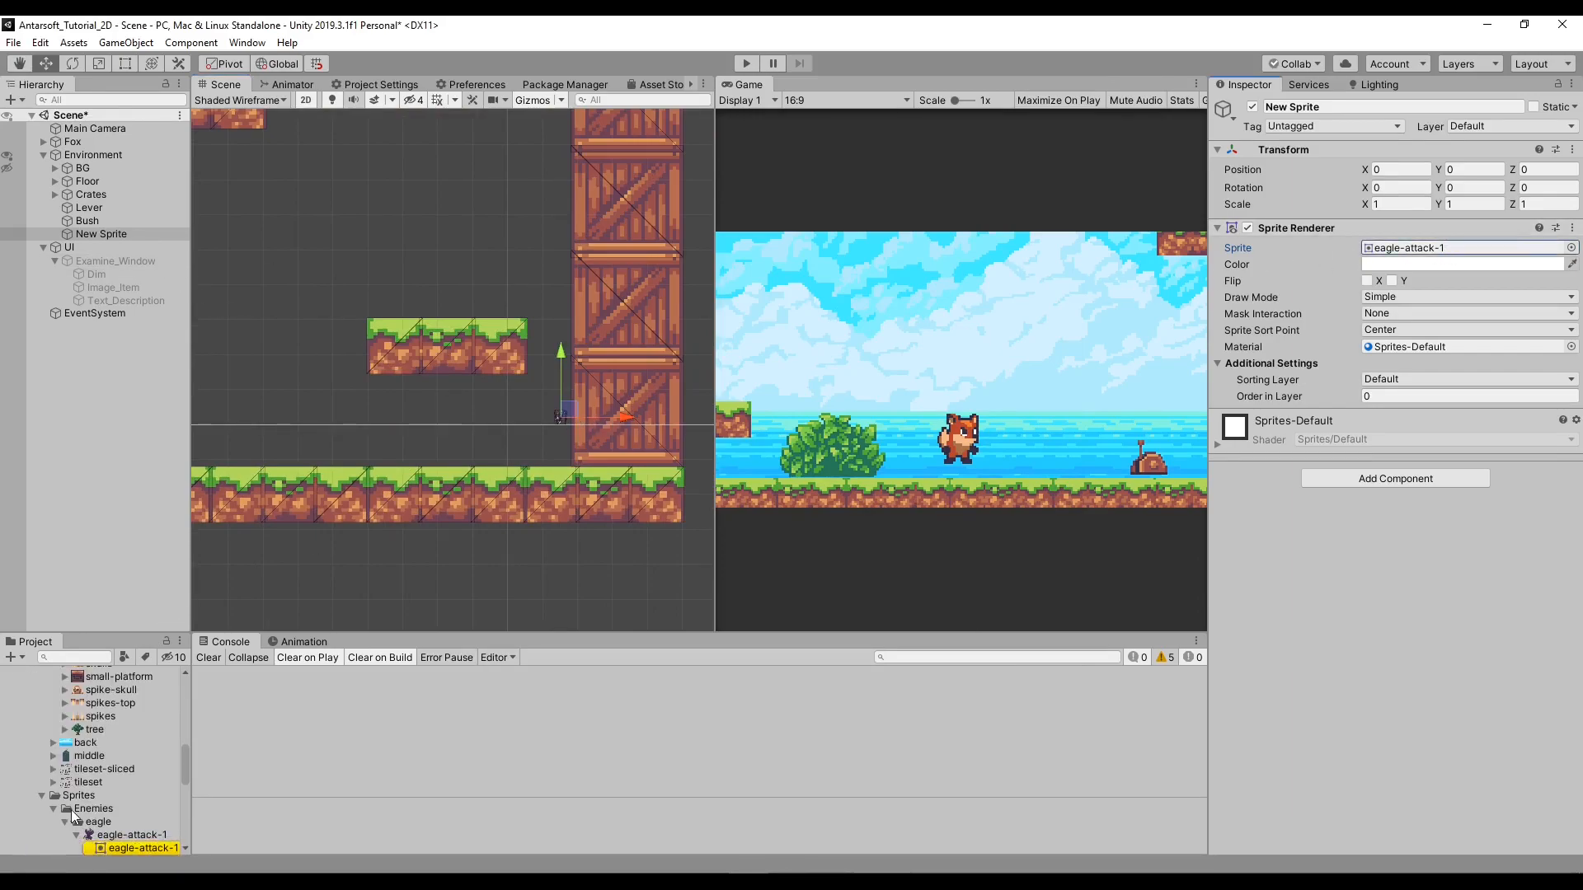
click(132, 788)
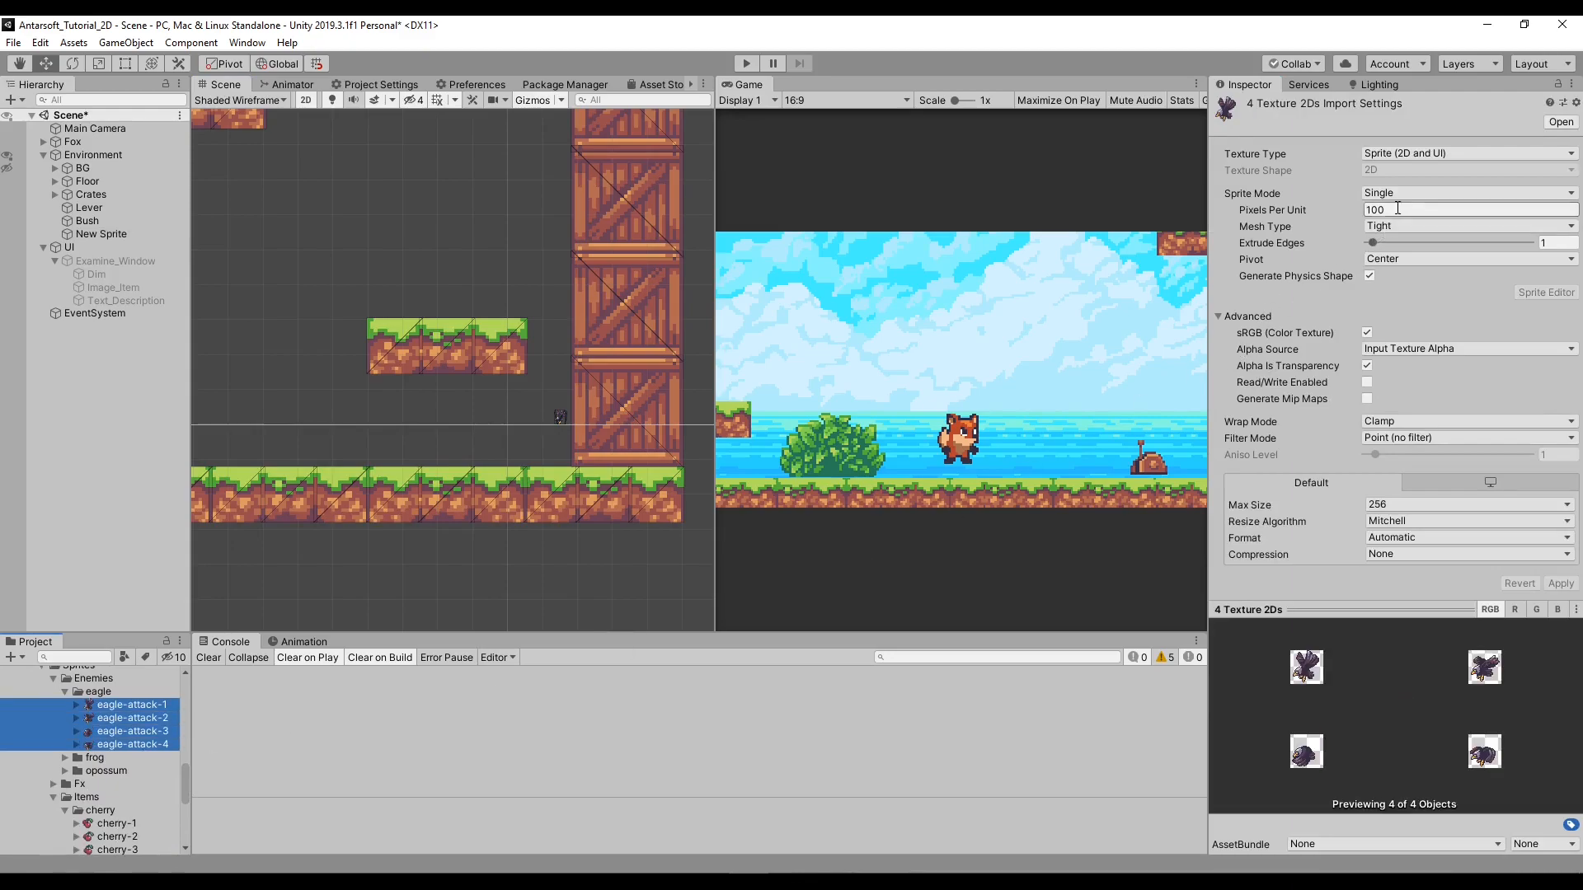
text(10)
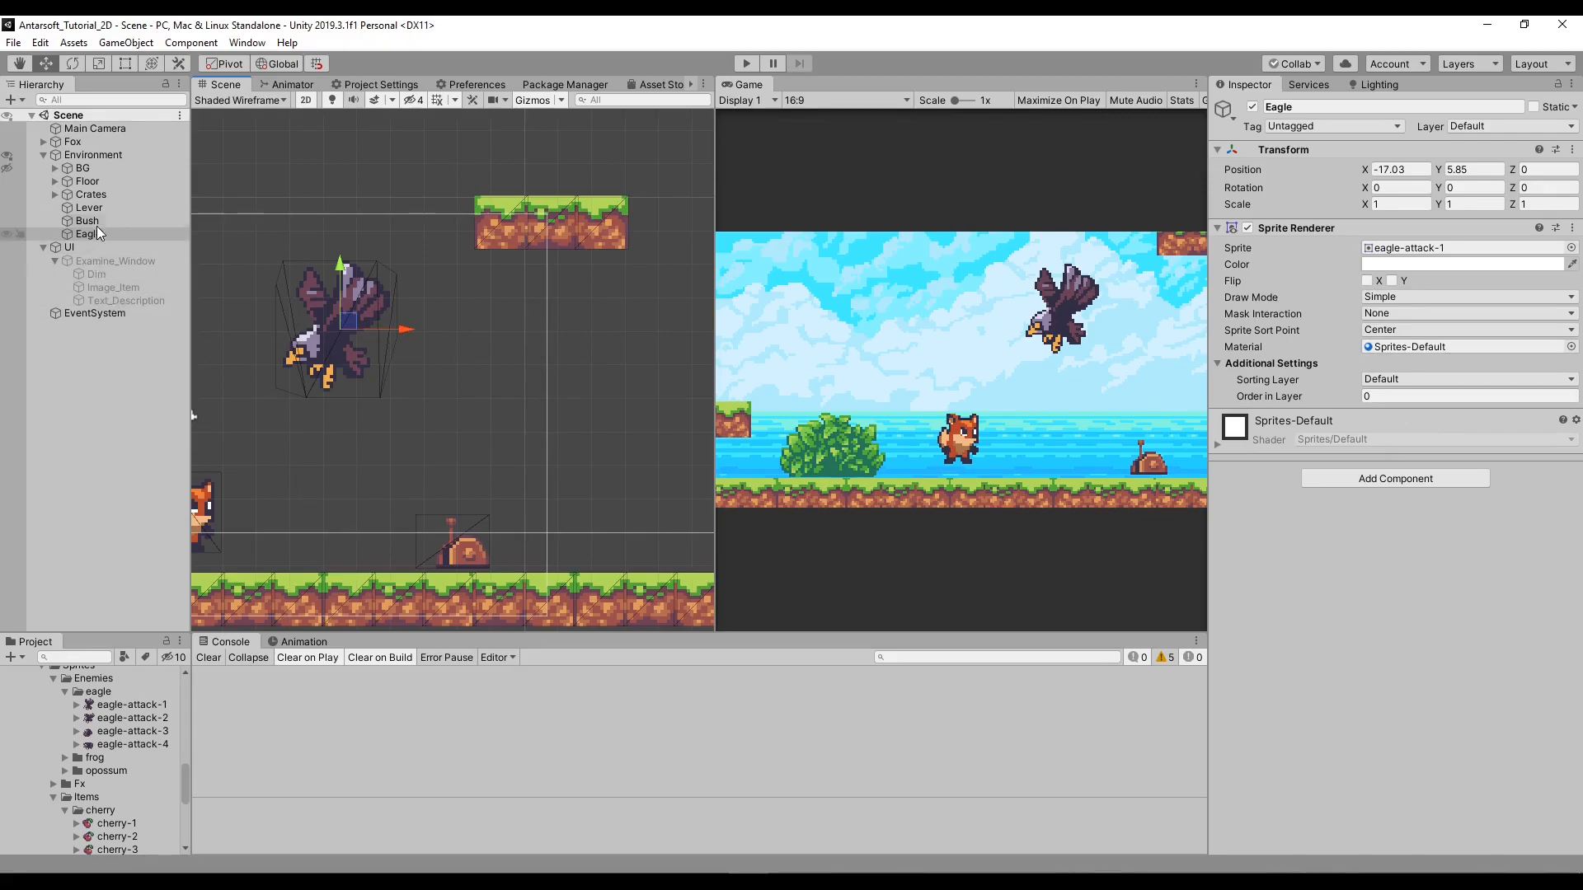
click(87, 208)
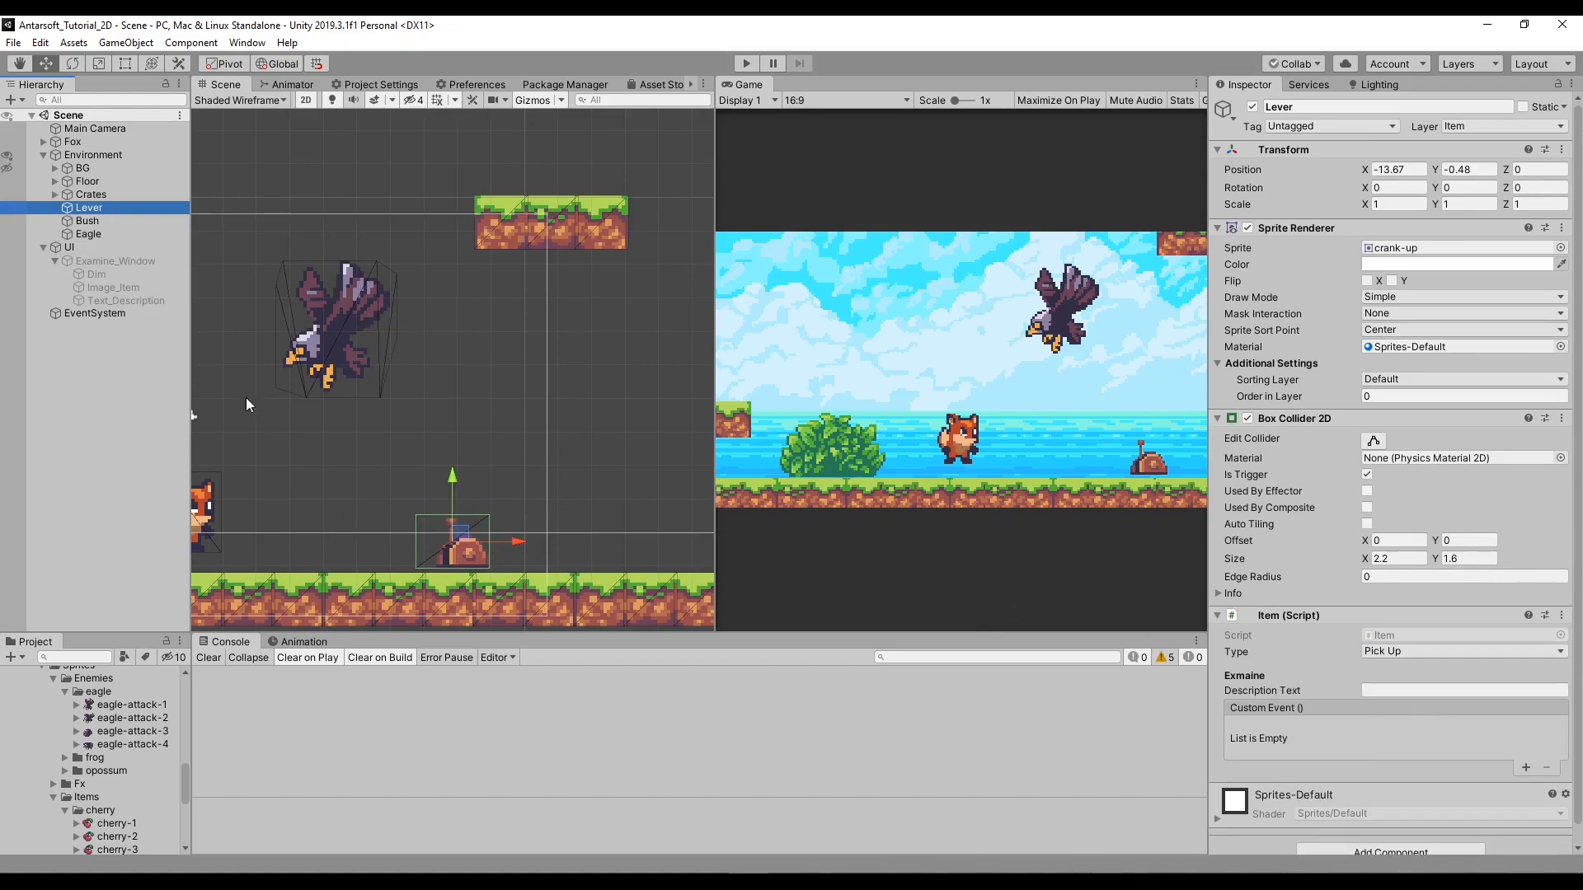
Step: Add an empty response slot to the Lever's Custom Event list
click(87, 219)
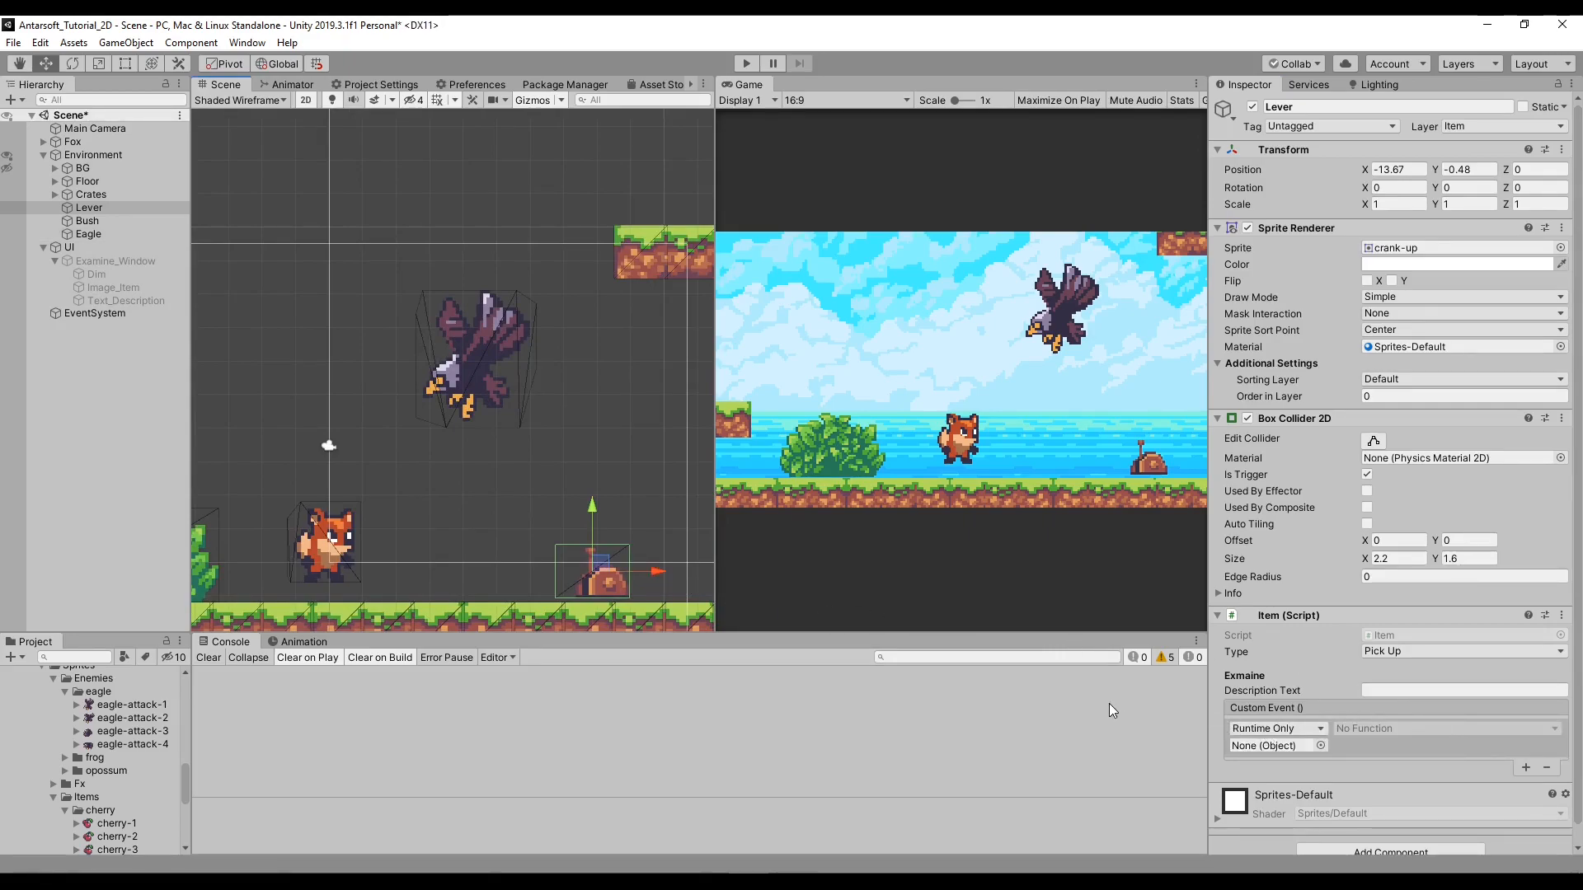
mouse_move(554, 552)
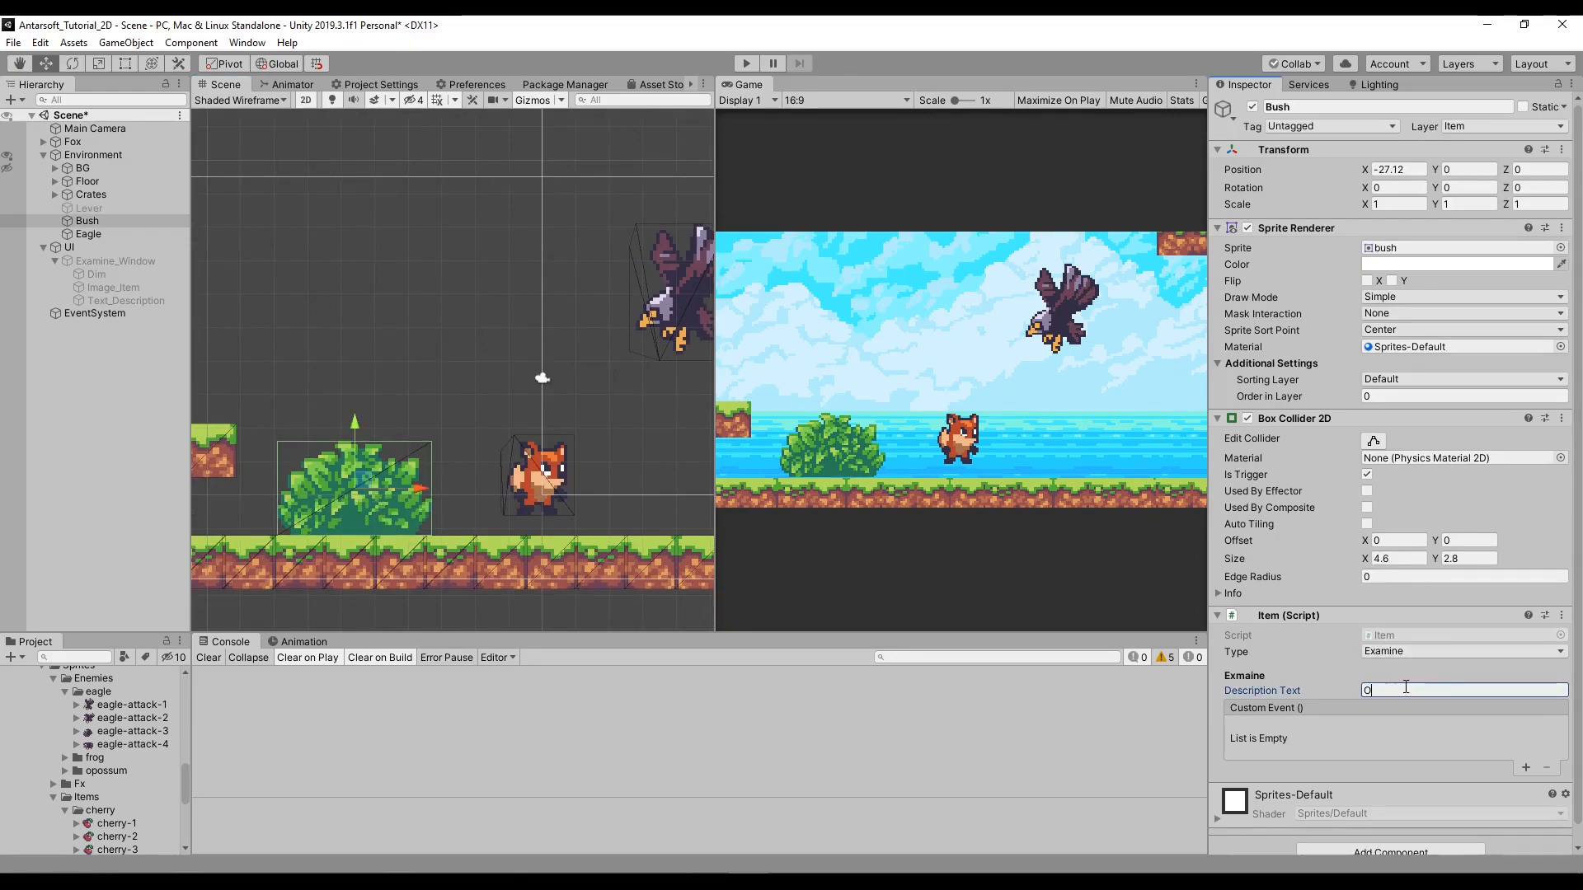
Step: Set the Bush's Description Text to 'Oh look what I found'
text(Oh a s)
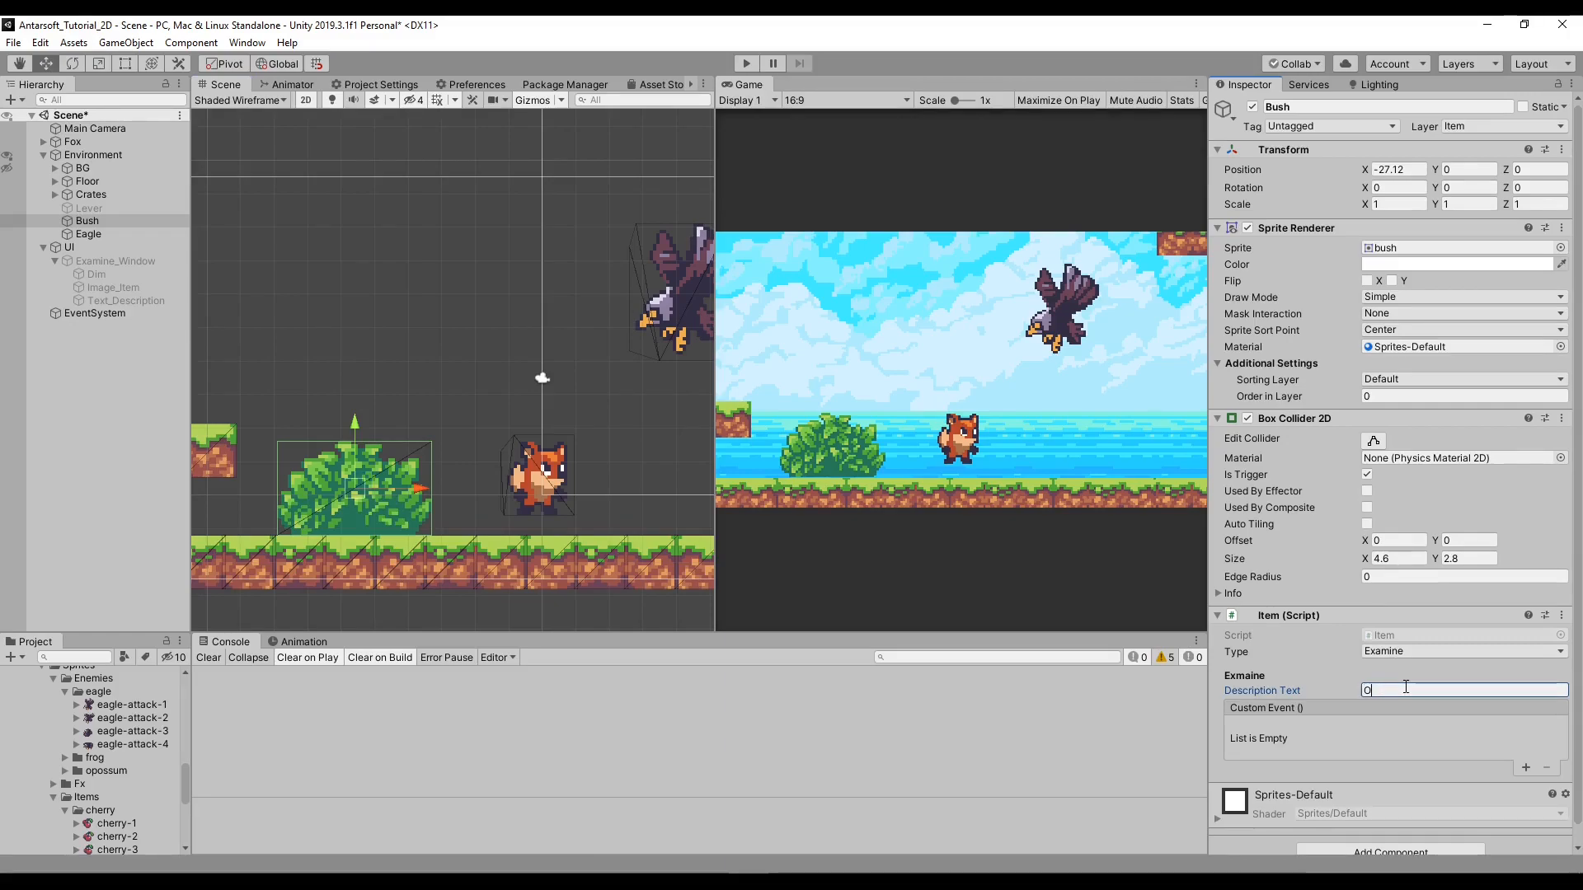
text(h look what I found)
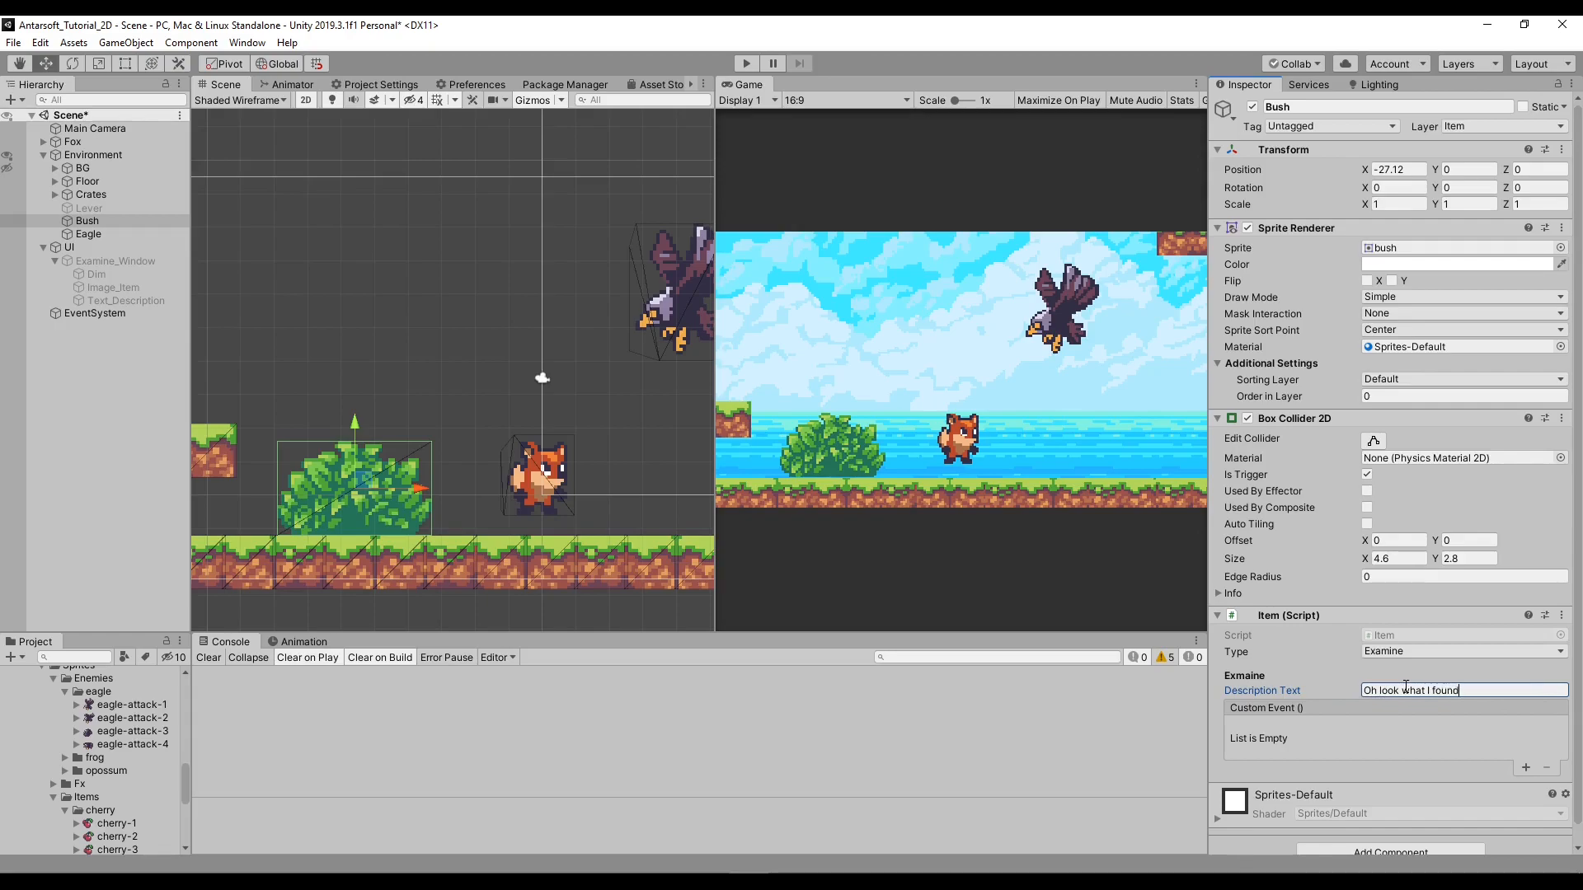
click(114, 261)
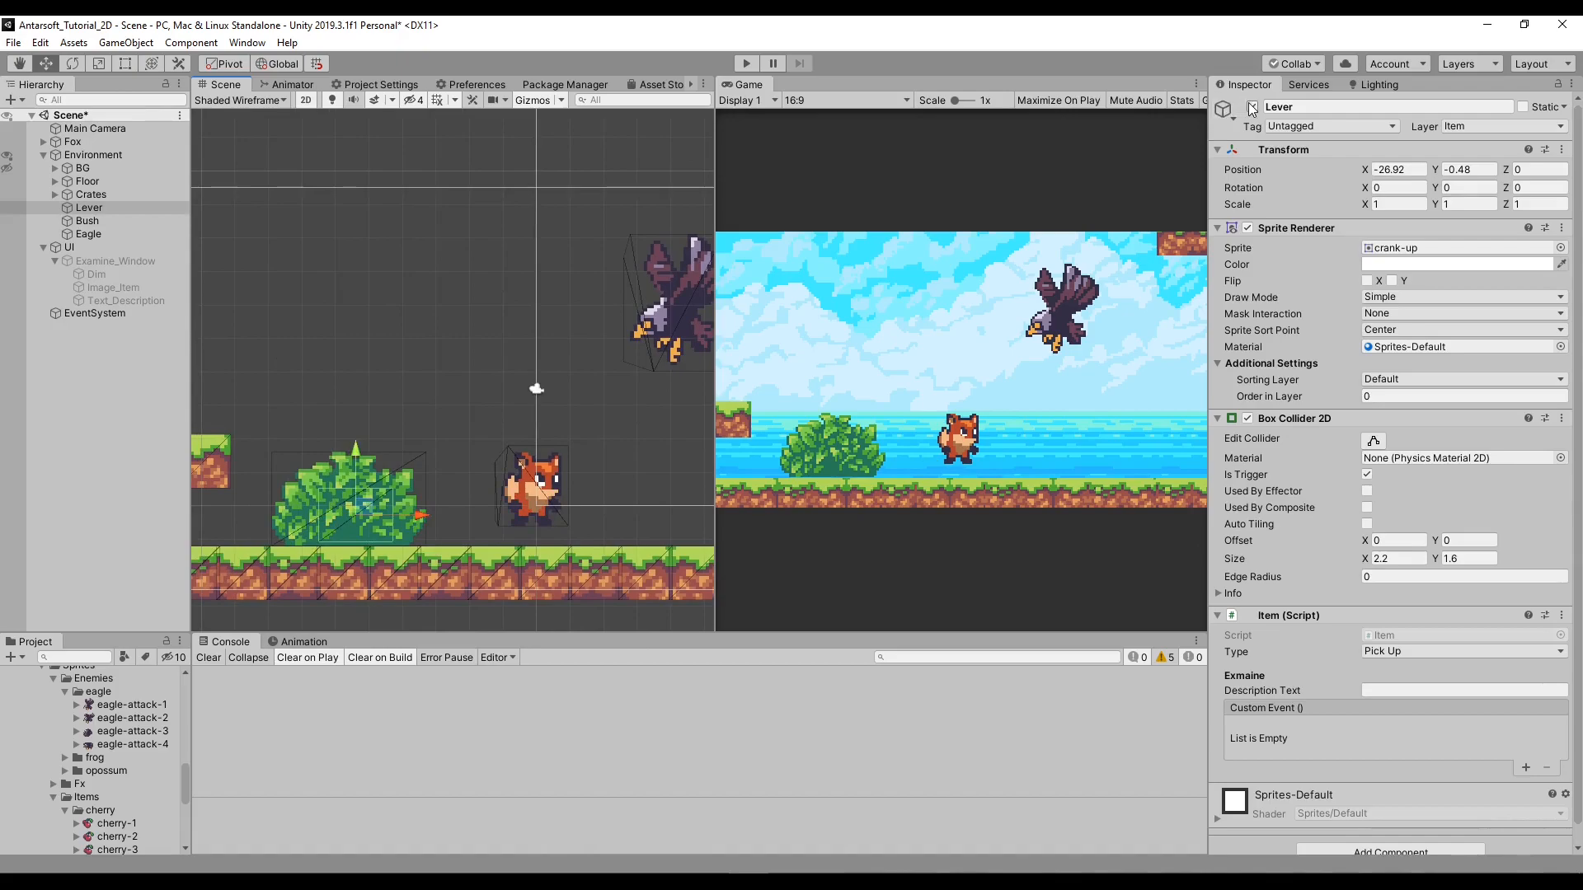
Step: Make the Bush's Custom Event entries call GameObject.SetActive, ticked on for the Lever and off for the Bush
click(87, 220)
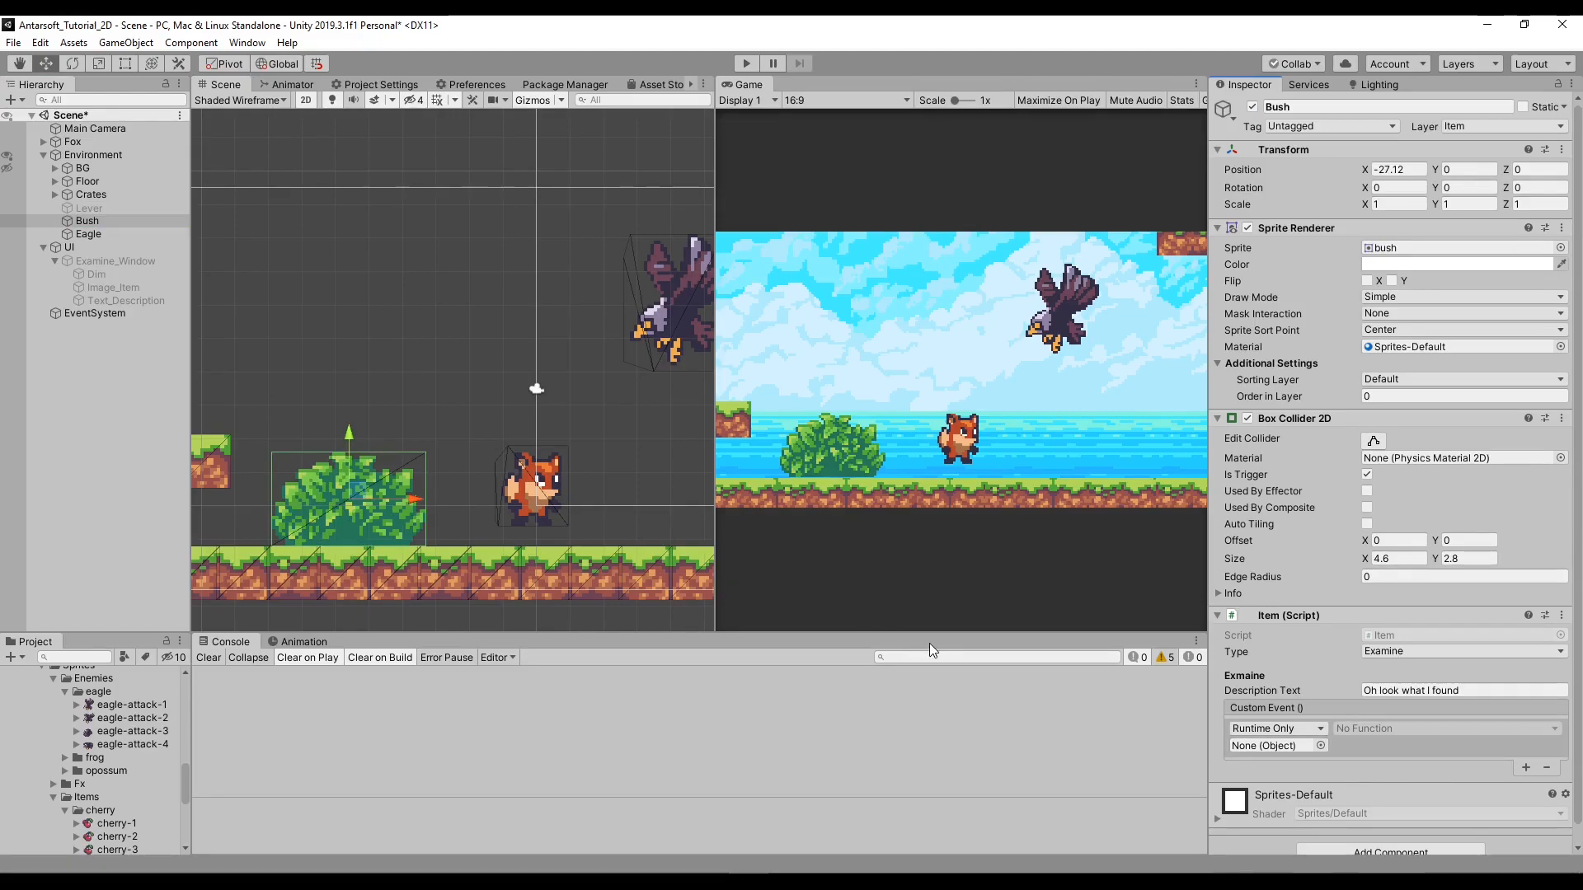
click(1527, 768)
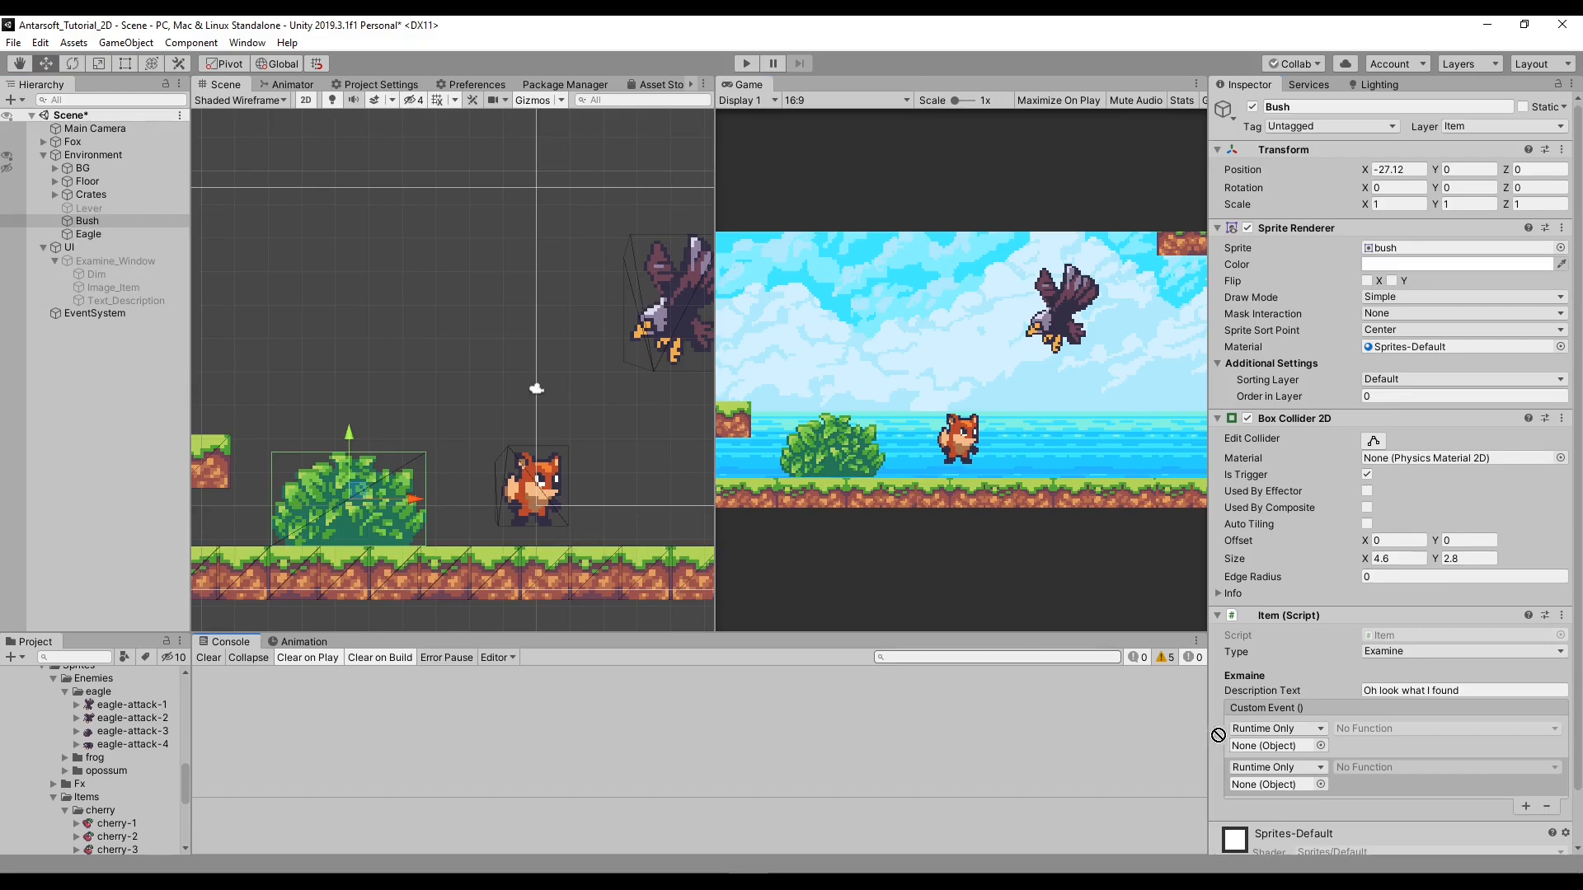
click(1446, 727)
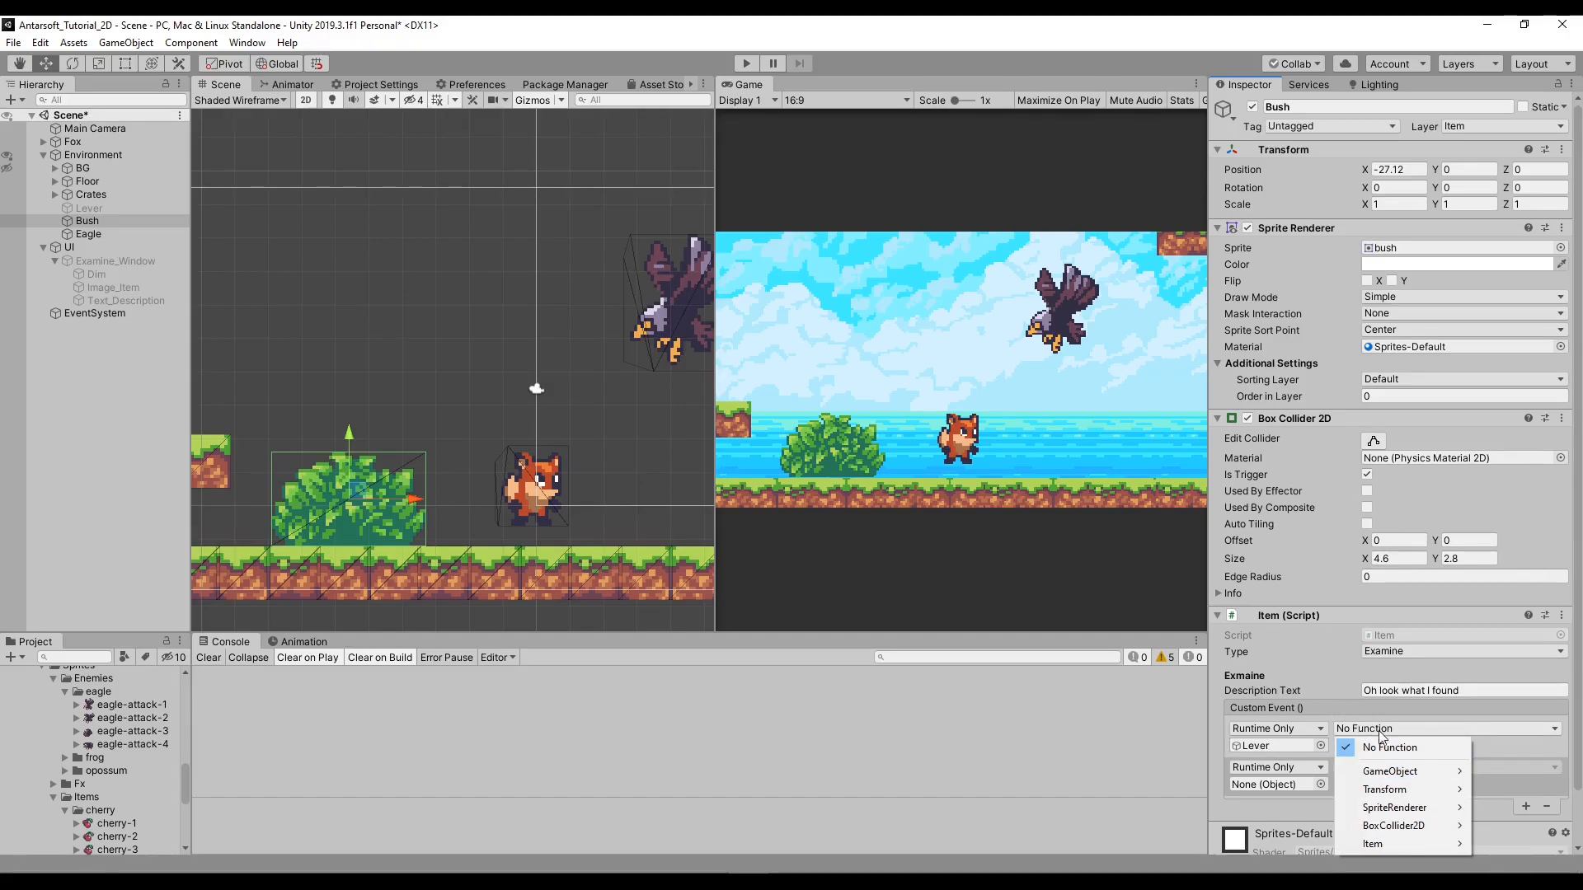
click(1388, 770)
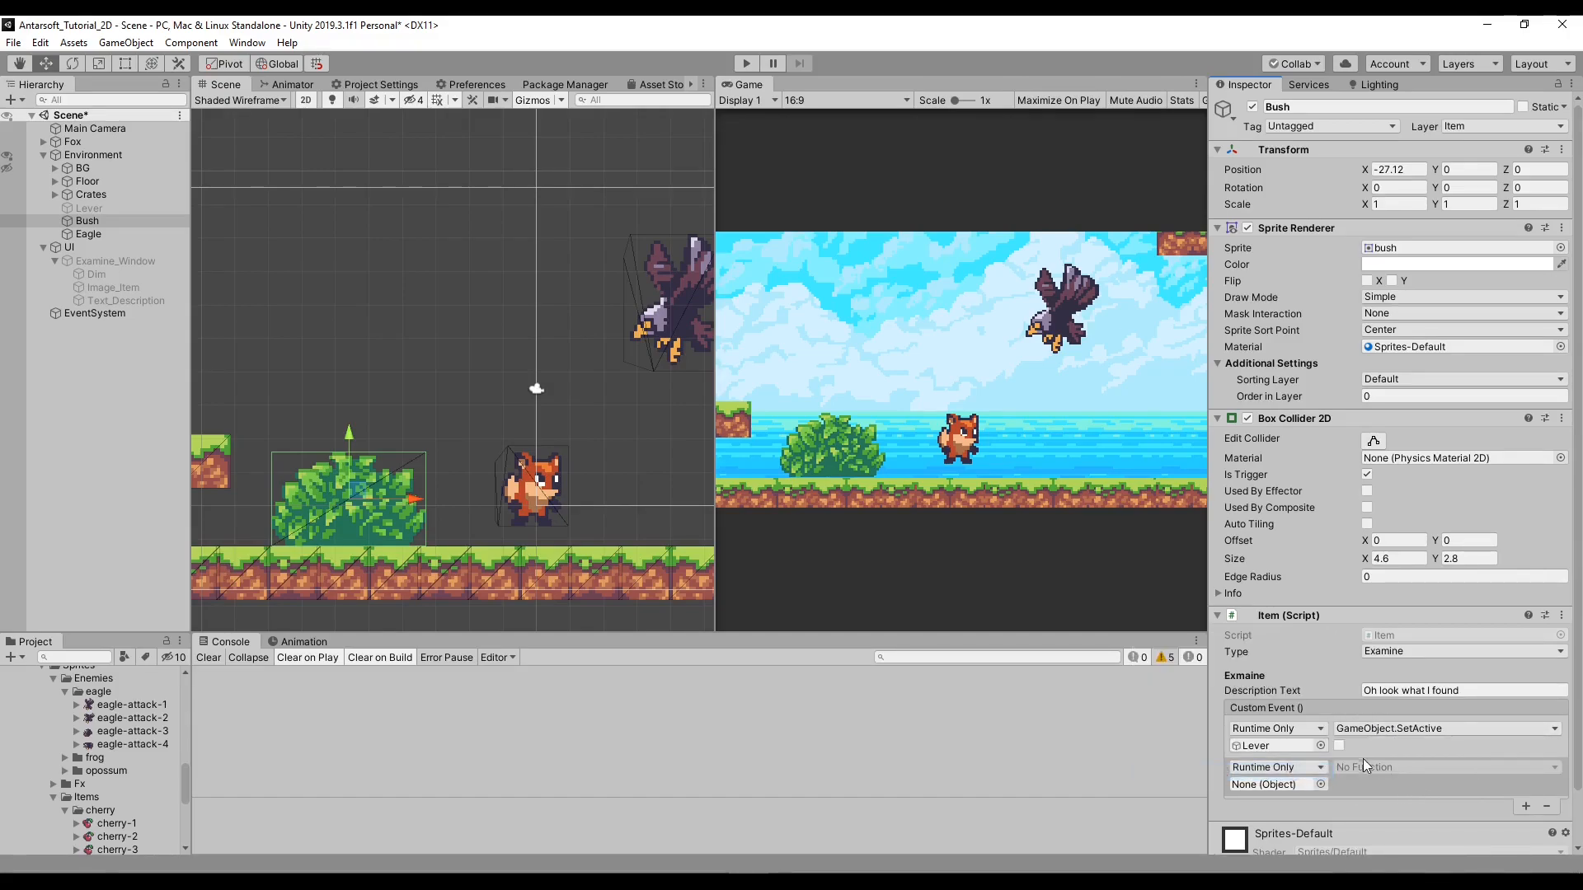
click(1339, 745)
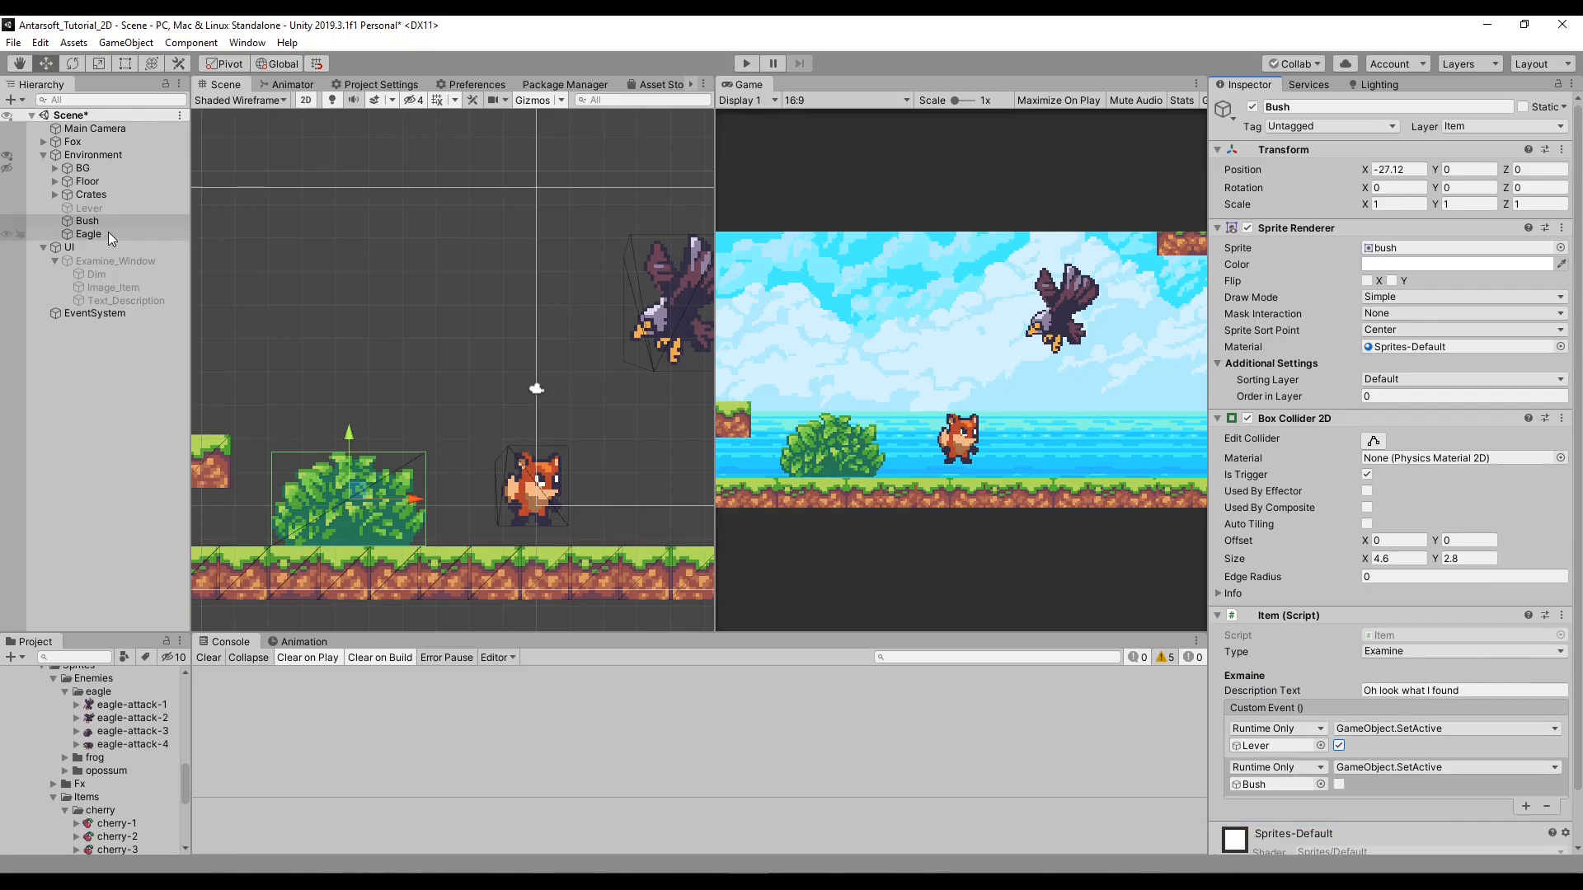
click(88, 208)
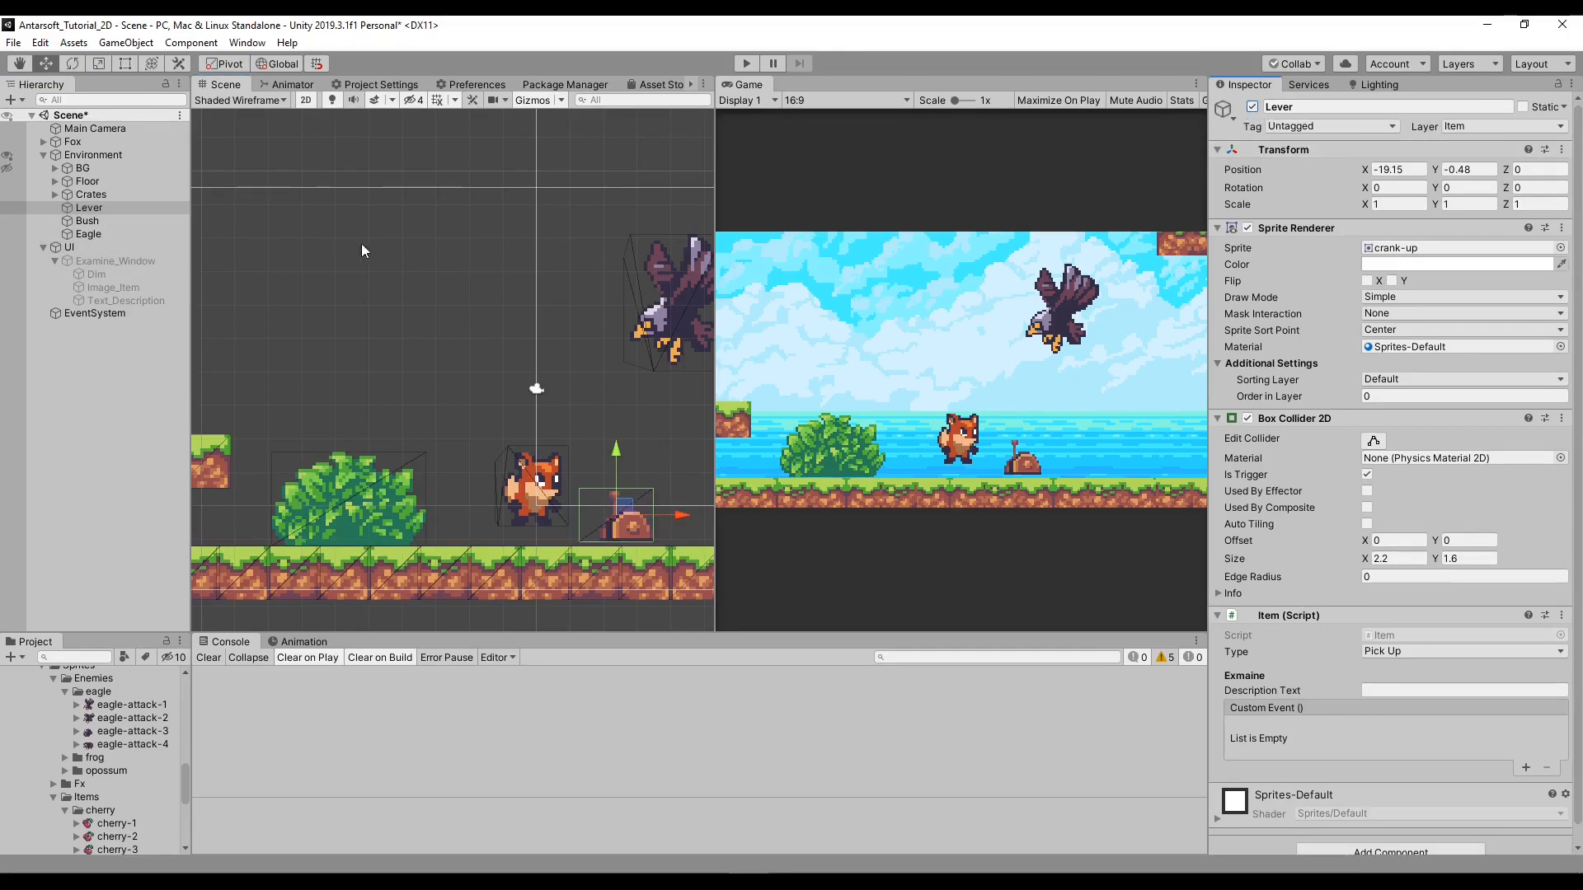
Step: Deactivate the Lever and Eagle, with the Lever's Custom Event calling SetActive on the Eagle
click(86, 219)
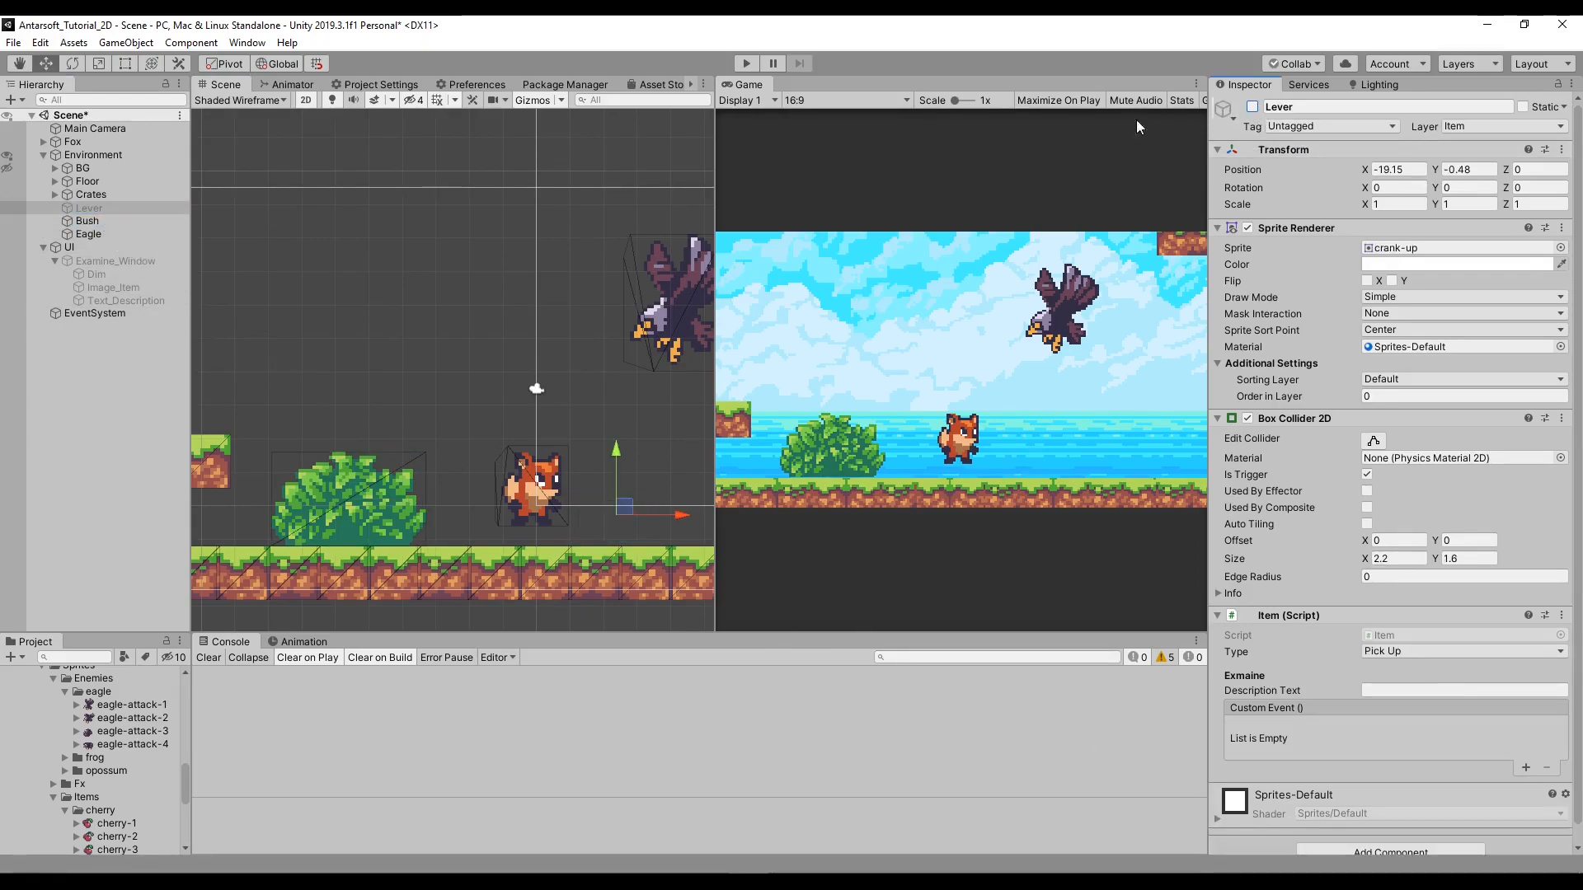
click(87, 208)
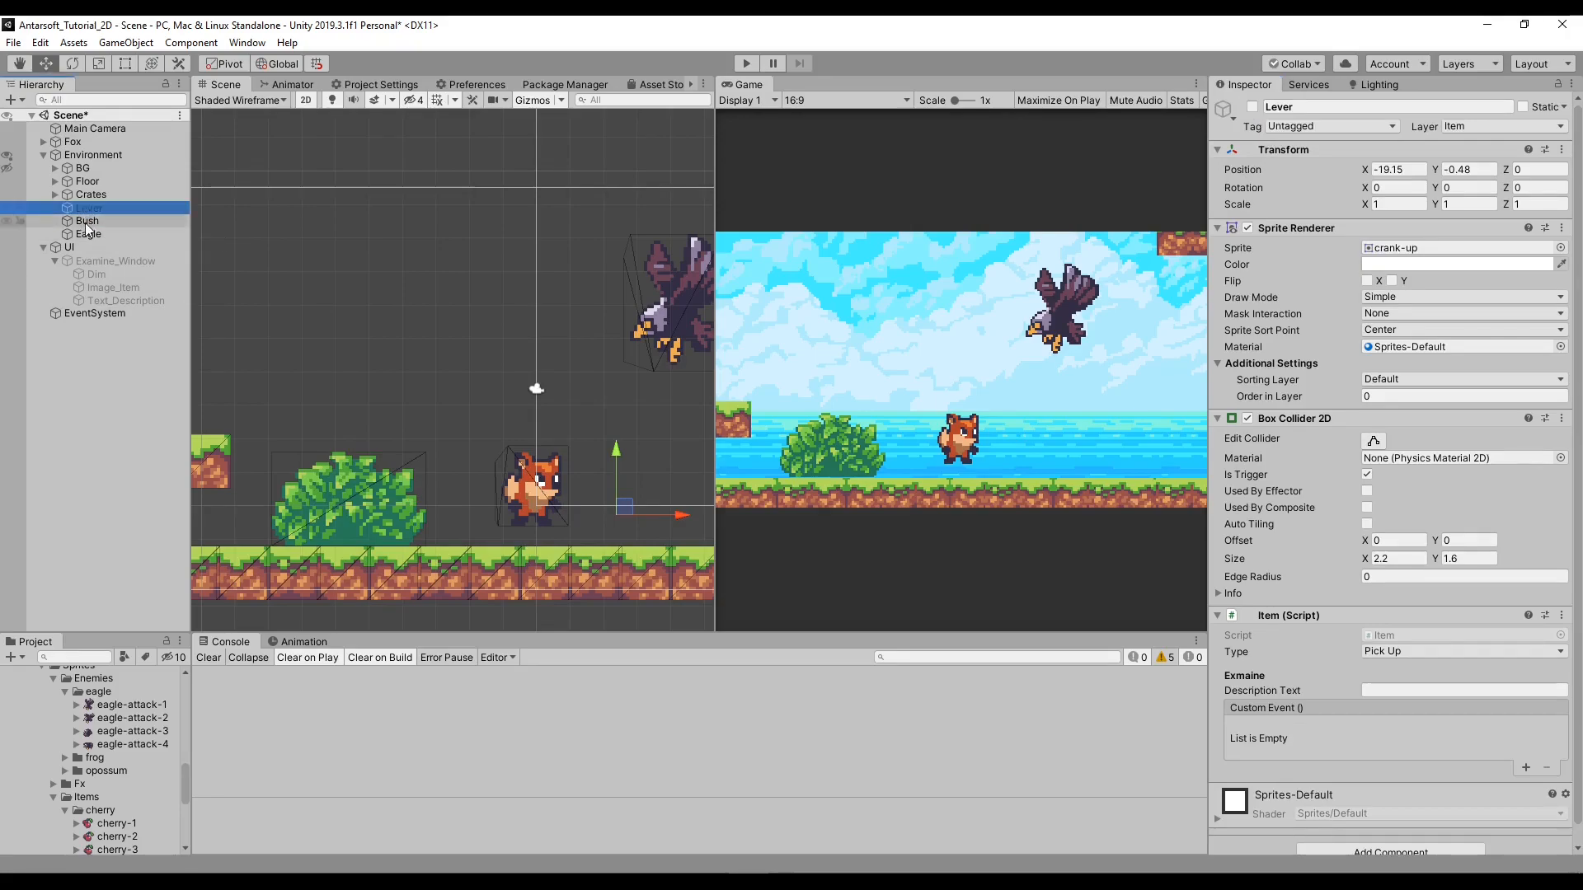
click(85, 219)
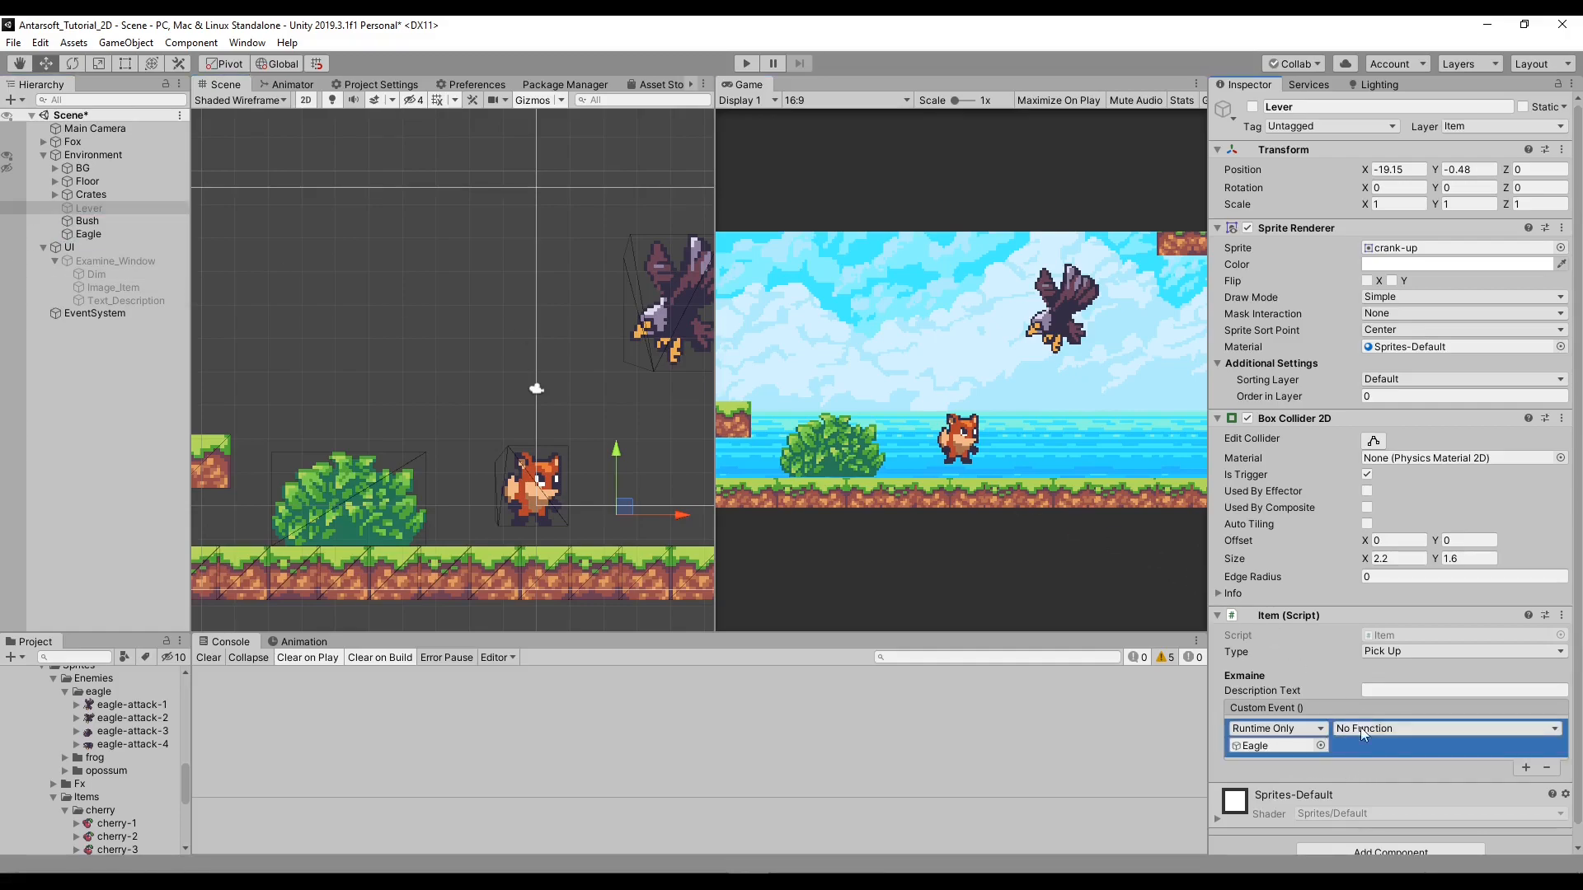
click(1444, 727)
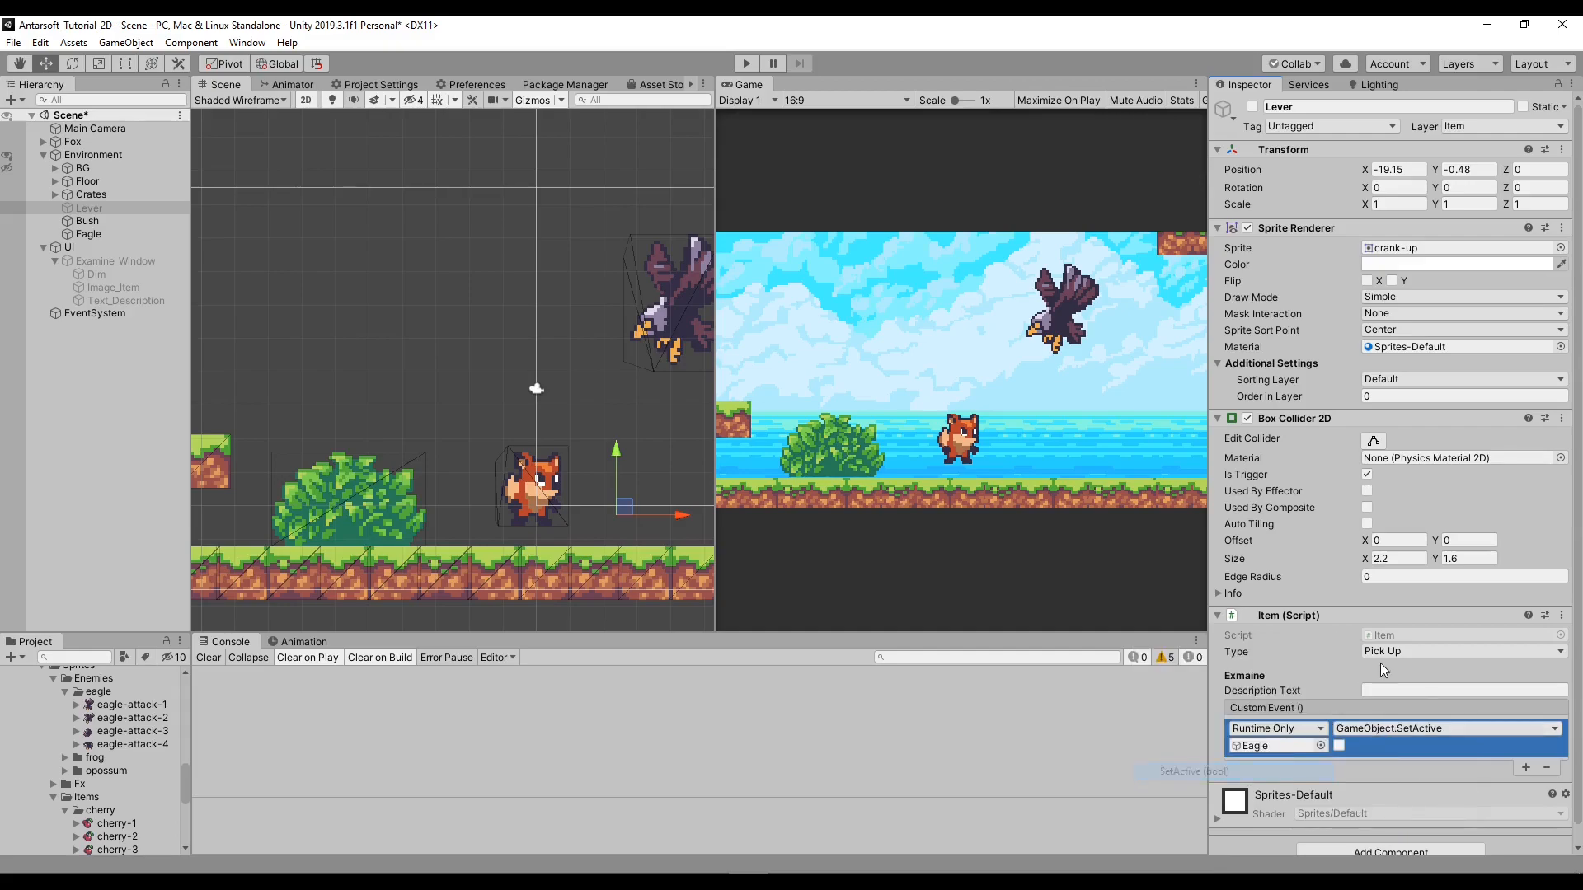
click(87, 232)
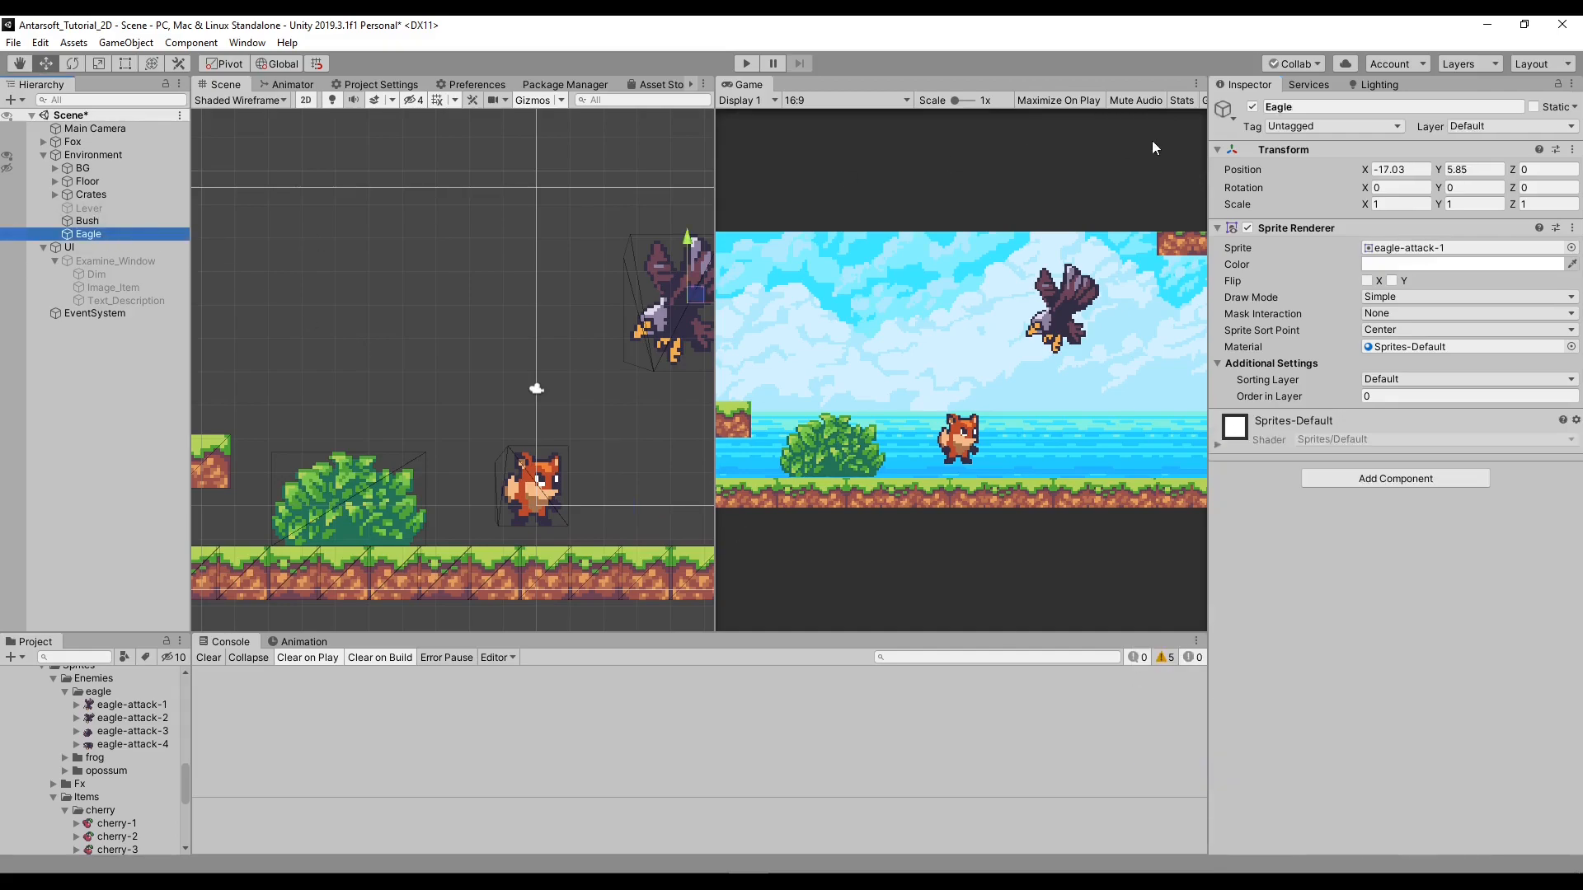
click(745, 63)
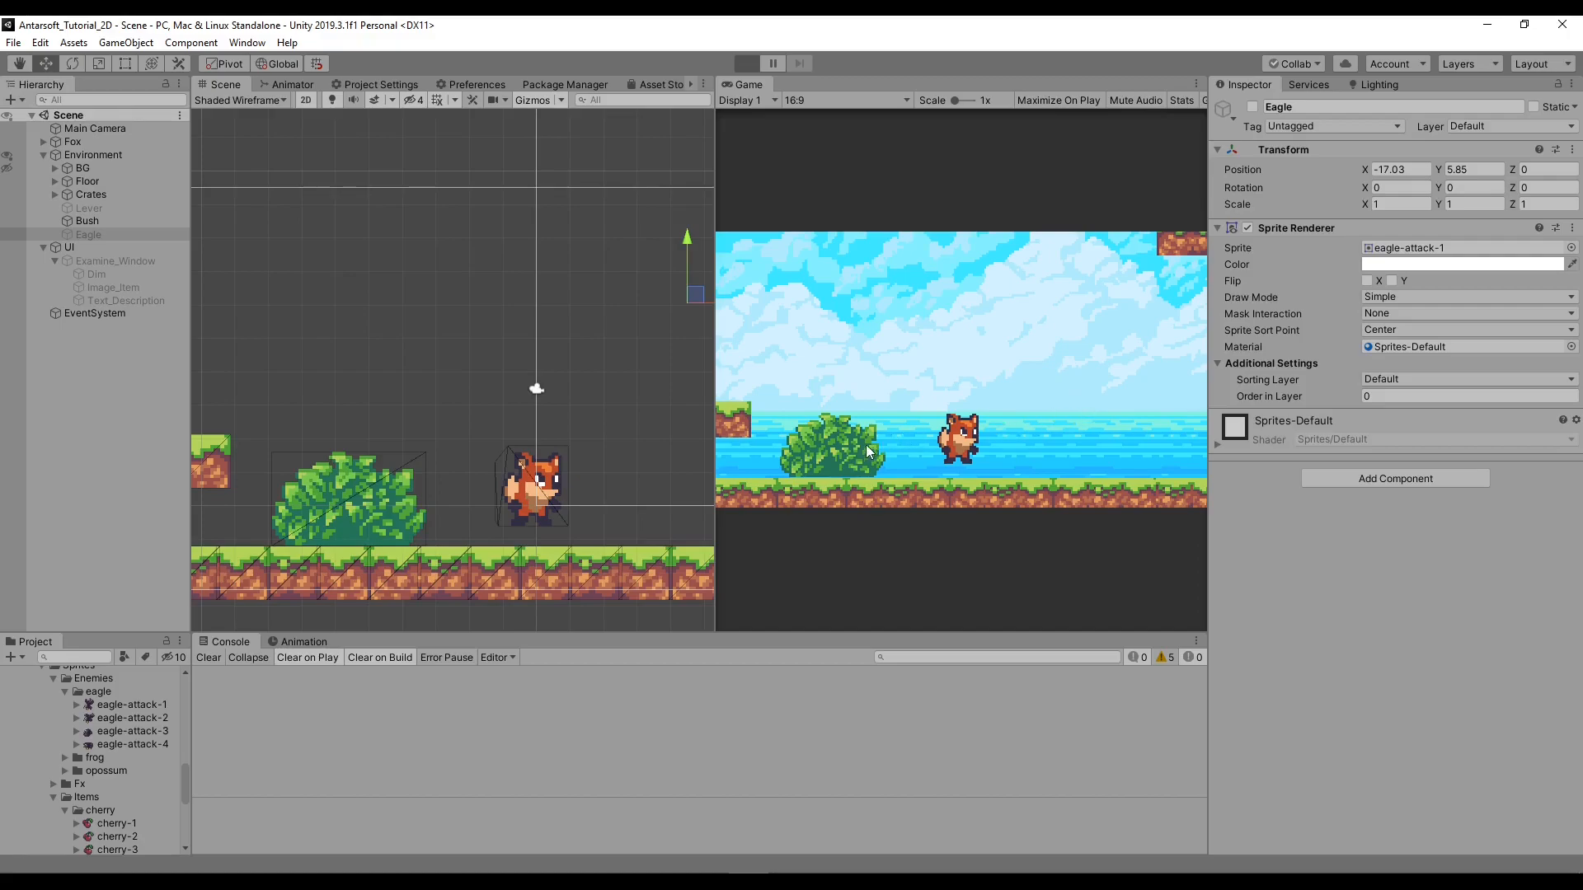
click(745, 63)
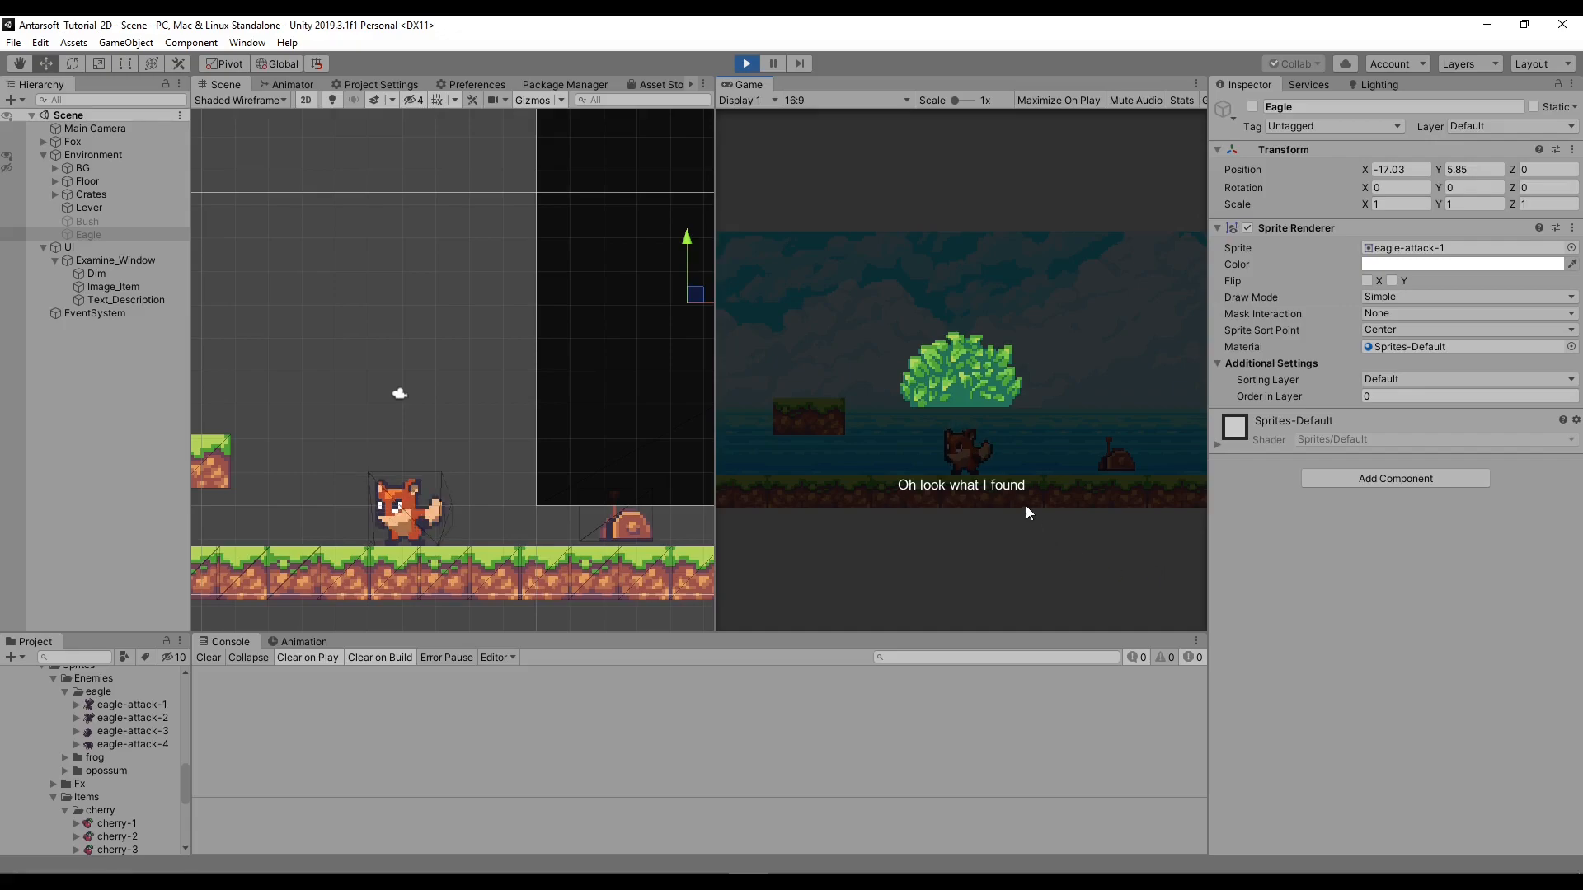
mouse_move(1029, 491)
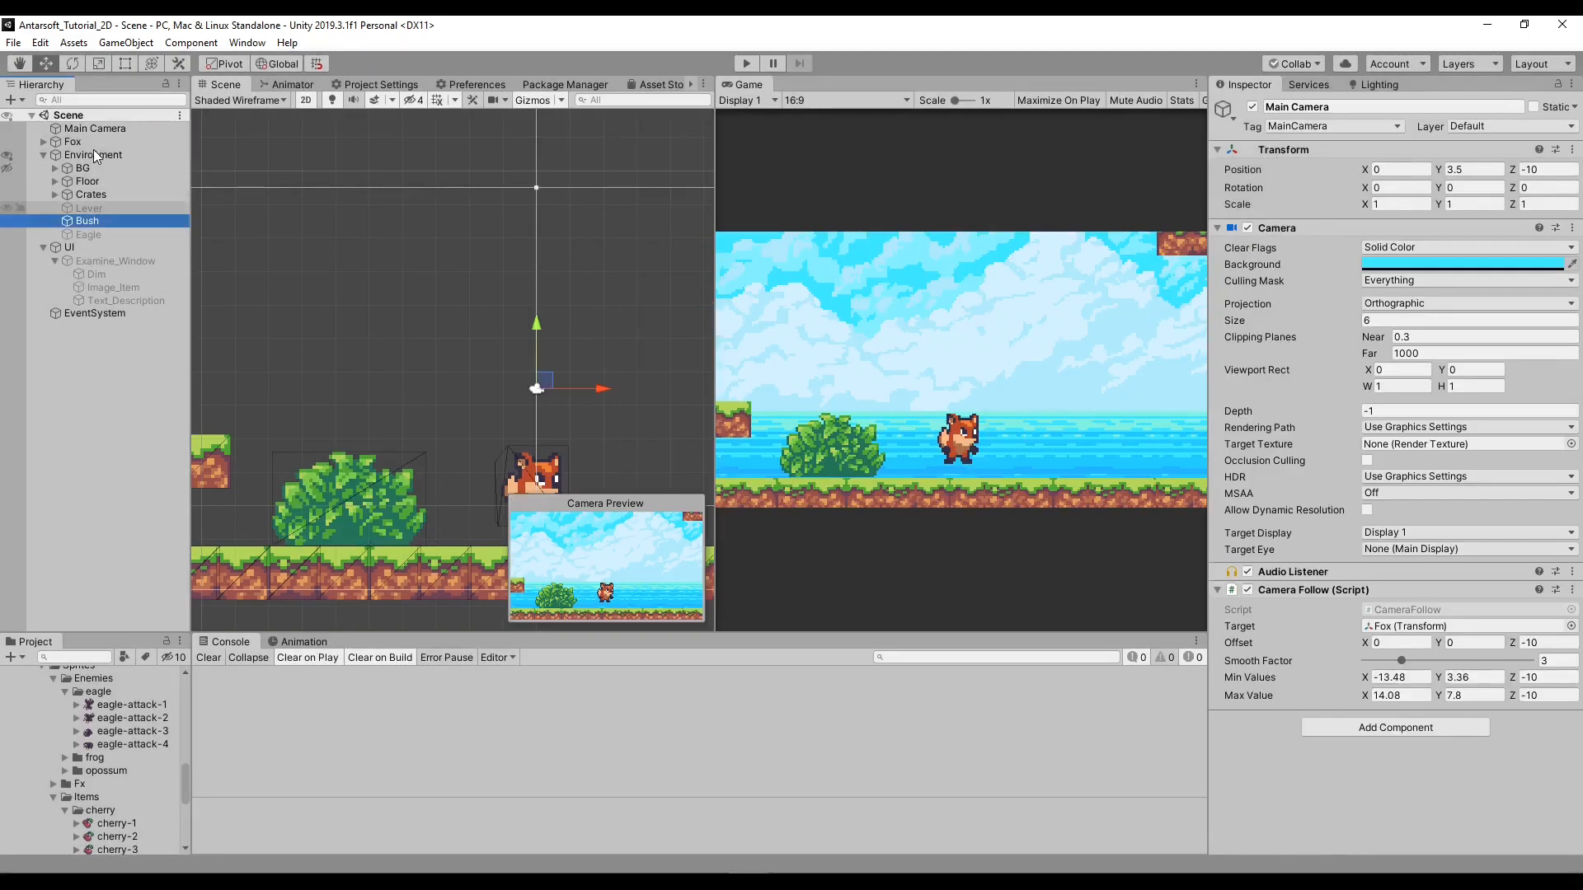
click(72, 142)
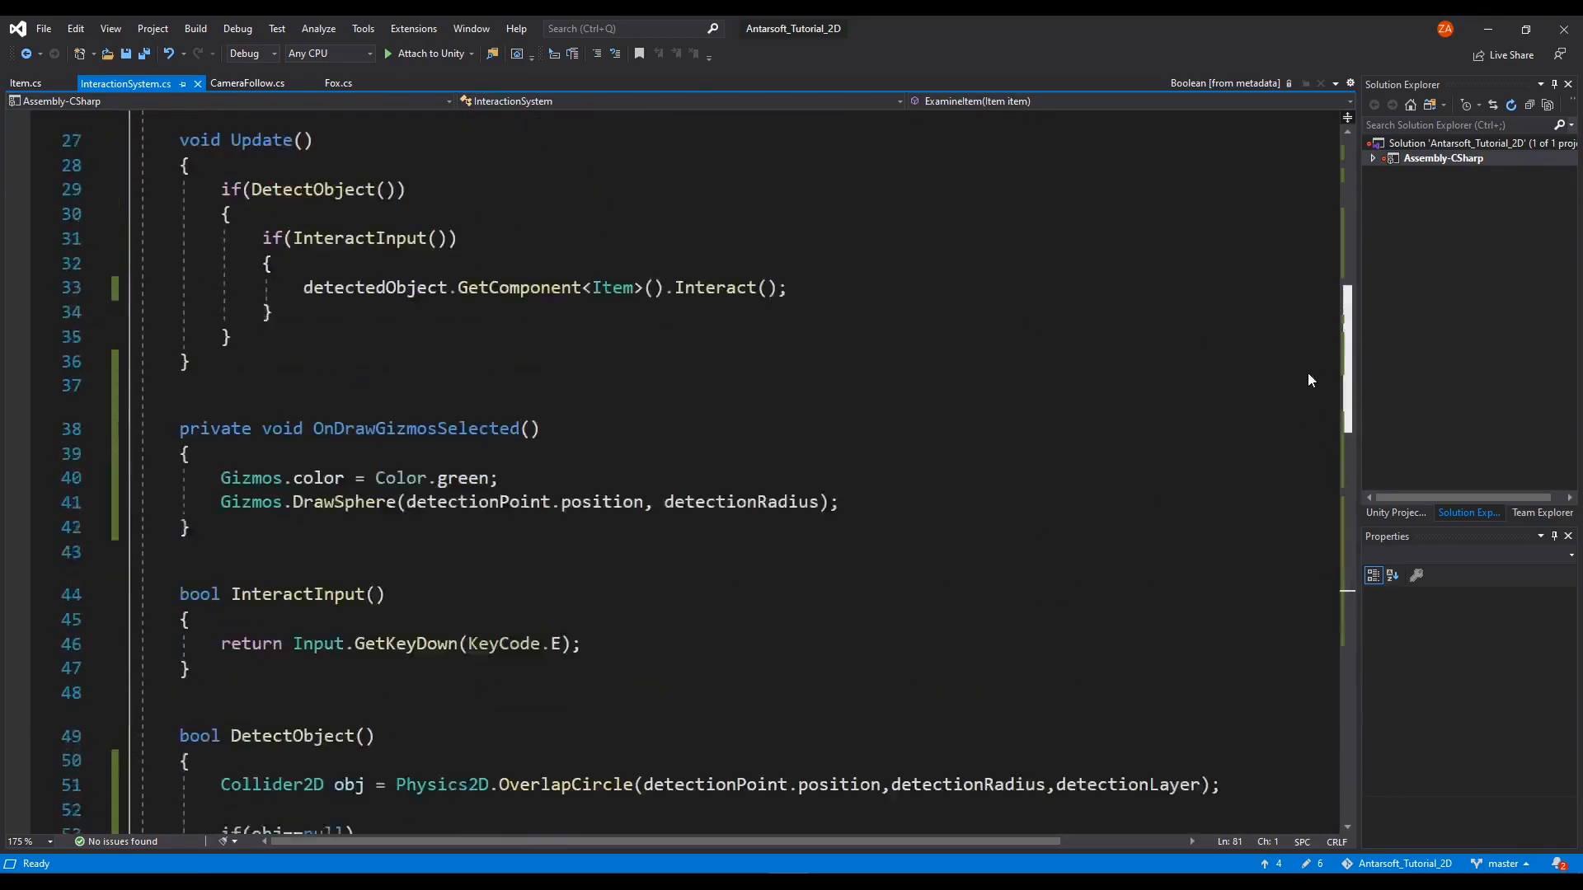
Step: Scroll through Update, InteractInput and DetectObject in InteractionSystem.cs without edits
scroll(down, 3)
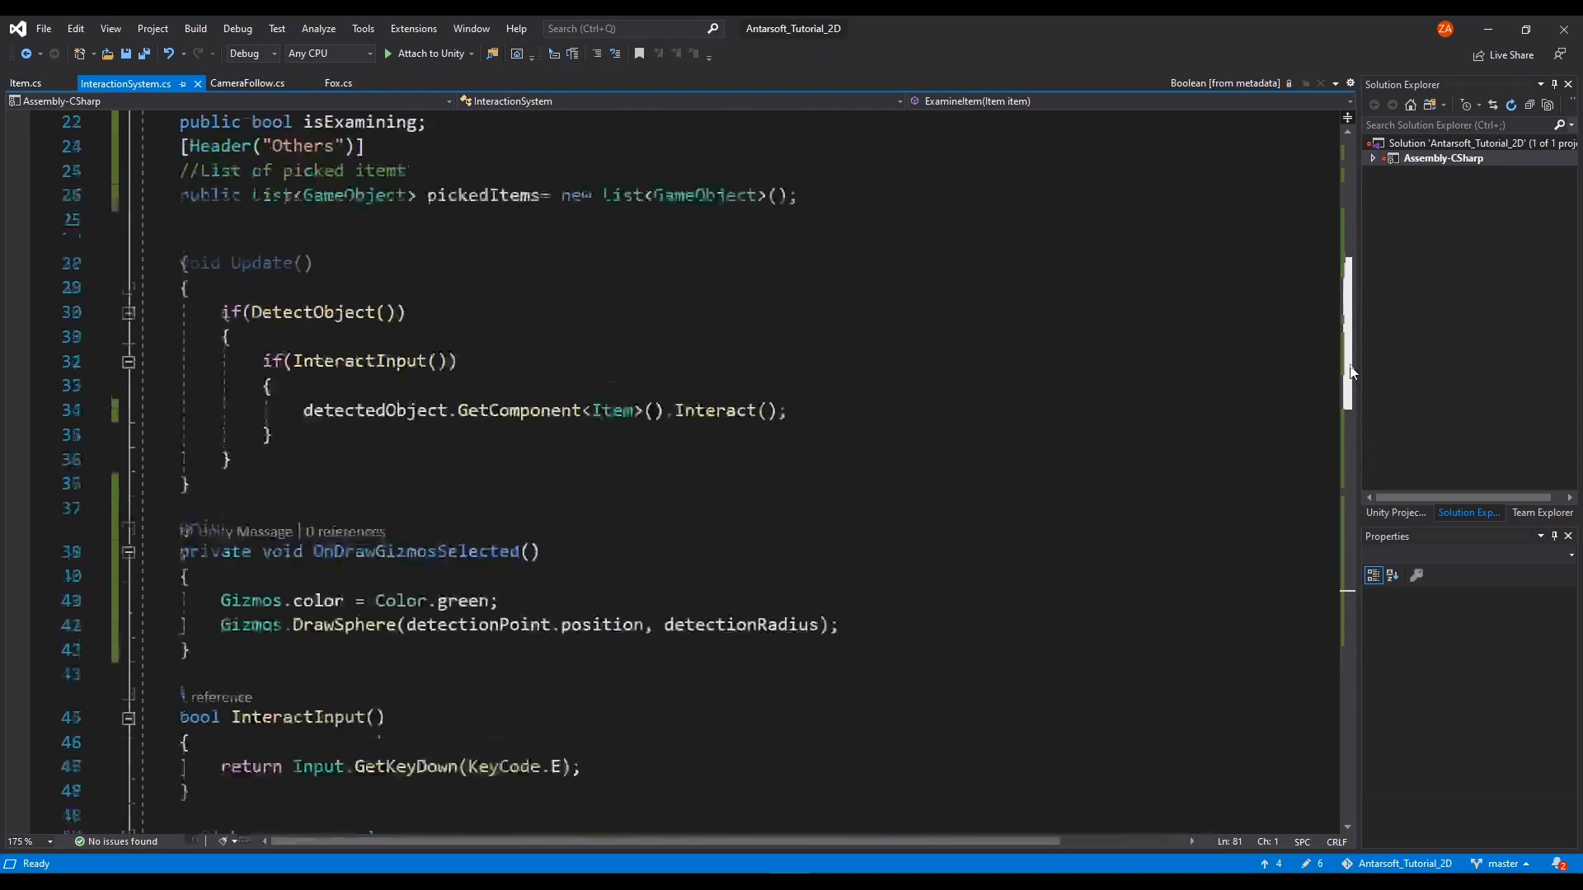
scroll(down, 3)
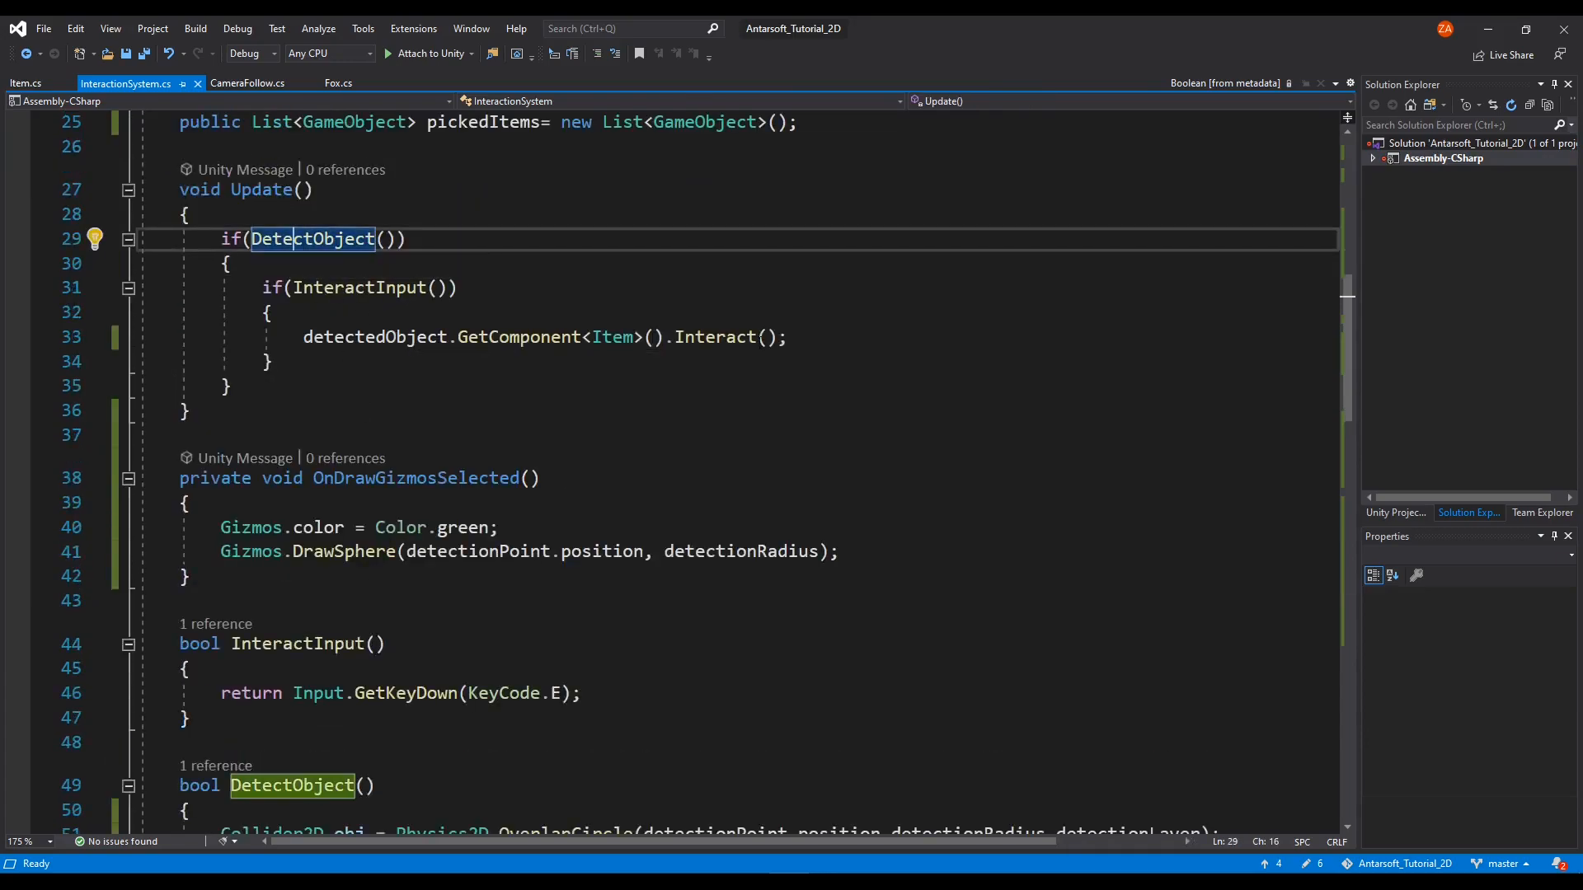
scroll(down, 3)
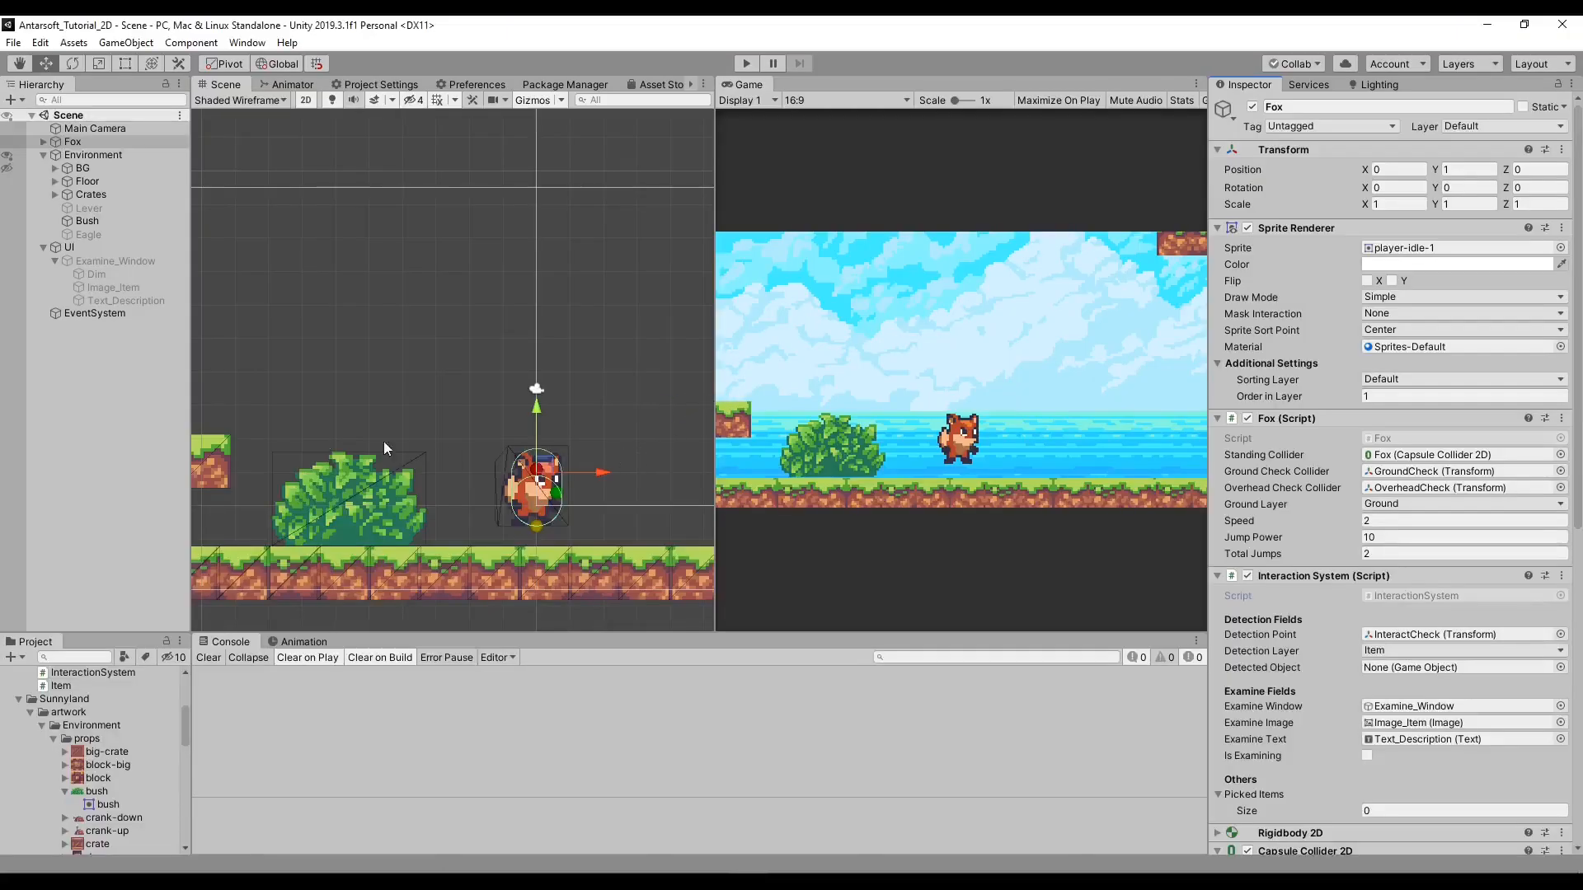
Step: Make the Bush's Custom Event call GameObject.SetActive(true) on the Lever, then play-test the scene
click(87, 207)
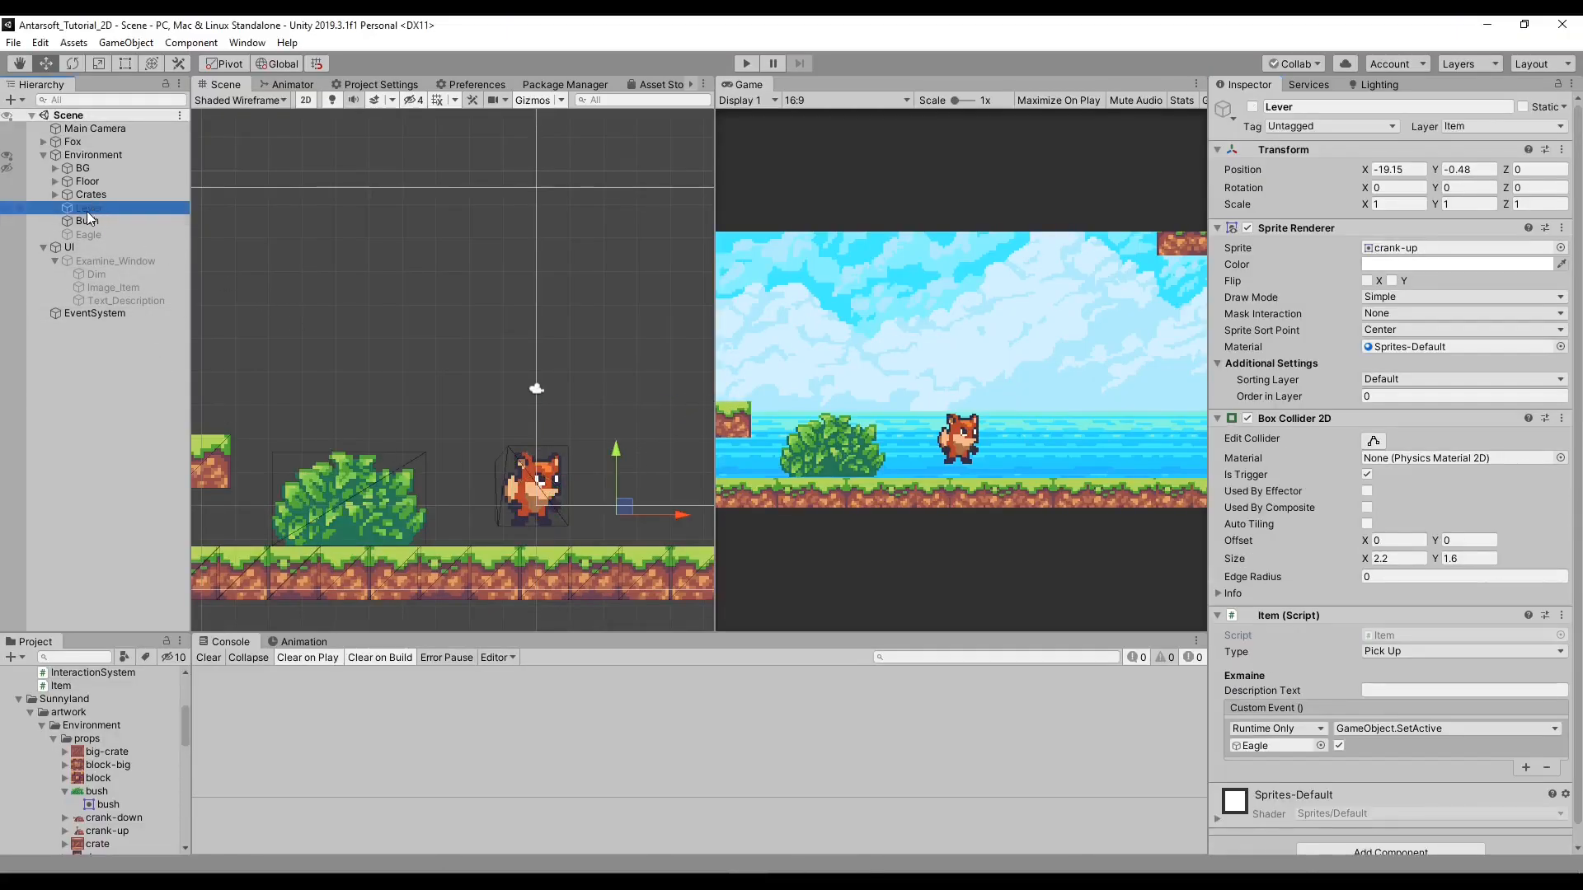
click(86, 219)
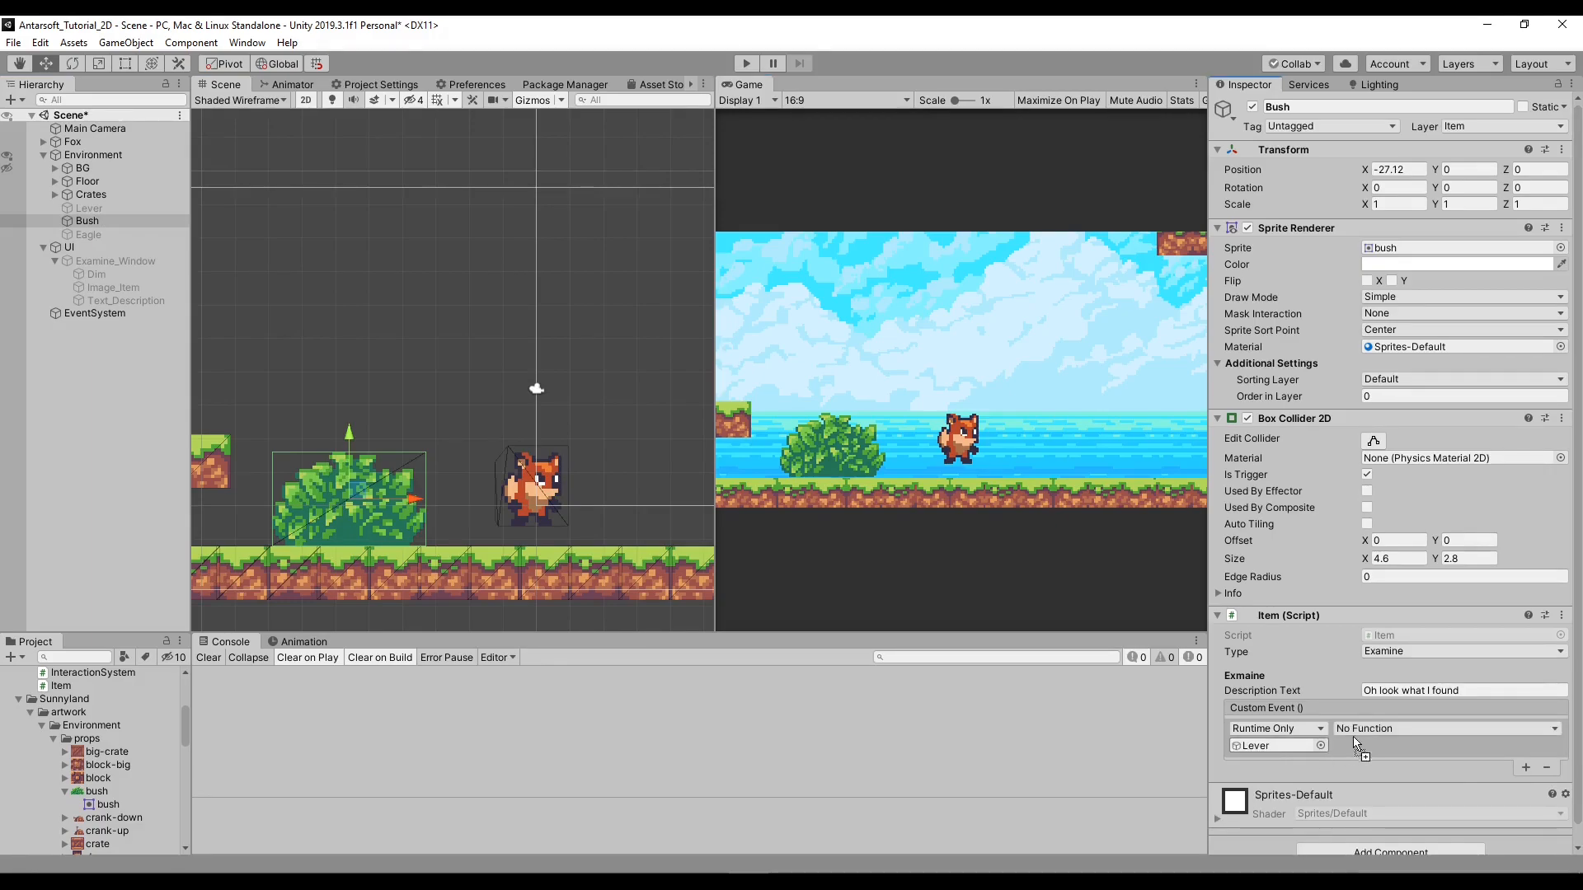
click(1447, 727)
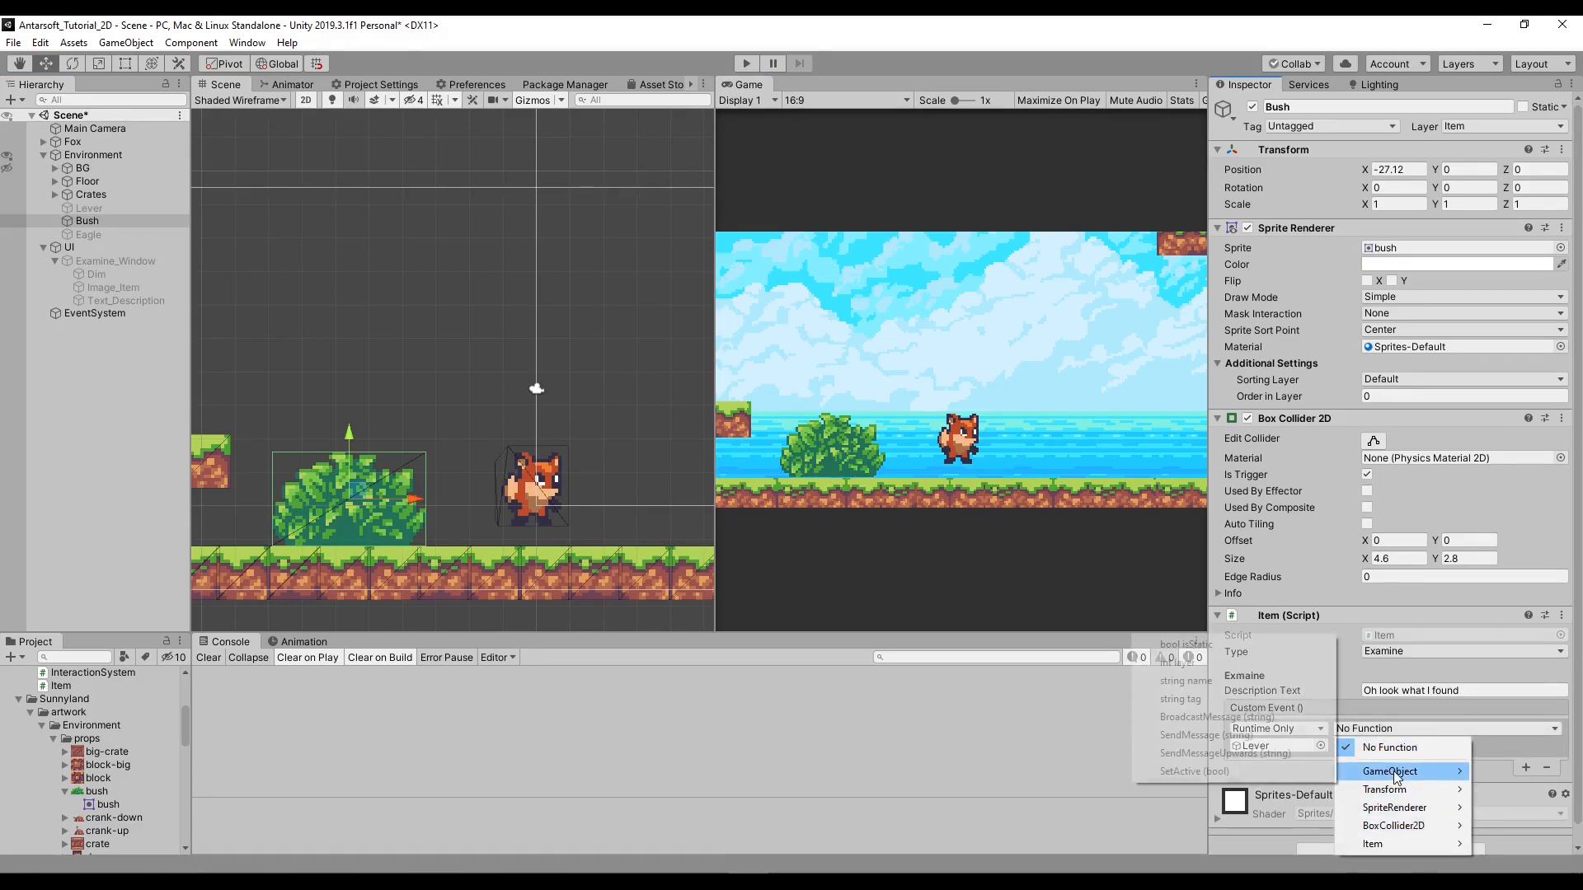
click(1394, 771)
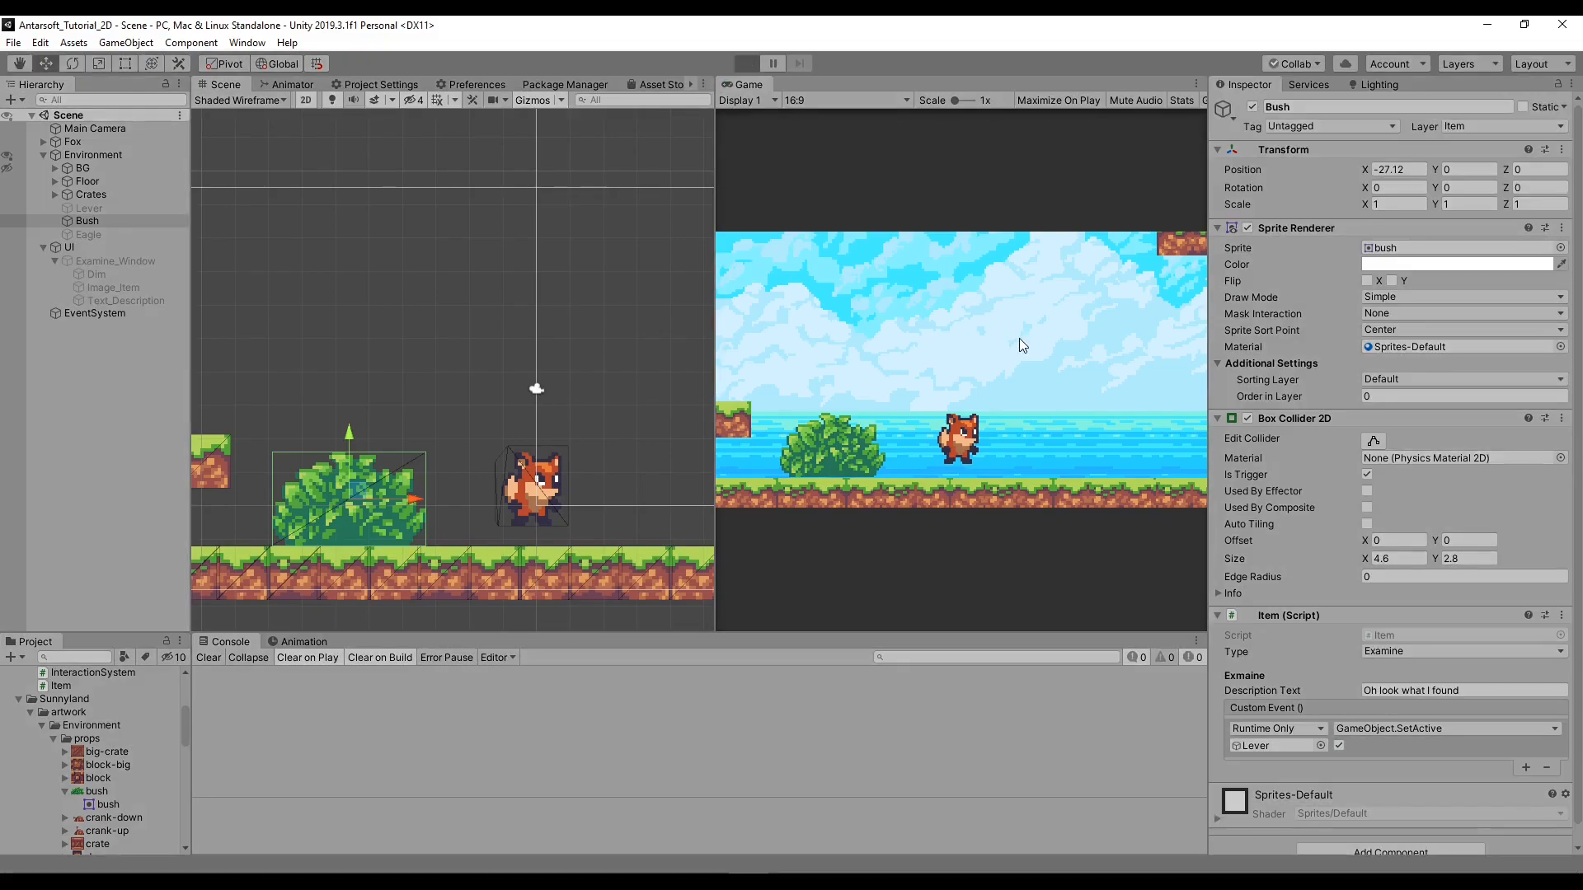
click(745, 62)
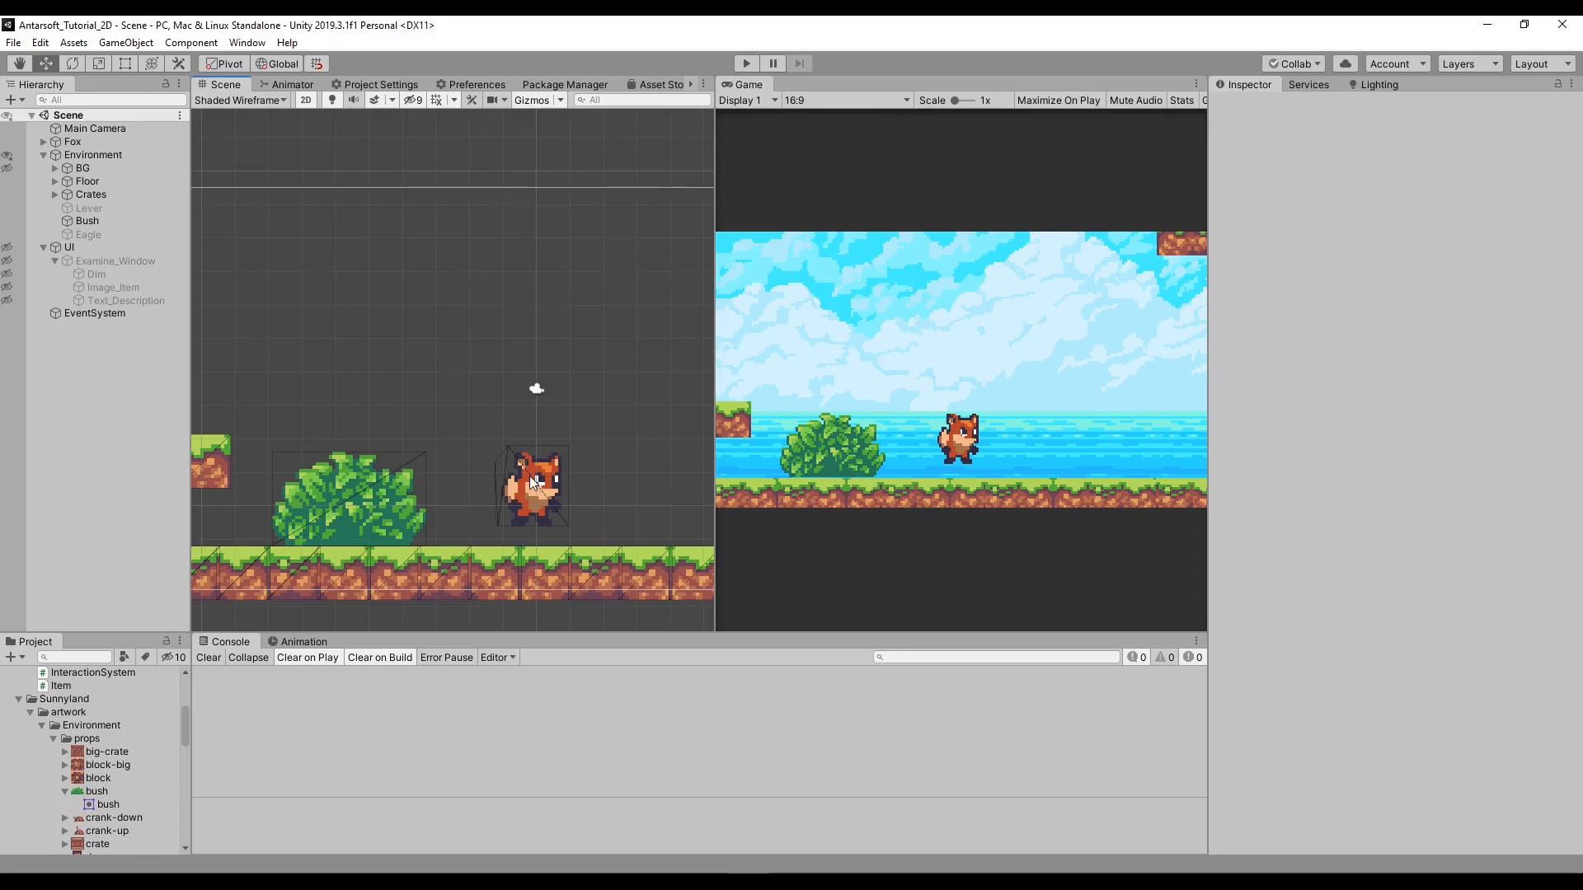
Step: On the Bush's Lever entry, untick and re-tick the SetActive value so it registers as on
click(87, 220)
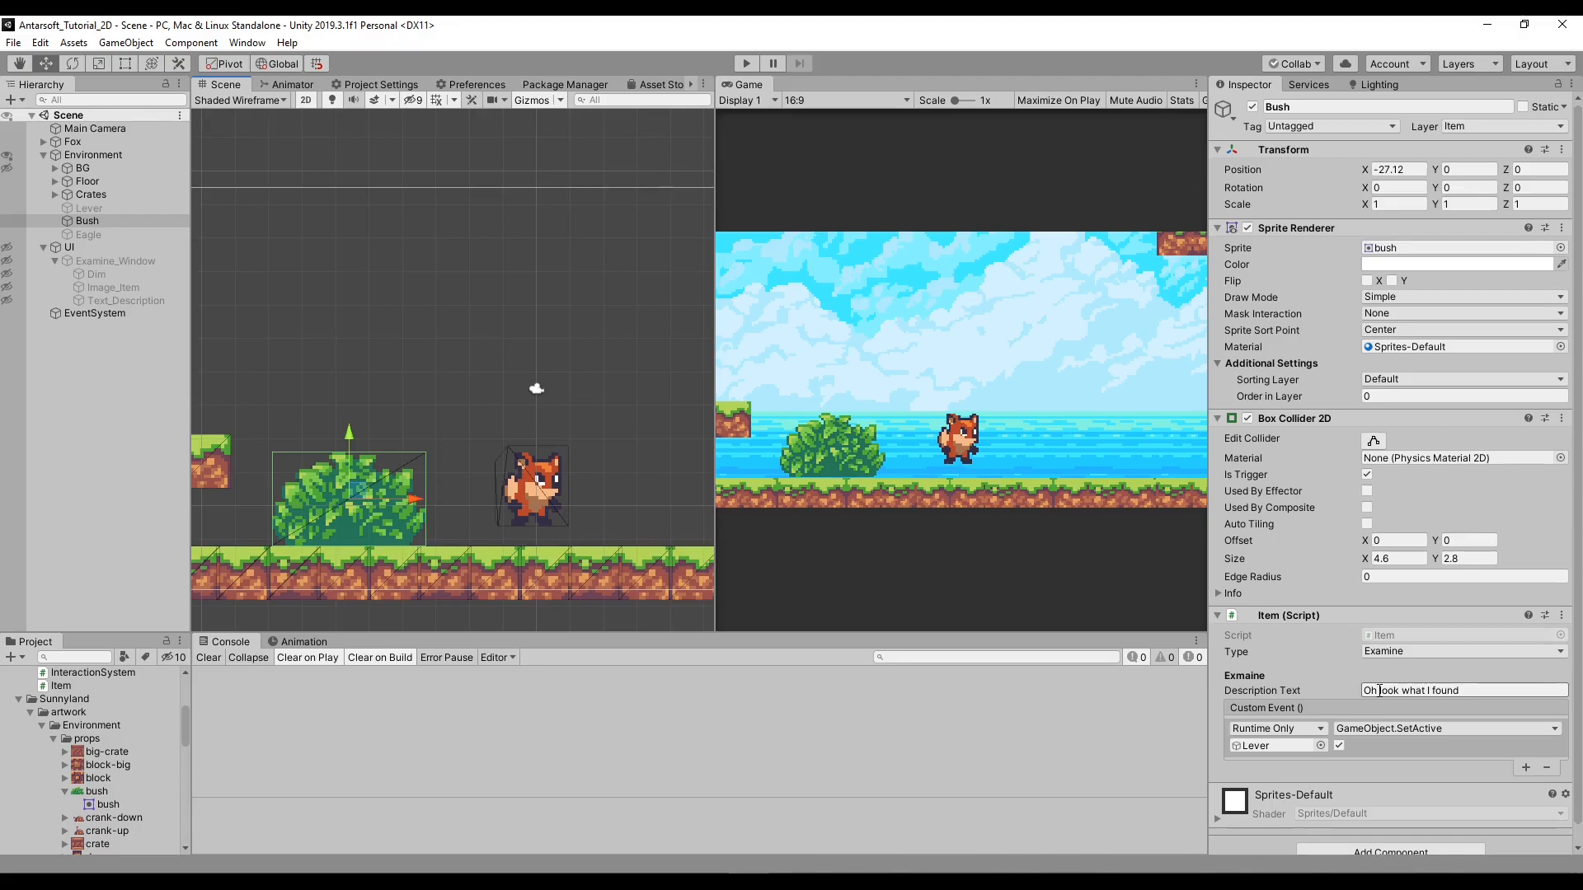
click(1339, 746)
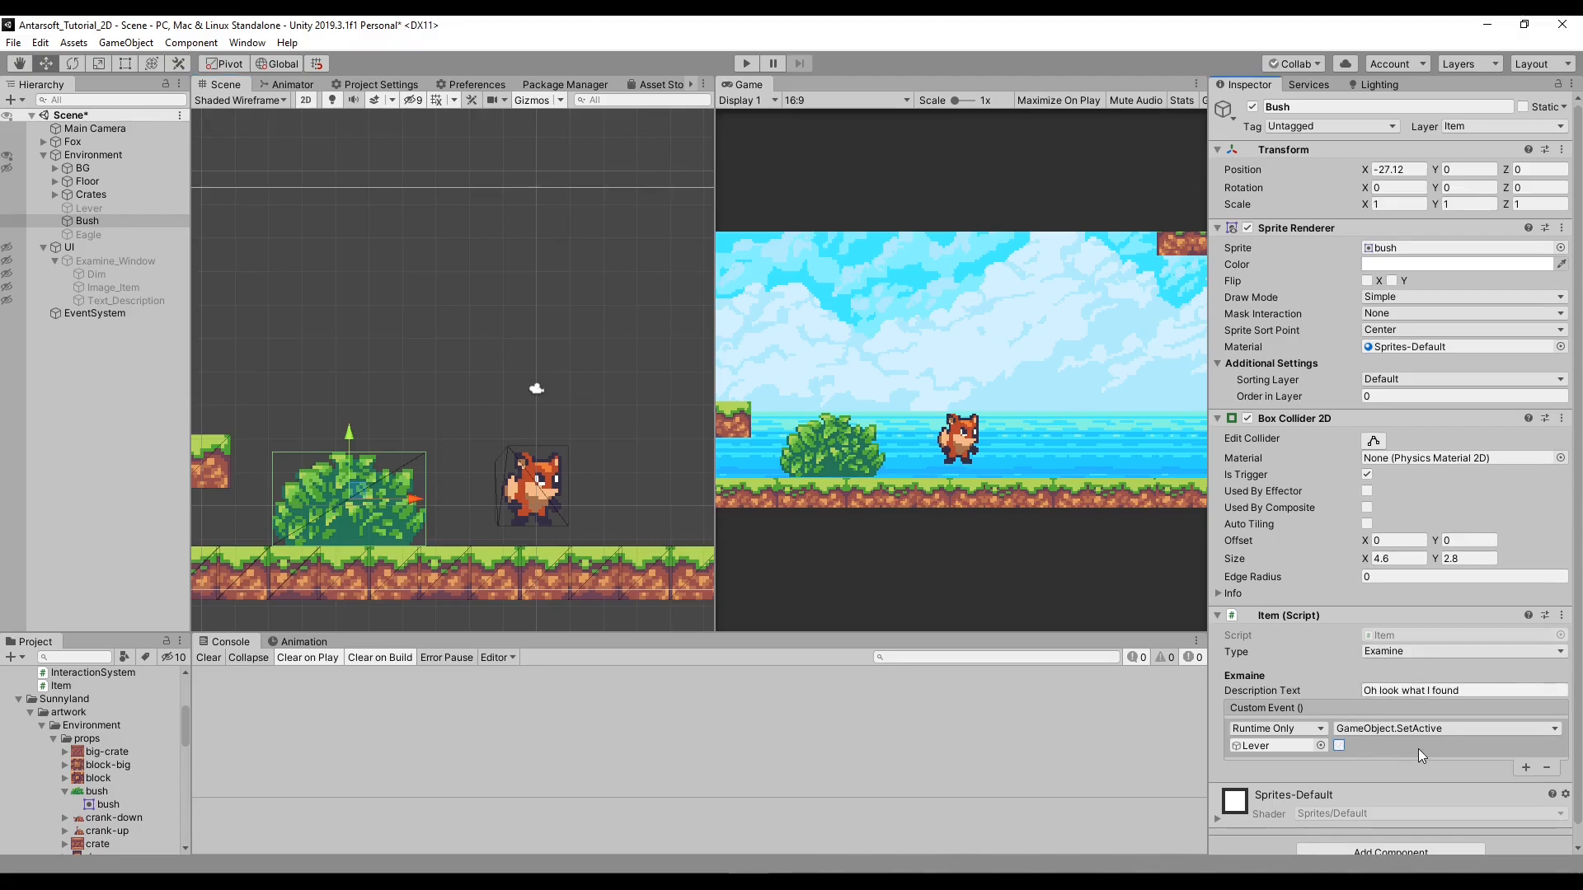
click(1339, 745)
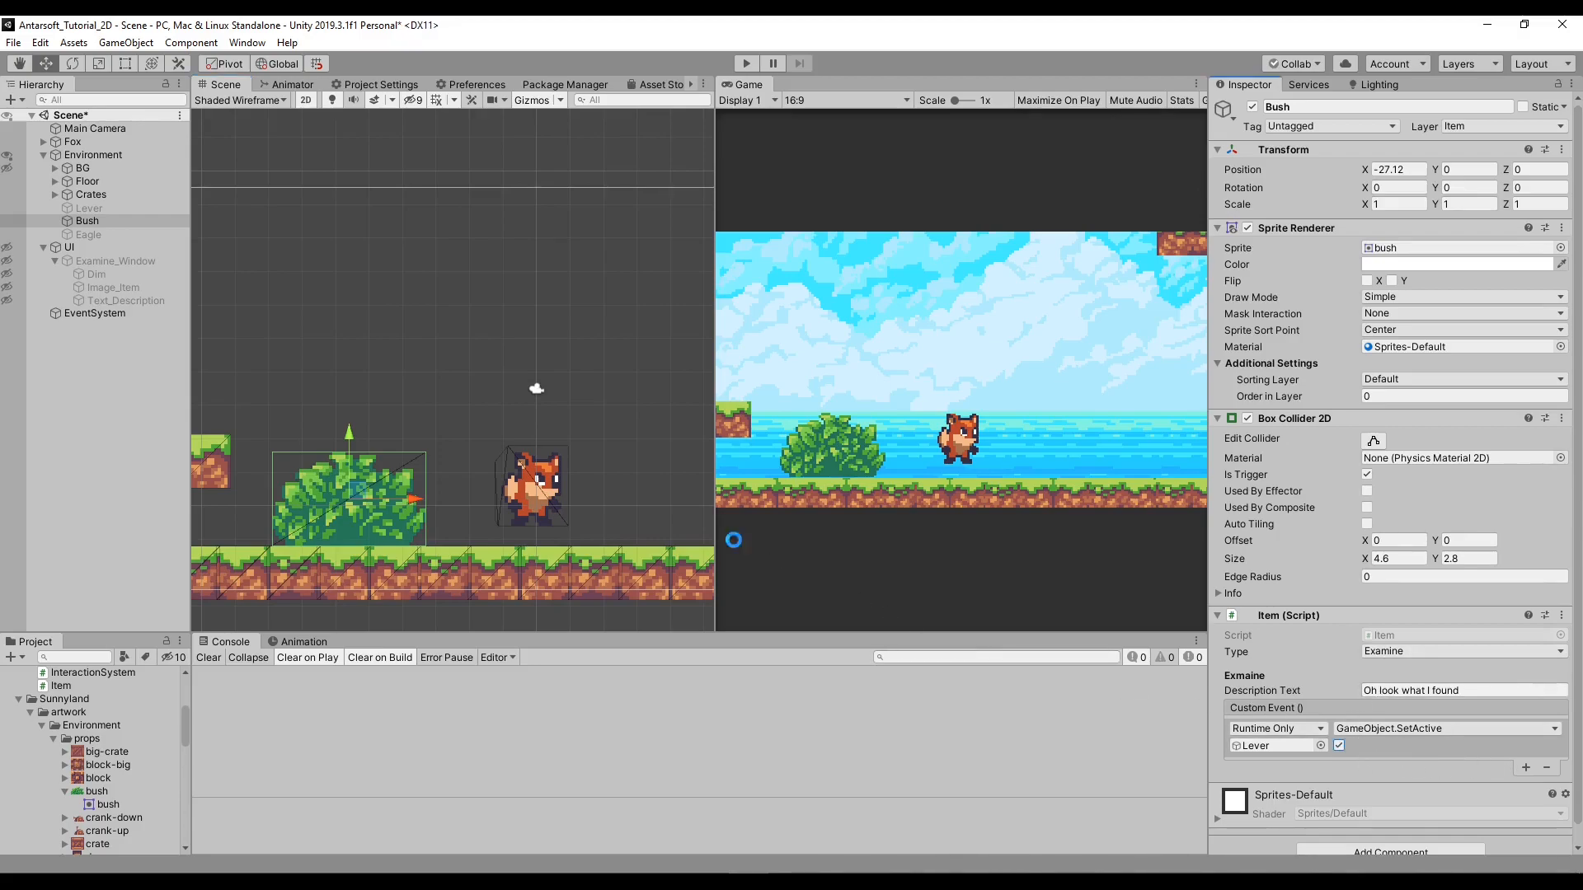